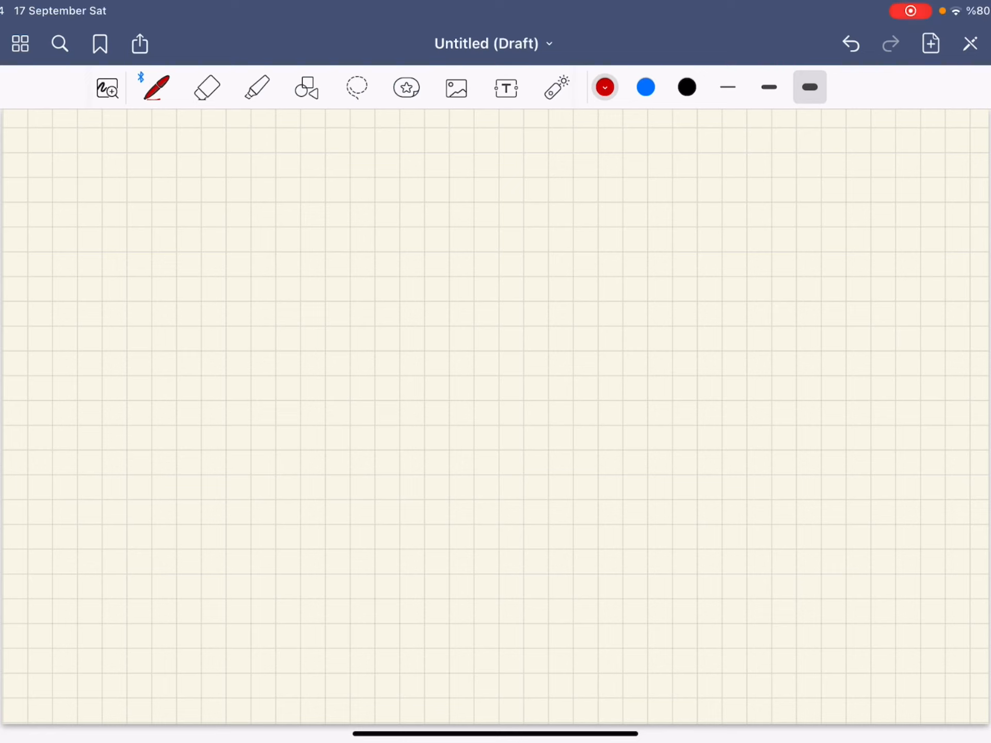
- Handwrite and underline the red title 'Guessing Sqrts By Newton's Method', then write a = x²
drag(310, 146, 430, 145)
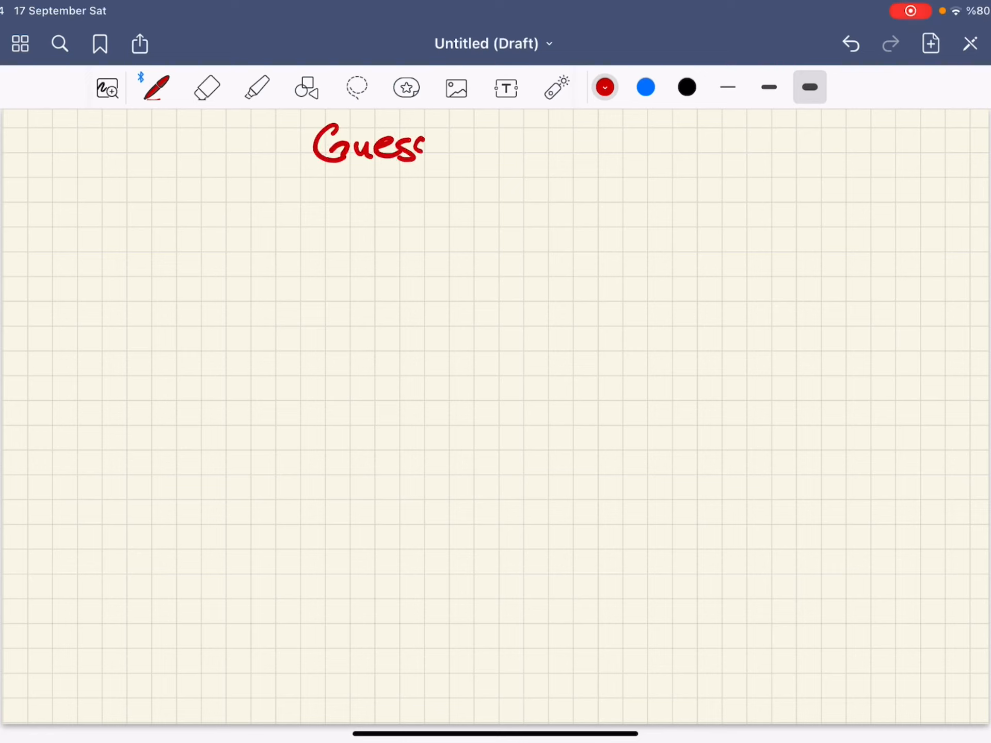
drag(429, 145, 574, 146)
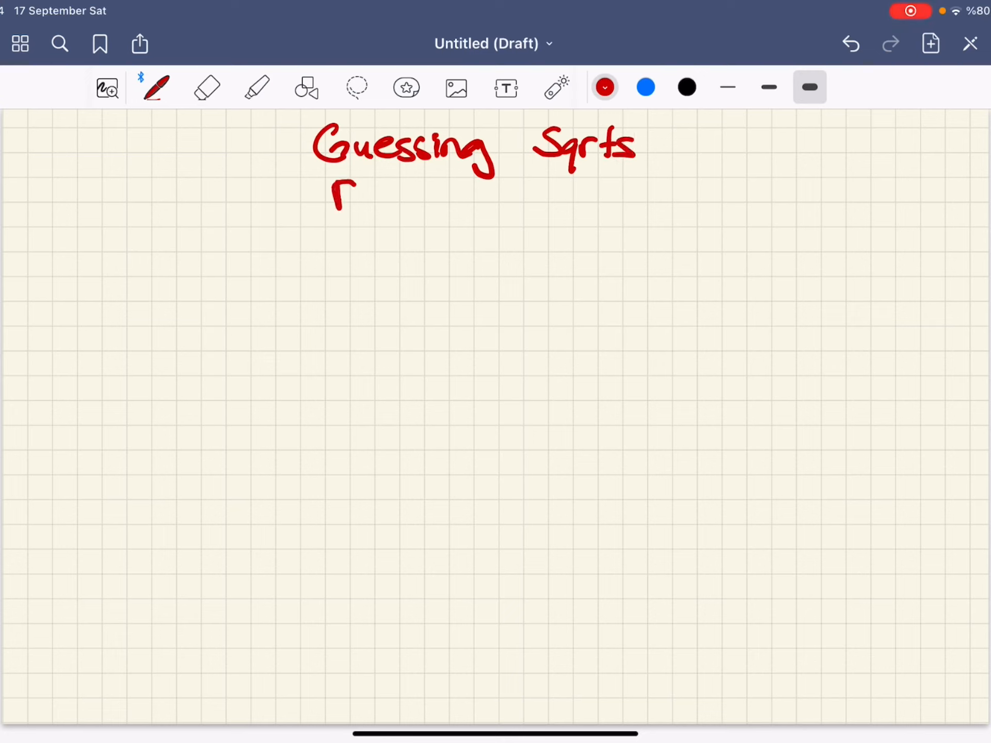
drag(341, 202, 505, 202)
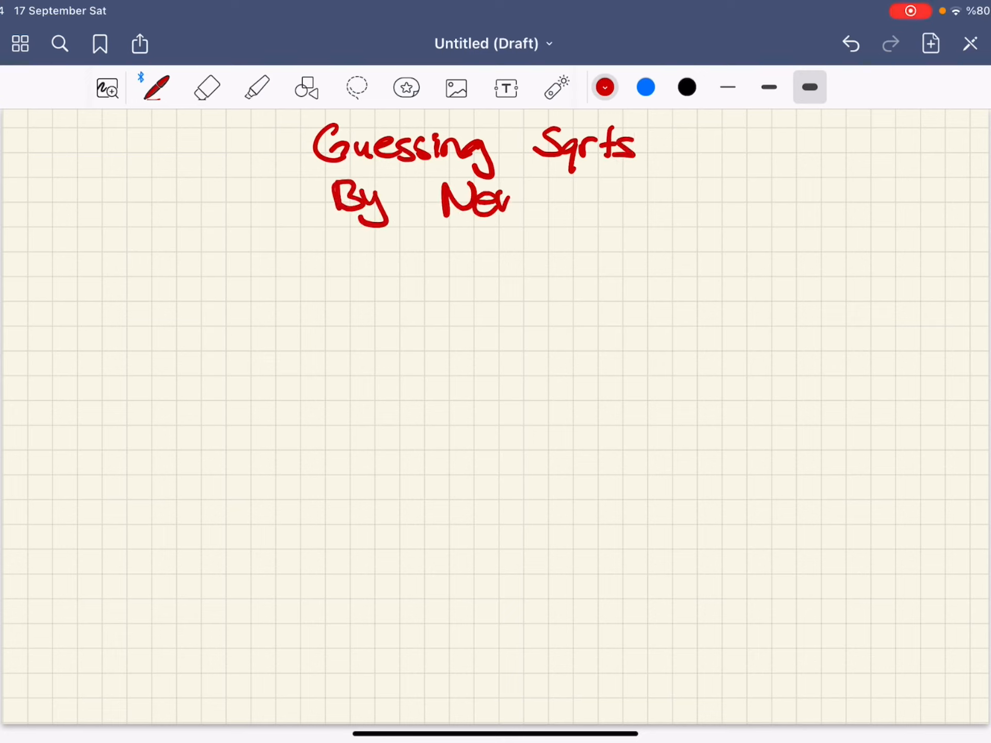
drag(509, 199, 610, 199)
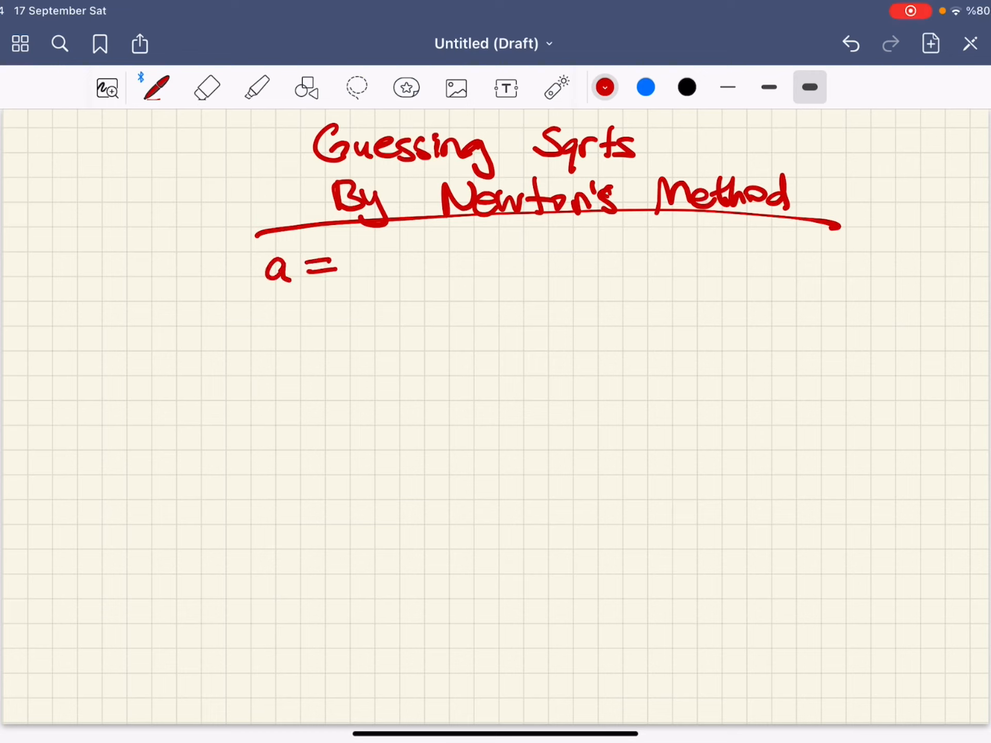
drag(354, 265, 398, 253)
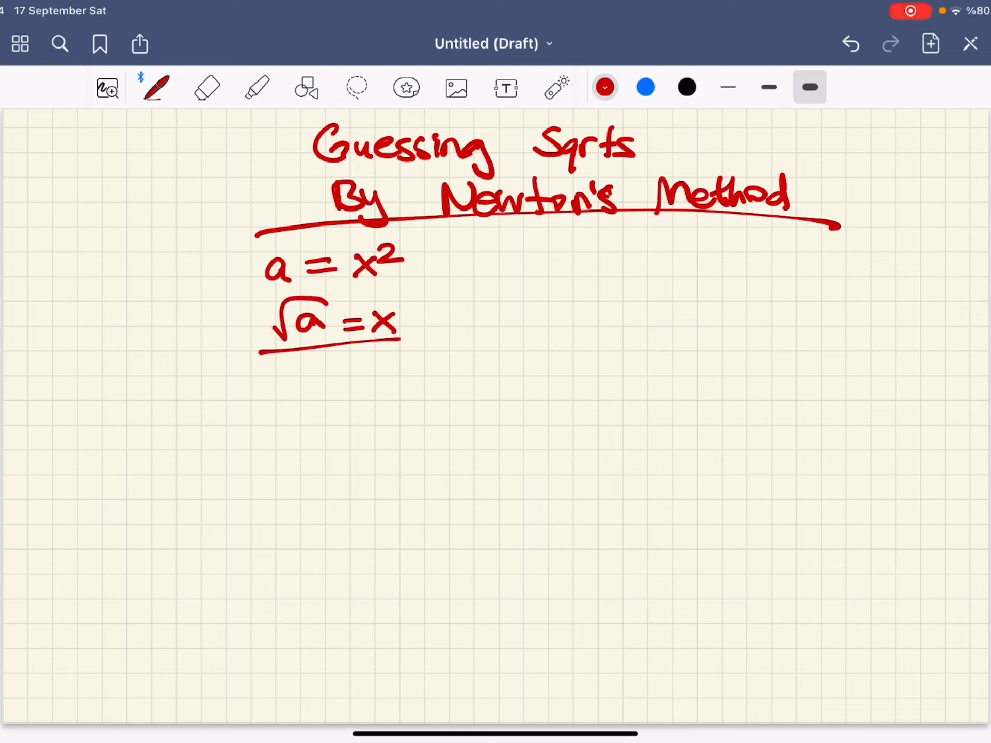
- Write f(x) = x² − a, sketch its parabola, and label x² − a and √a
drag(512, 272, 575, 272)
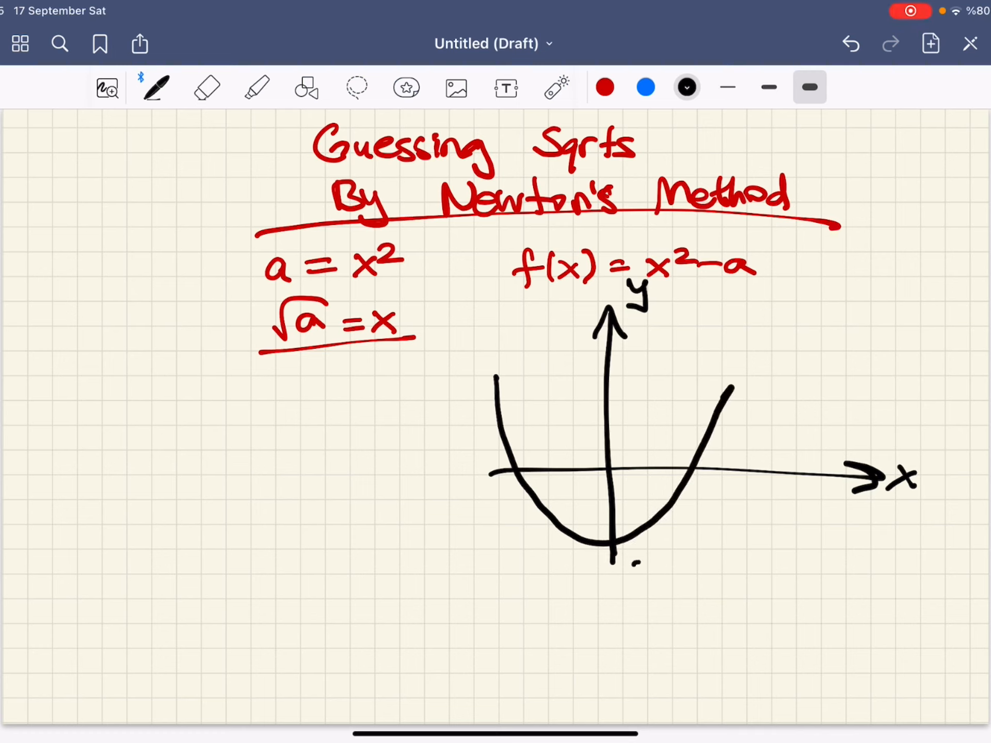
drag(615, 559, 614, 597)
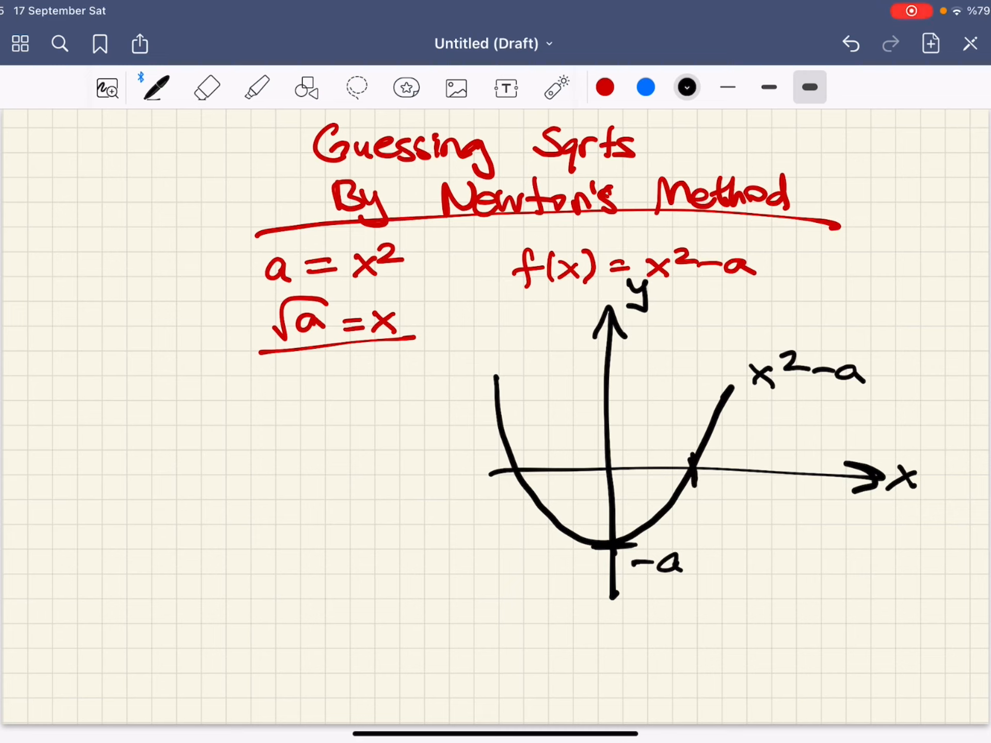
drag(695, 481, 733, 505)
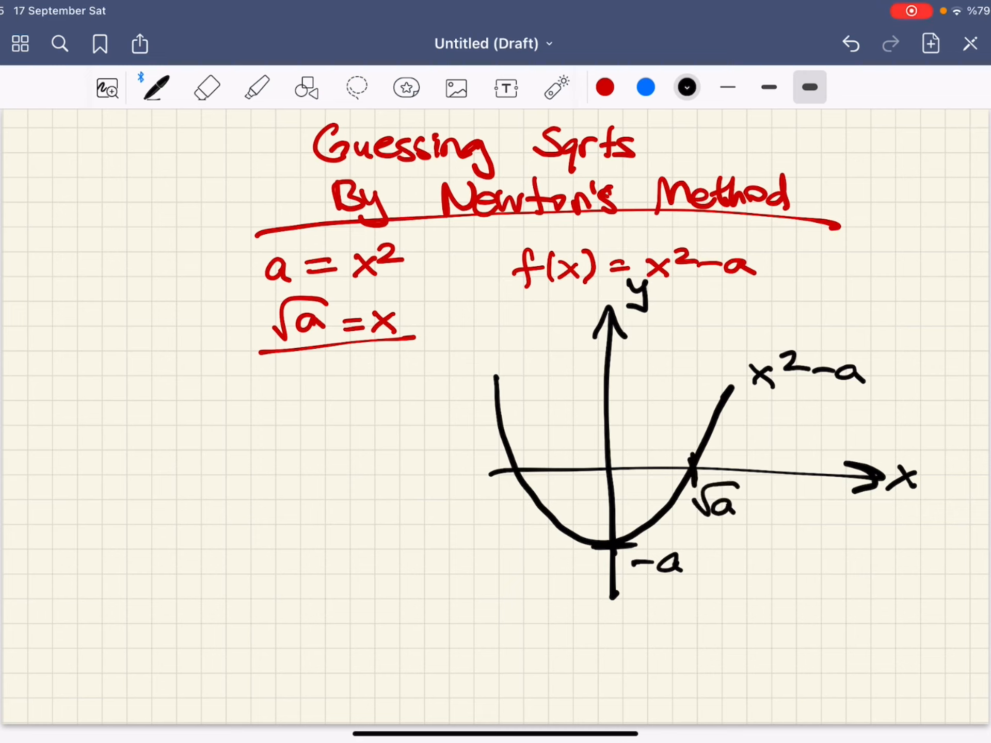
- In blue, mark the starting guess x₀ with a dashed line and its tangent
click(604, 87)
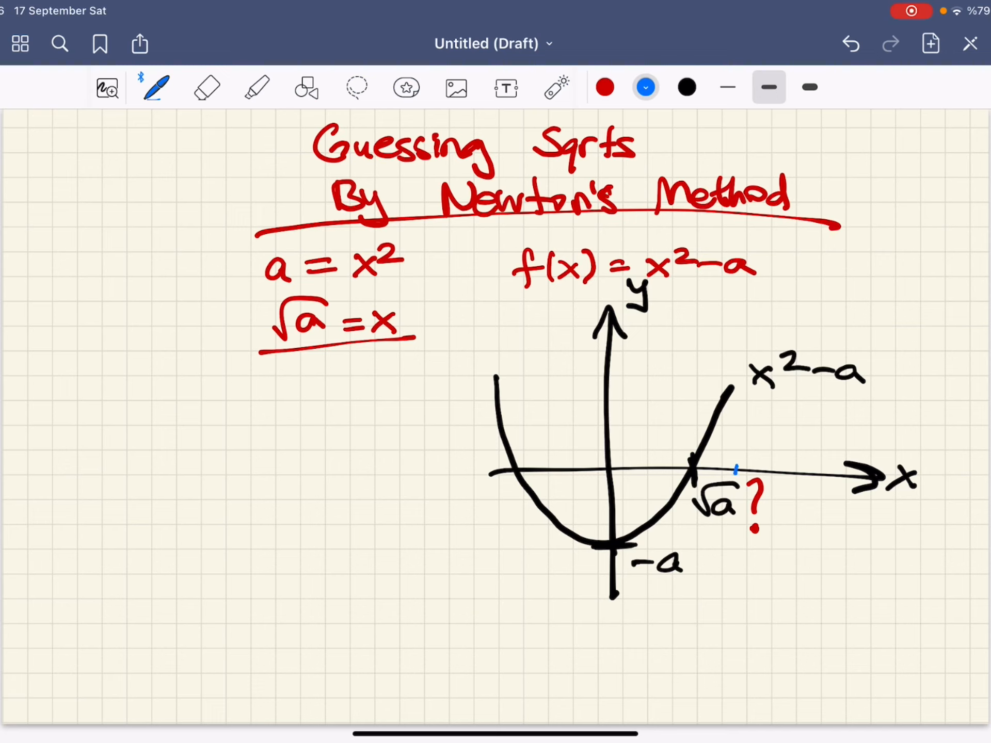
drag(733, 467, 736, 480)
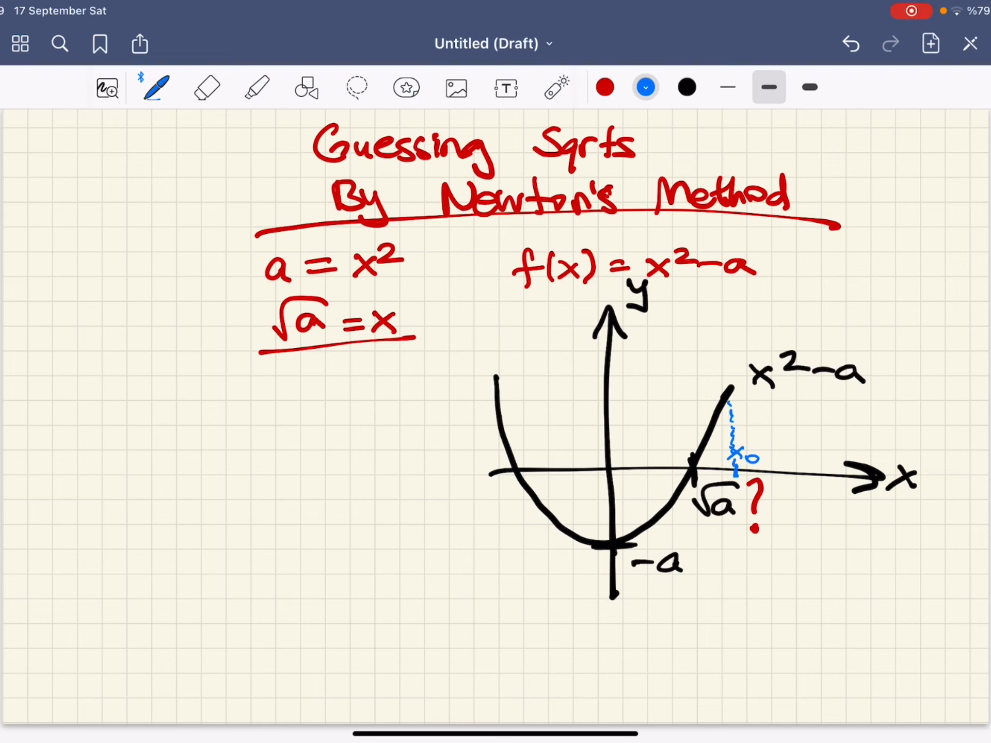
drag(732, 430, 755, 363)
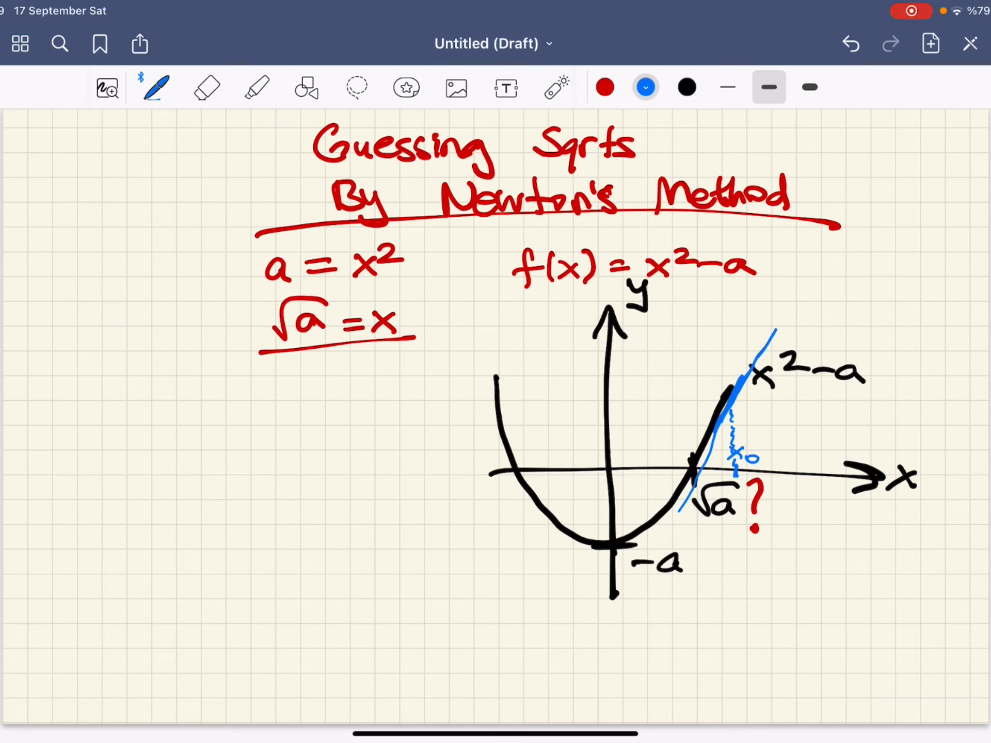
- In orange, mark the successive guesses x₁ and x₂ on the graph
click(645, 87)
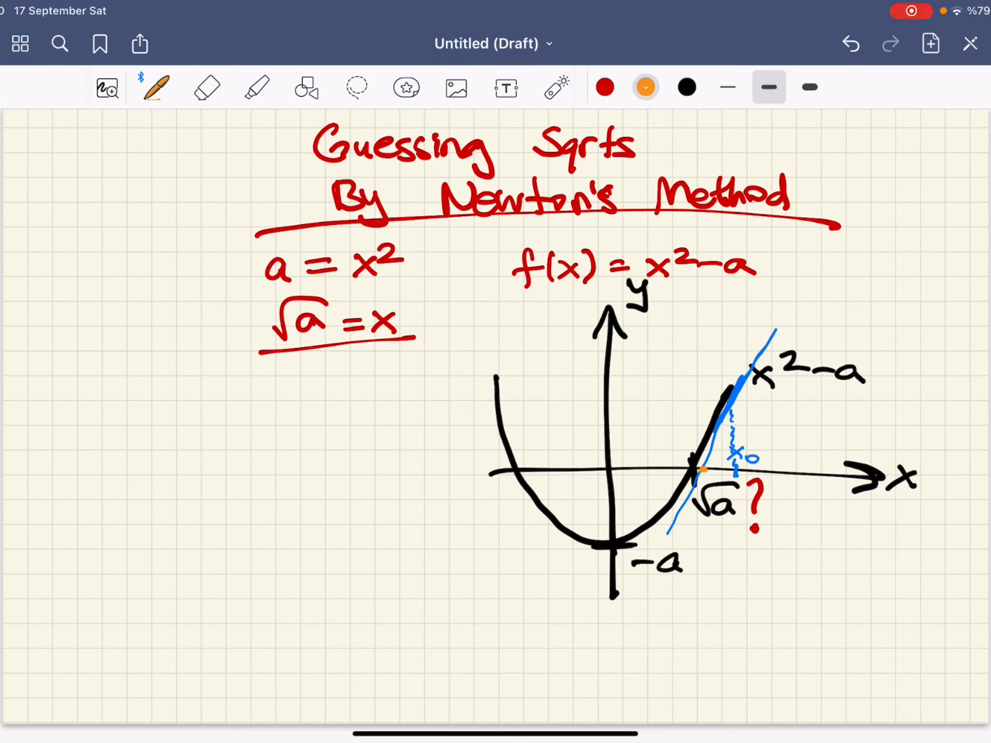
drag(708, 468, 720, 492)
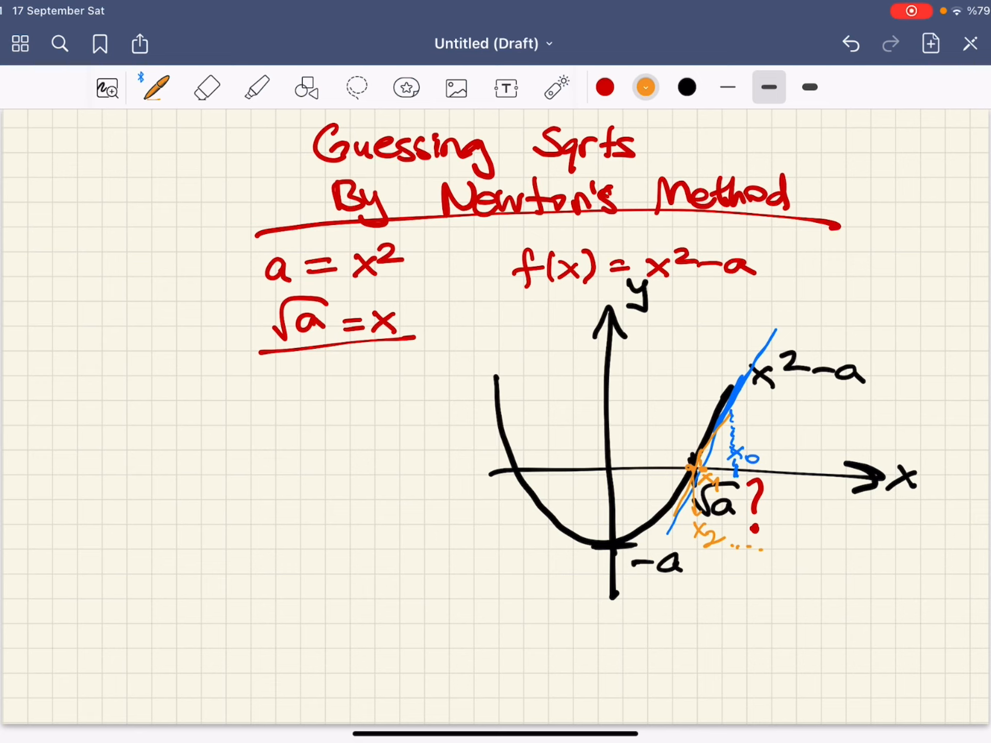
click(604, 87)
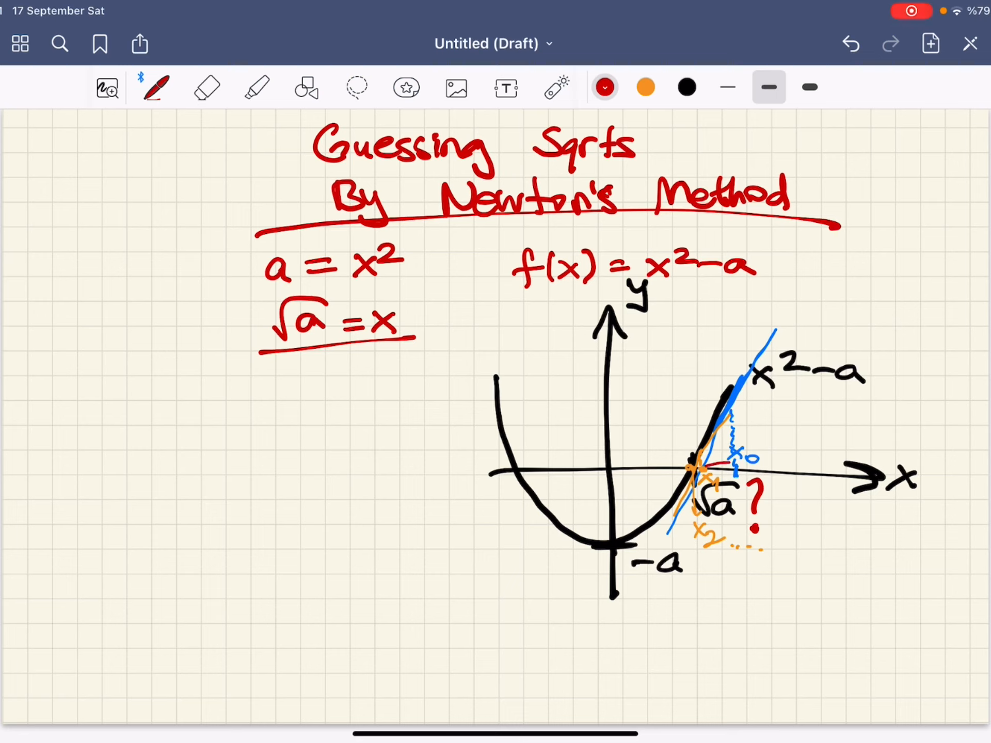
- Draw a red tangent at x₀ and label it slope = f'(x₀)
drag(733, 467, 701, 466)
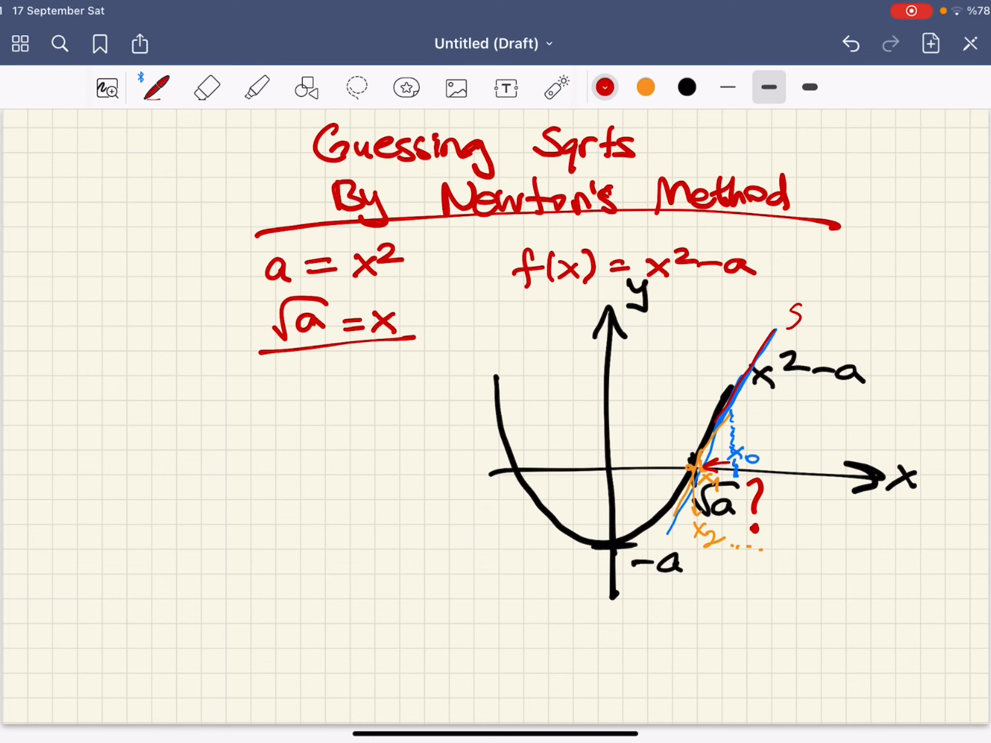
text(slope-)
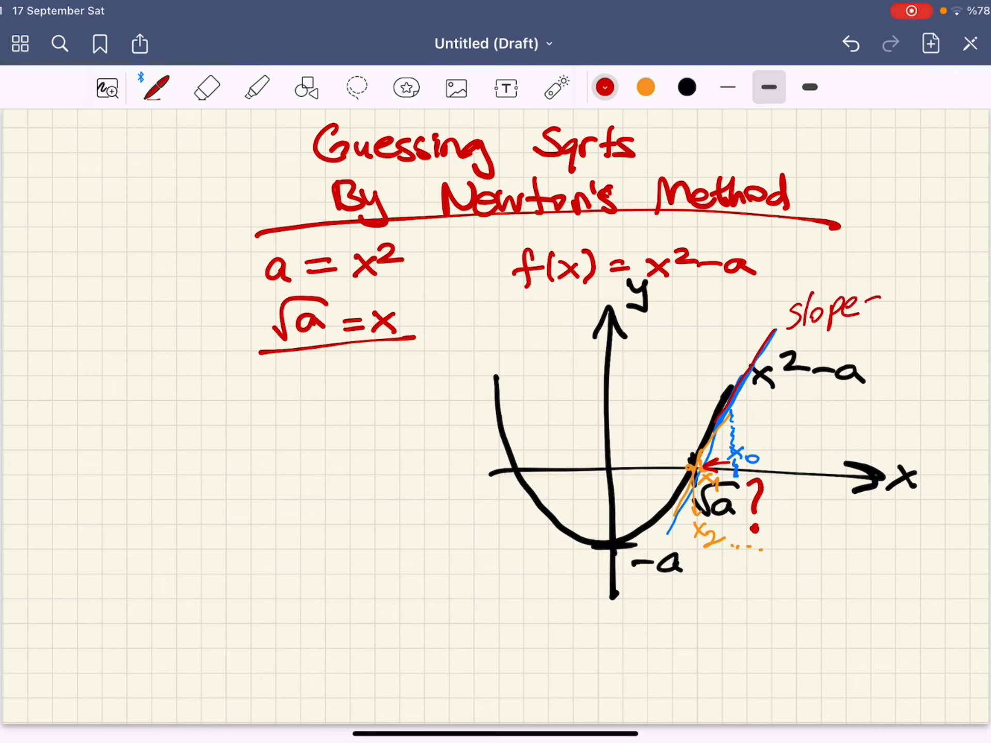
text(=t)
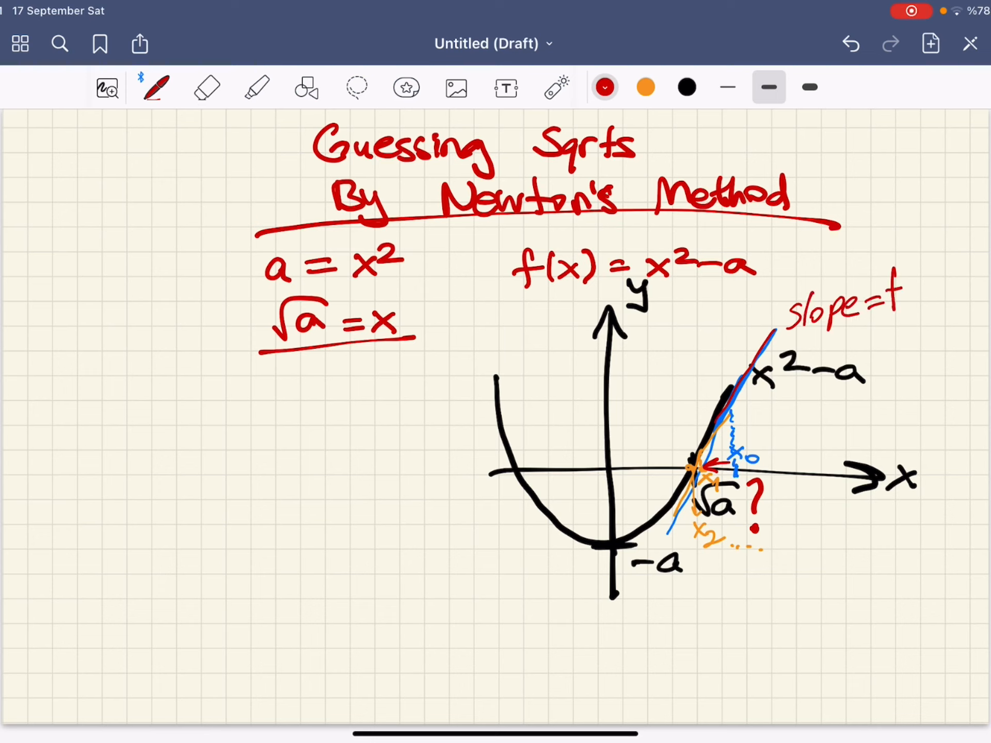
text(f'(x0)
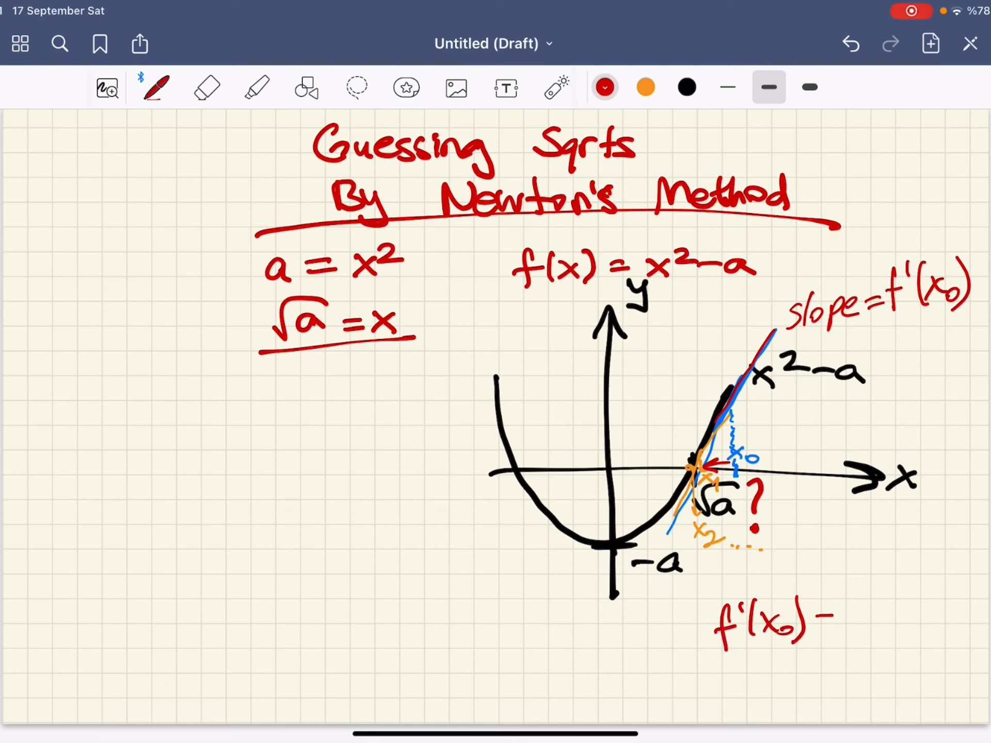
- Write the formula f'(x₀) = f(x₀)/step below the graph
drag(815, 616, 834, 616)
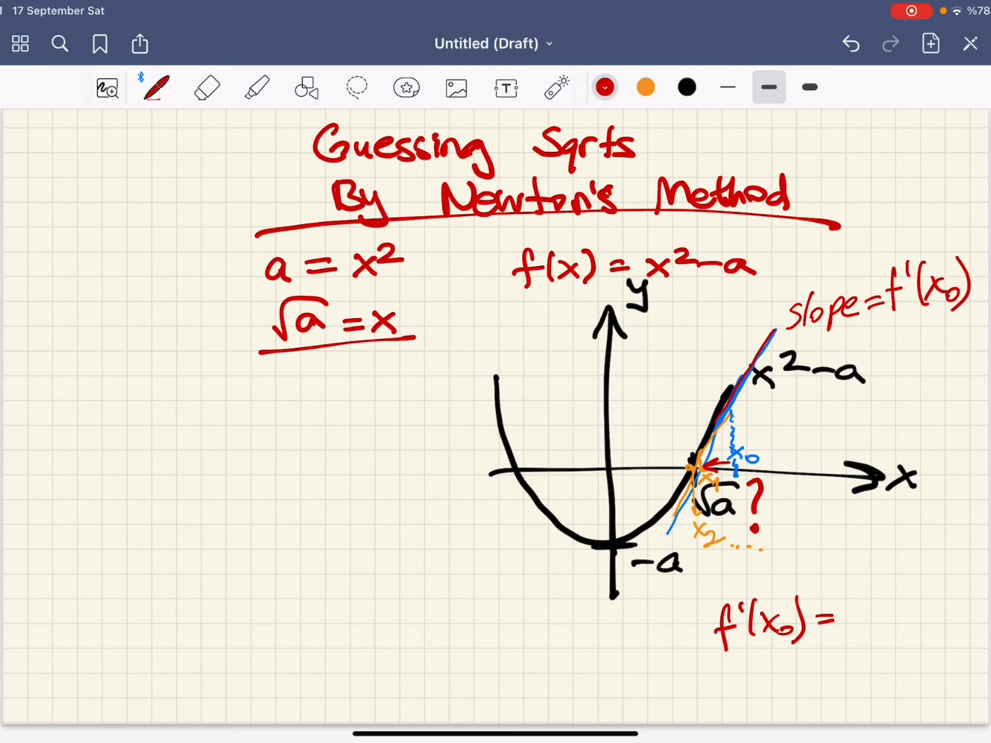
drag(840, 613, 923, 612)
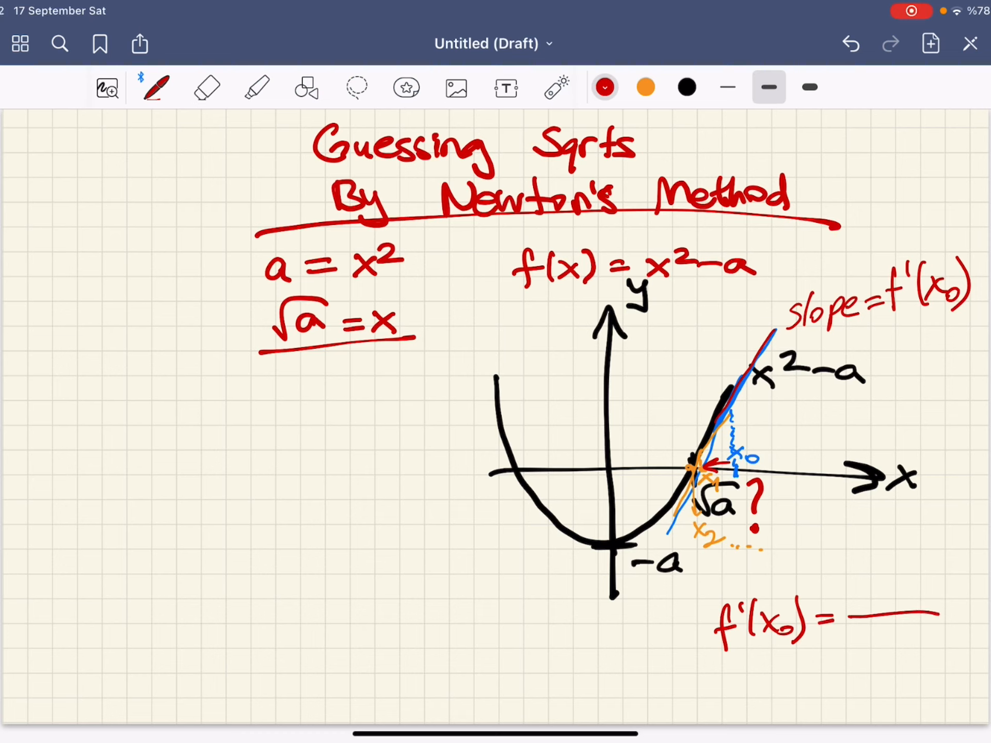
text(step)
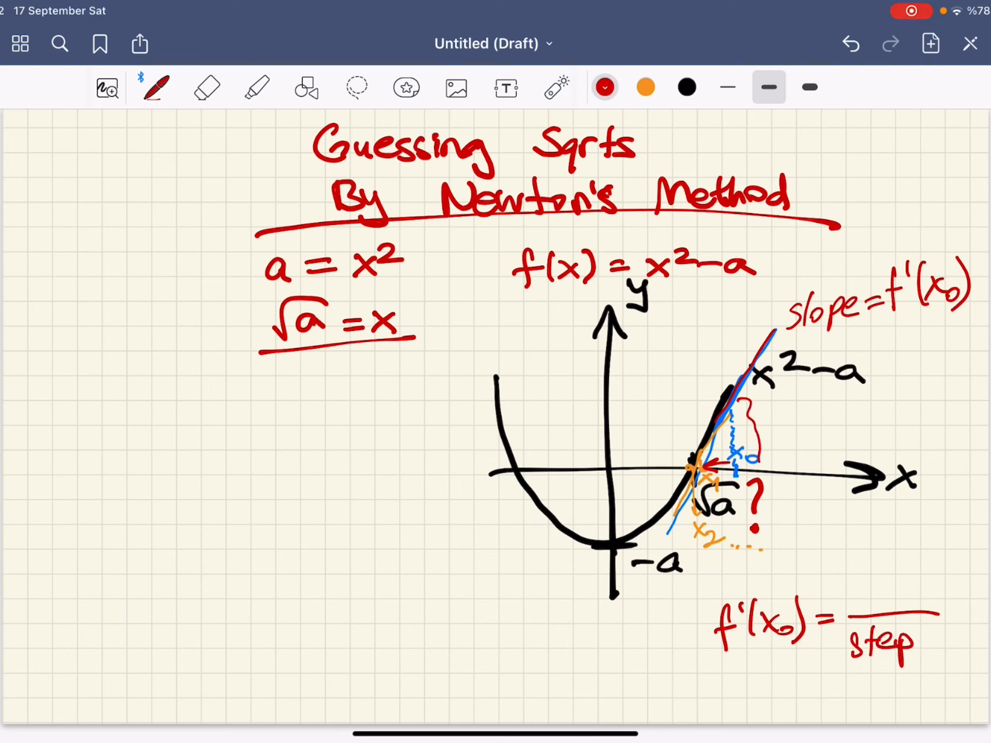
drag(865, 597, 872, 588)
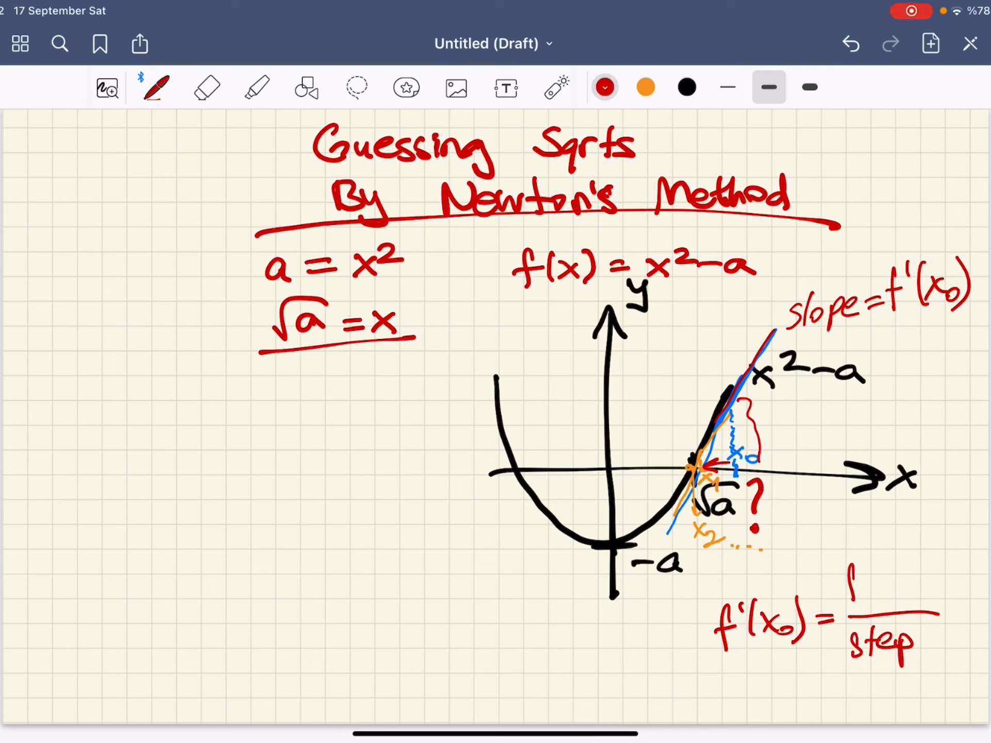
text(f(x)
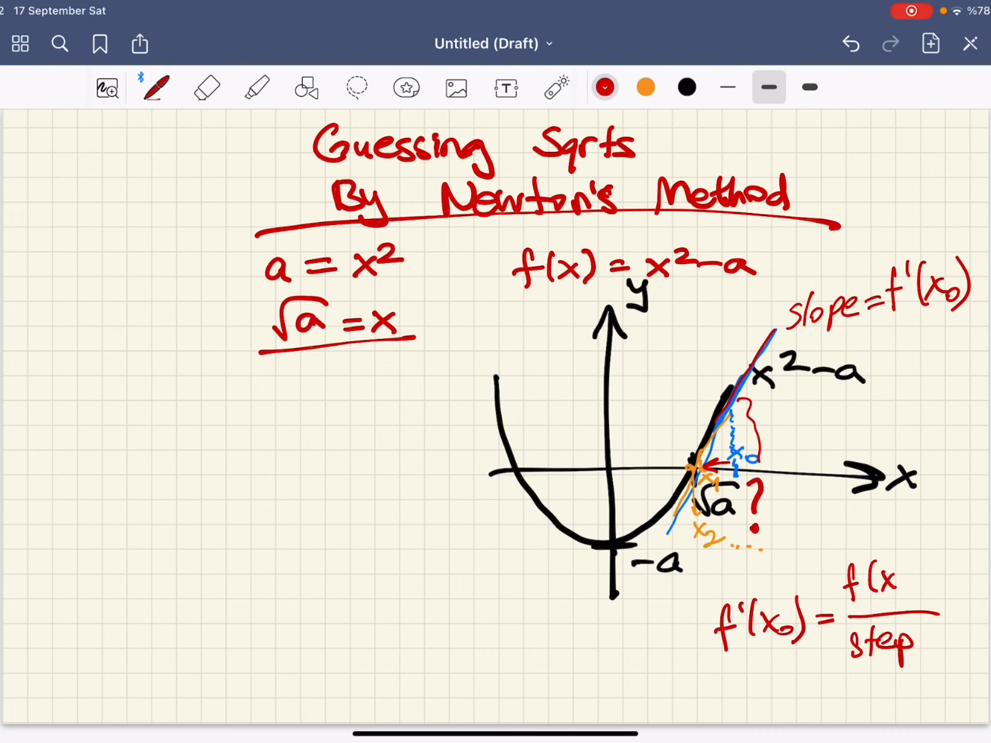
text((x₀))
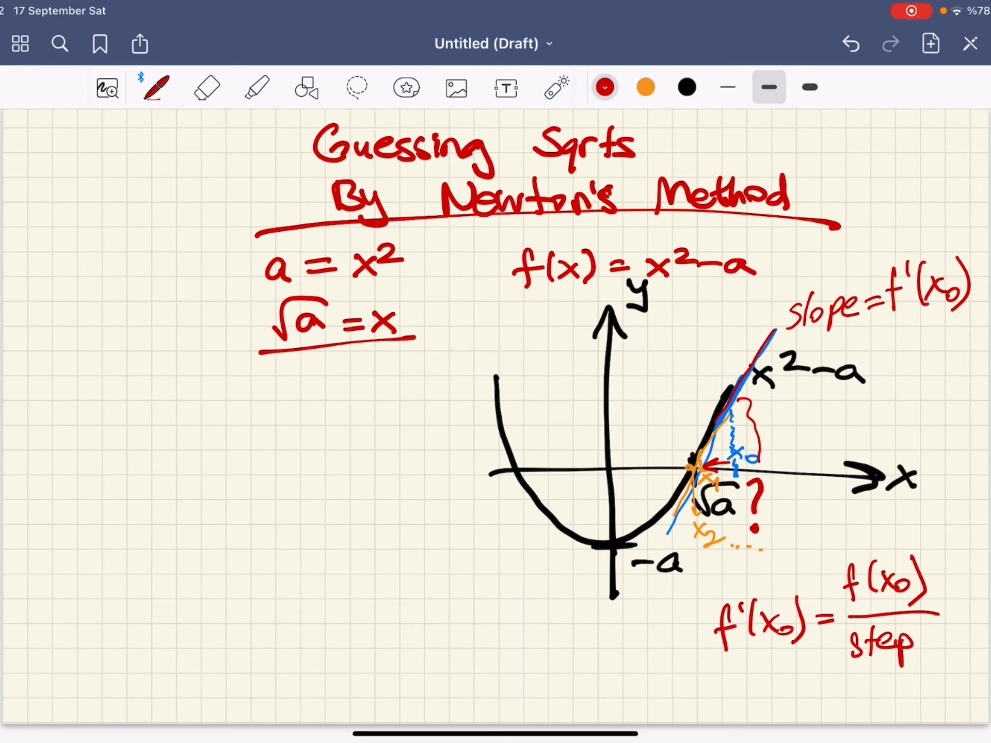
- Write step = f(x₀)/f'(x₀) below the graph and switch pen colour
drag(436, 645, 493, 650)
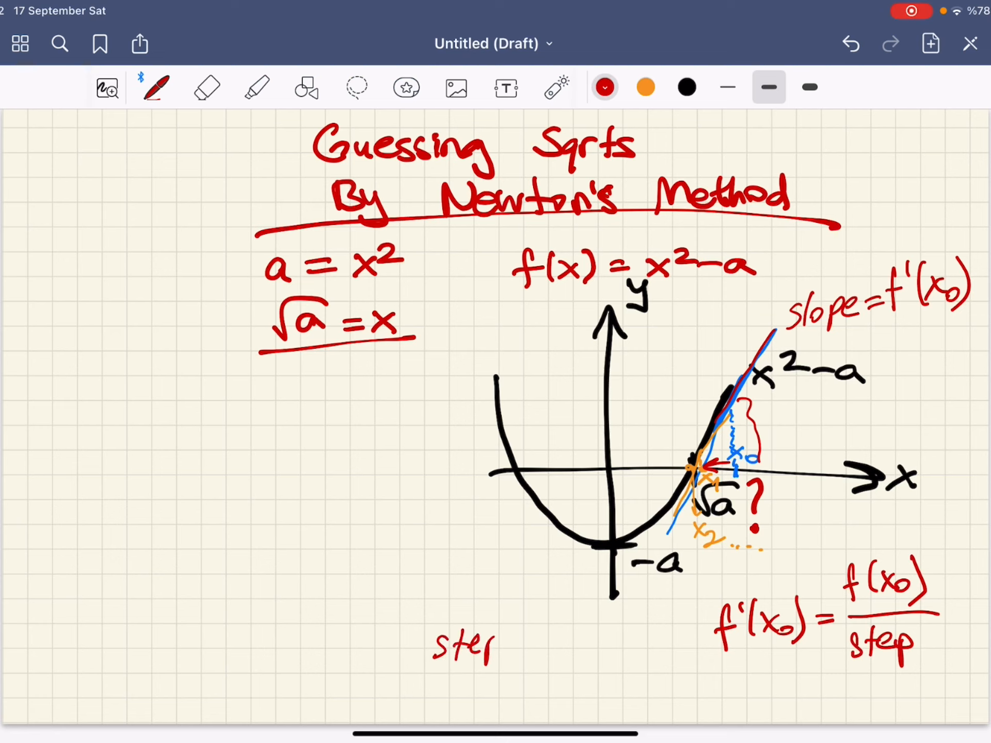
drag(493, 644, 582, 632)
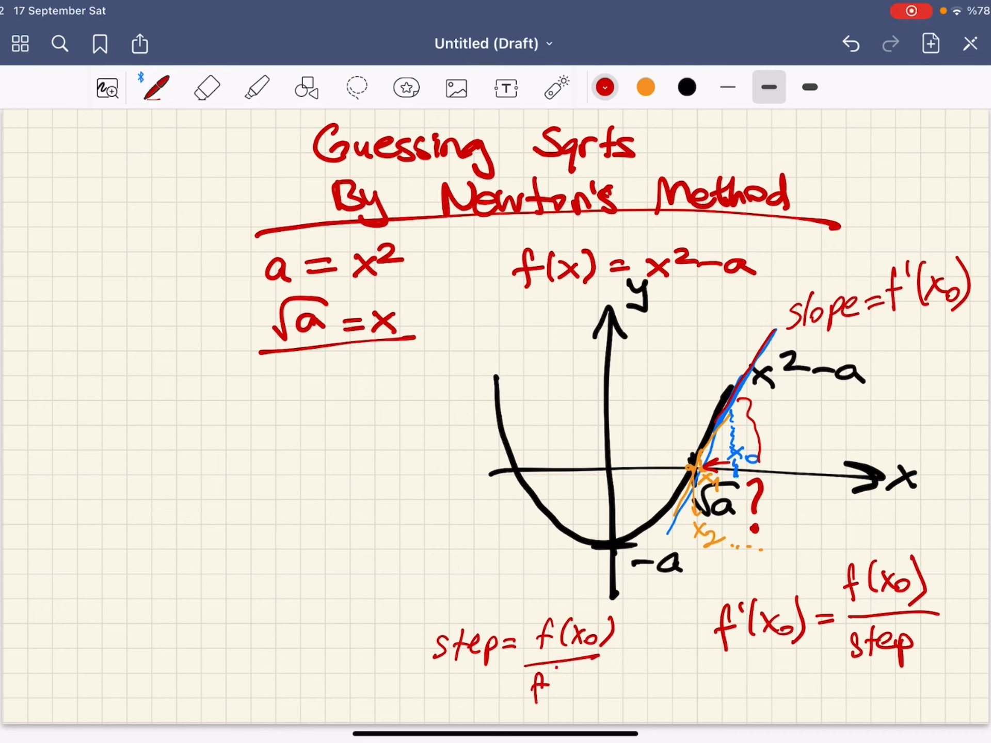
click(605, 86)
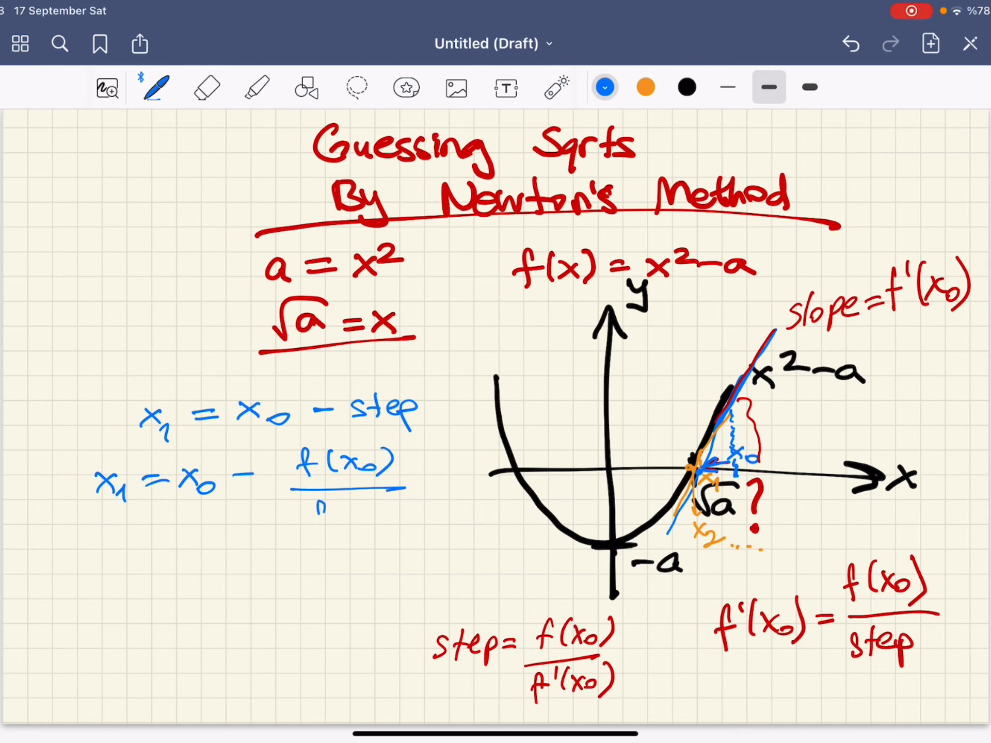
- Finish the f'(x₀) denominator and write the general rule xₙ₊₁ = xₙ − f(xₙ)/f'(xₙ)
text(f'(x₀)
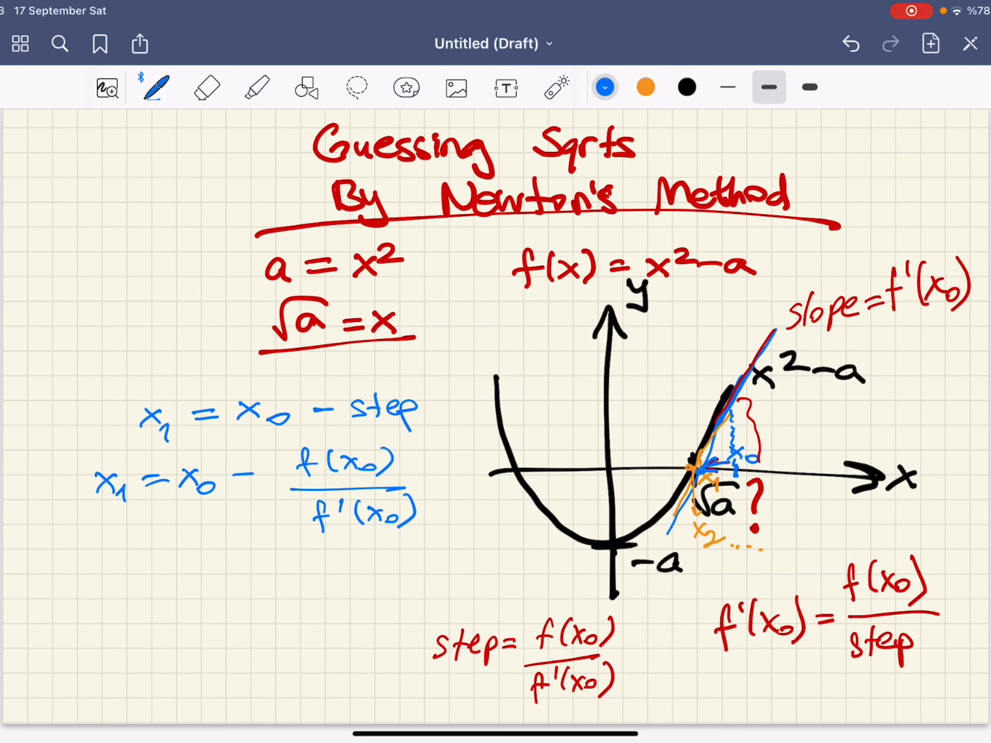
drag(54, 556, 76, 565)
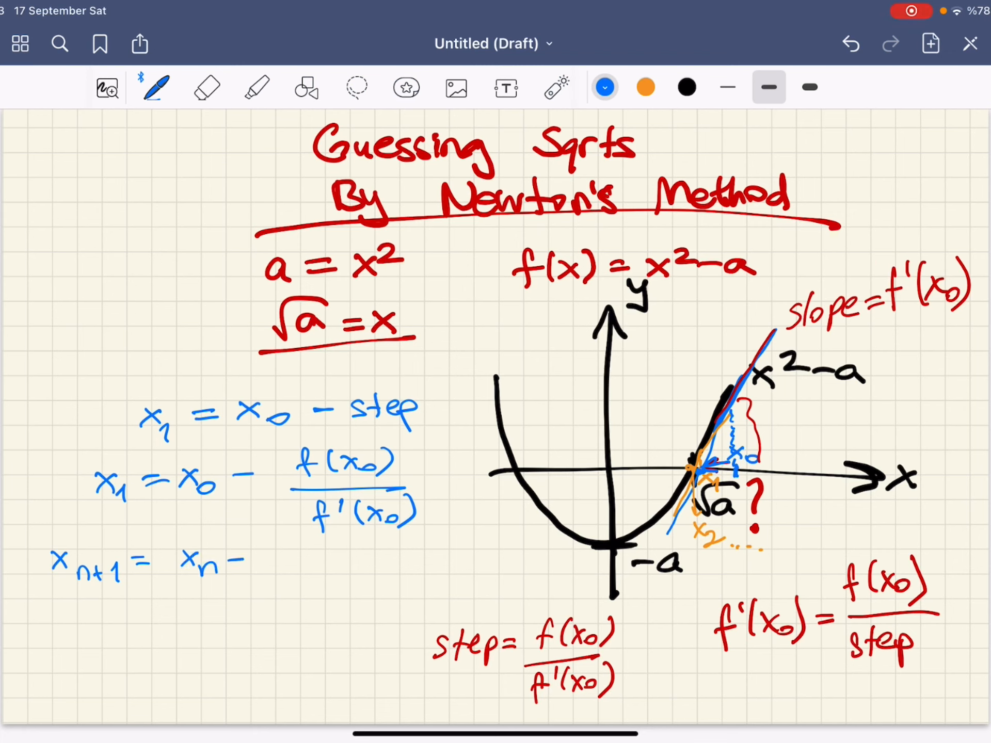
text(f(xₙ)/f'(xₙ)
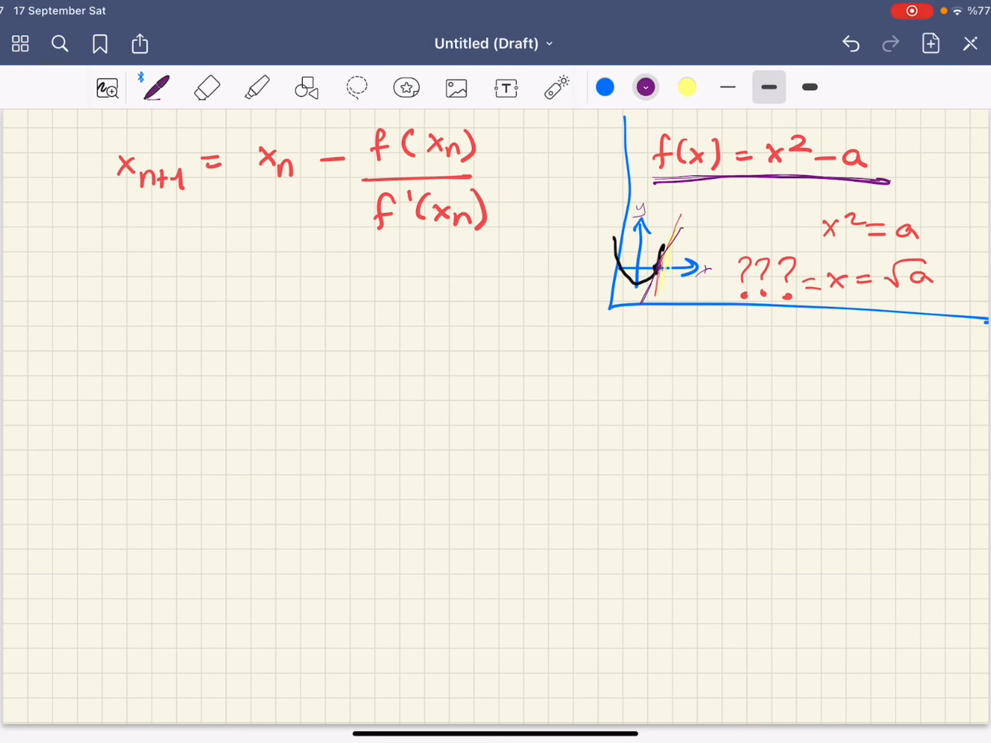
- In purple, substitute f'(x) = 2x to write xₙ₊₁ = xₙ − (xₙ² − a)/(2xₙ)
drag(113, 285, 183, 285)
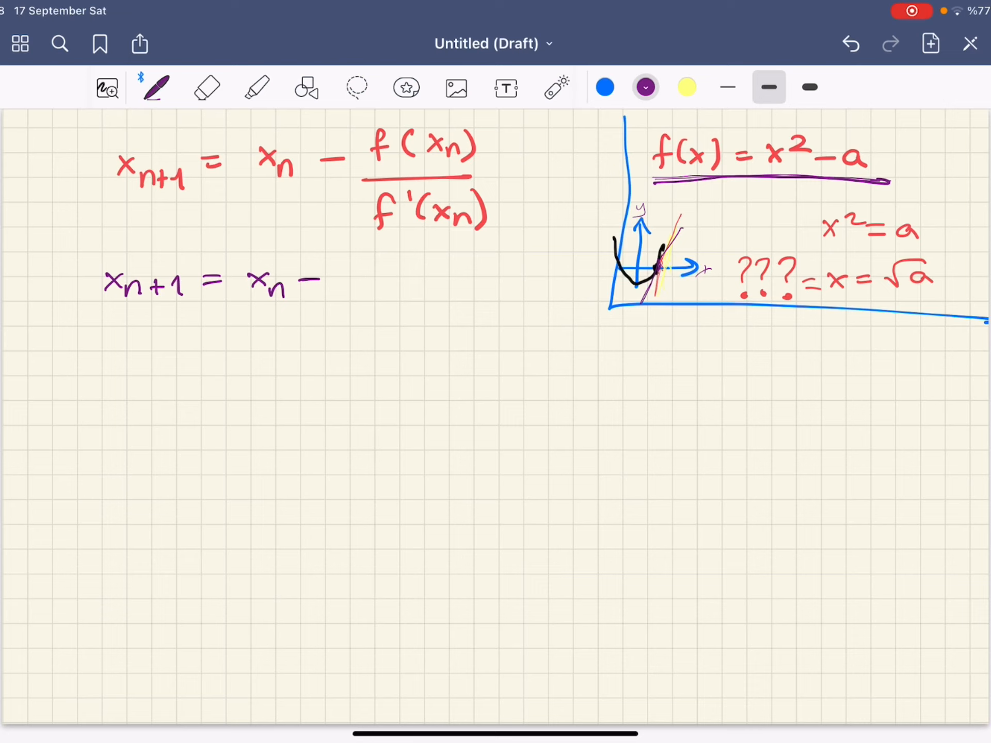
drag(357, 275, 414, 259)
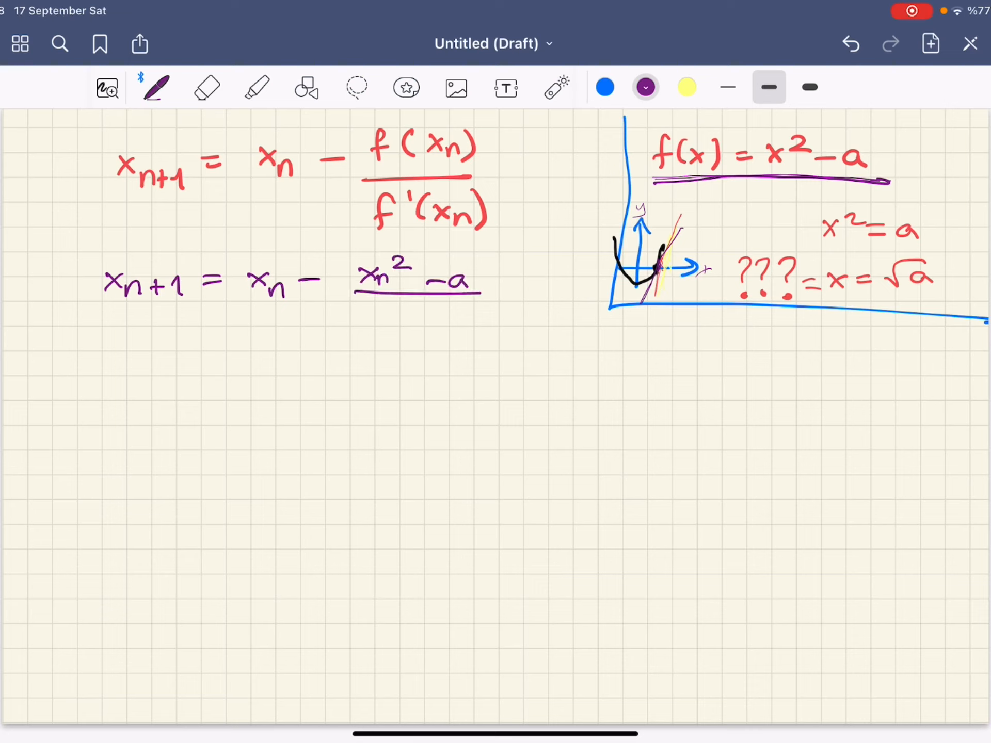
drag(626, 316, 632, 341)
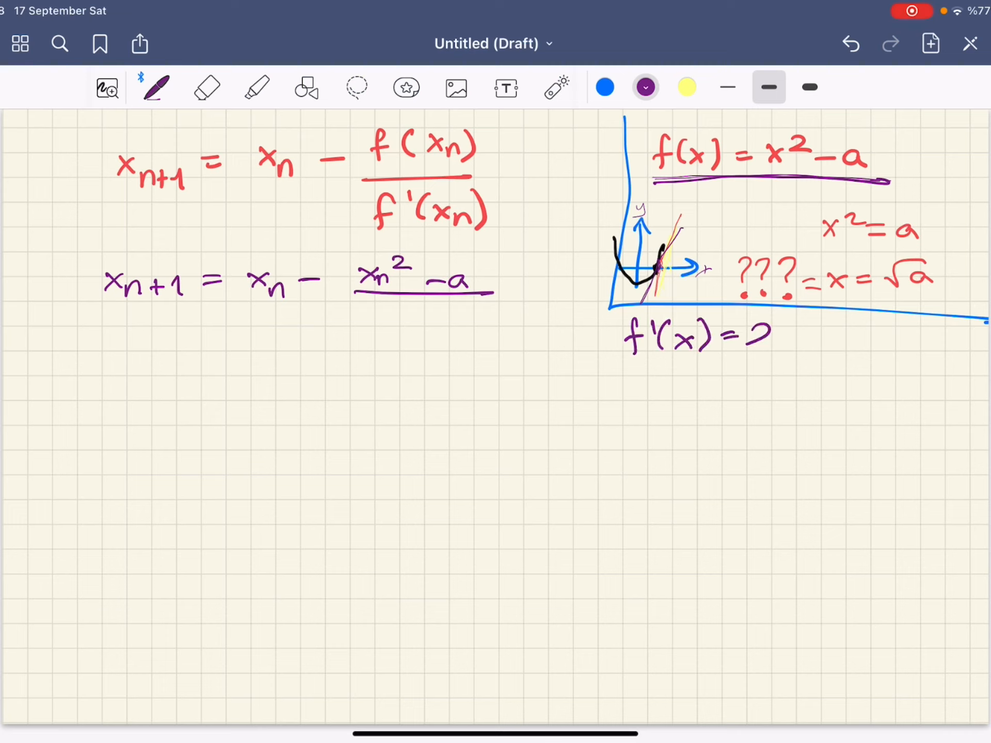
drag(776, 329, 808, 335)
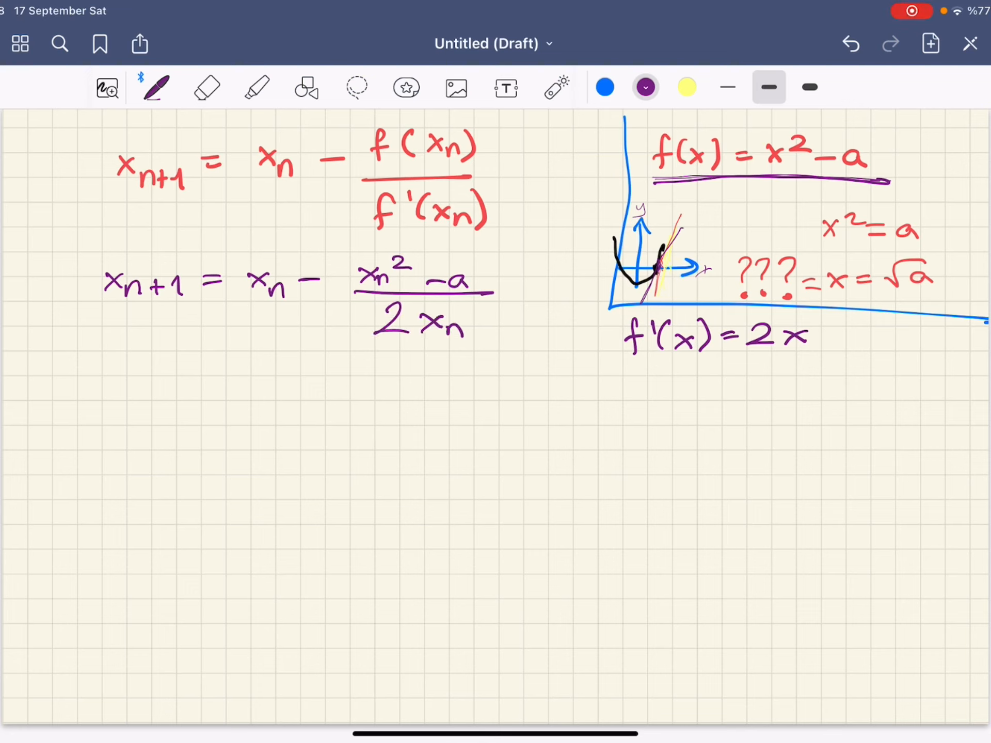
- Split the fraction and simplify to xₙ₊₁ = xₙ/2 + a/(2xₙ)
drag(117, 380, 170, 379)
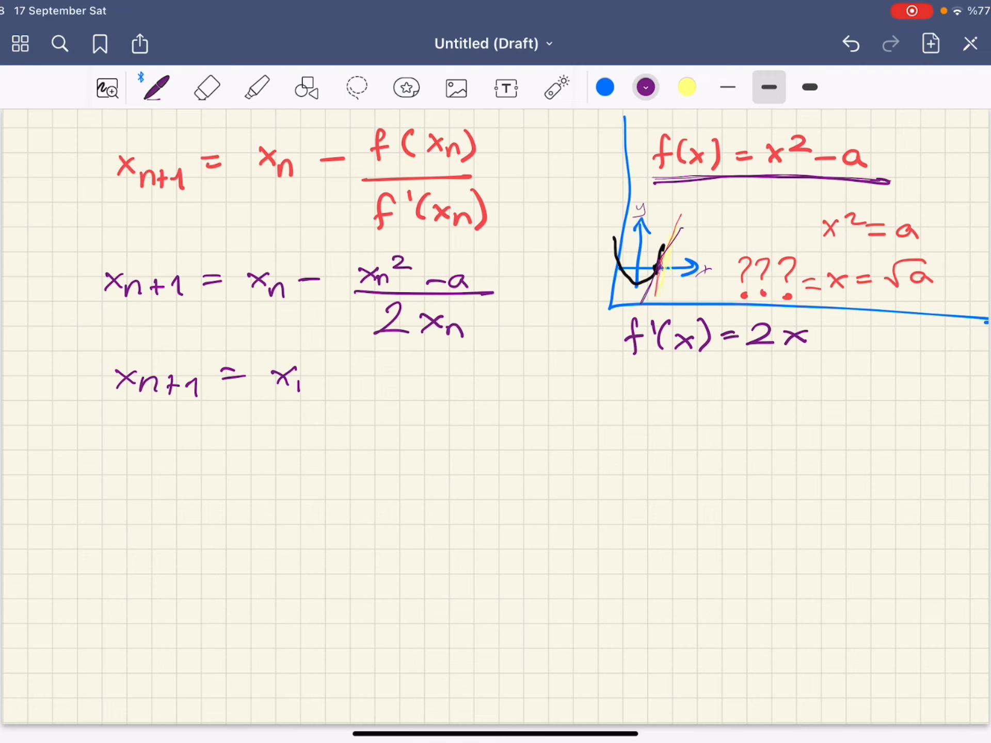
drag(271, 379, 417, 379)
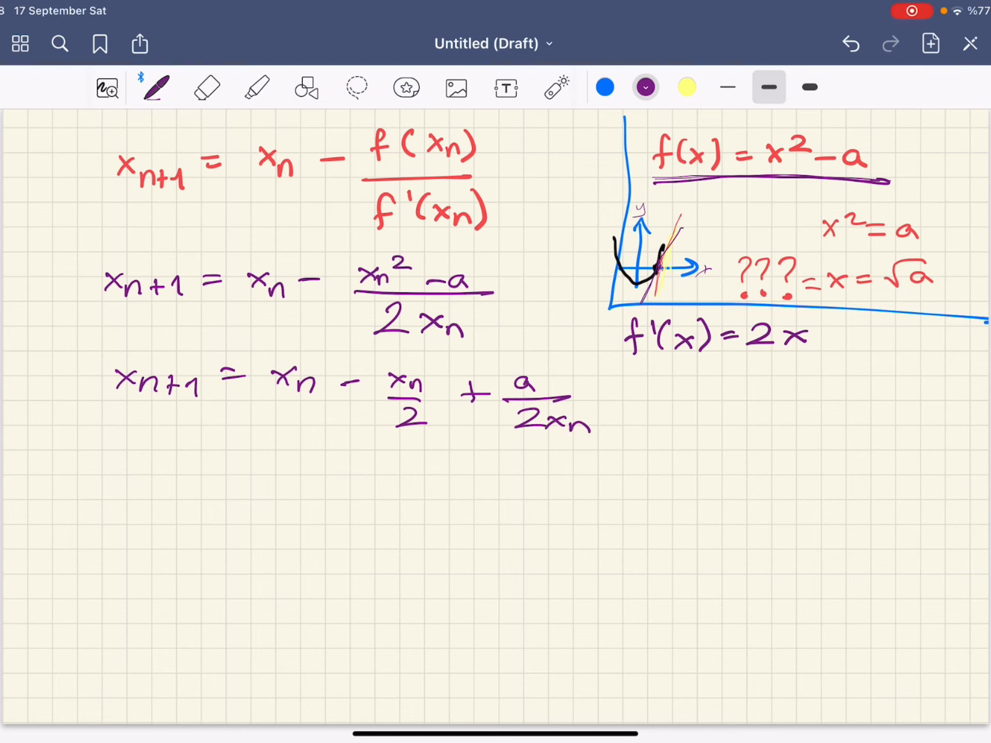
drag(157, 474, 240, 486)
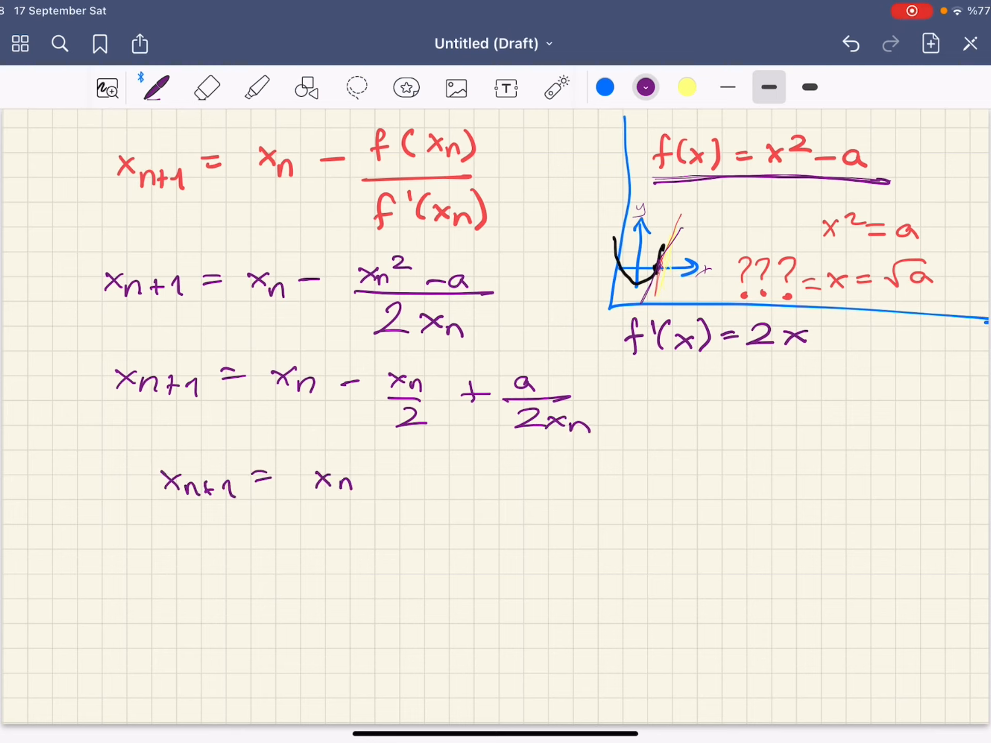
drag(315, 480, 442, 481)
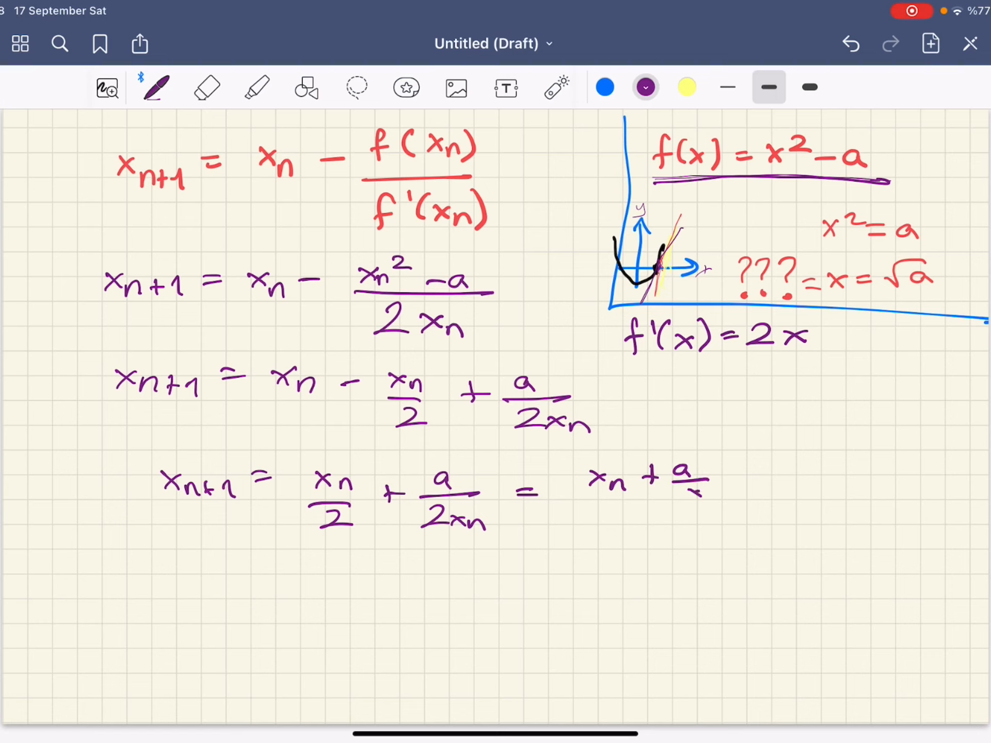
drag(657, 492, 657, 549)
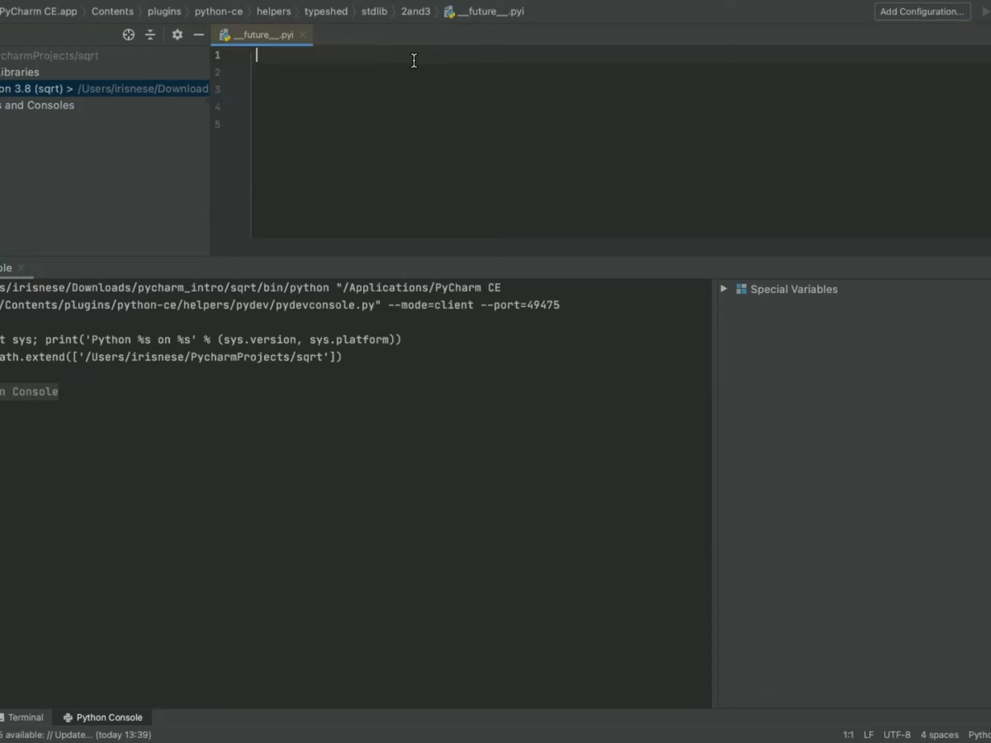
- Type line 1: x=float(input("Enter a number to take the sqrt of:"))
text(x=)
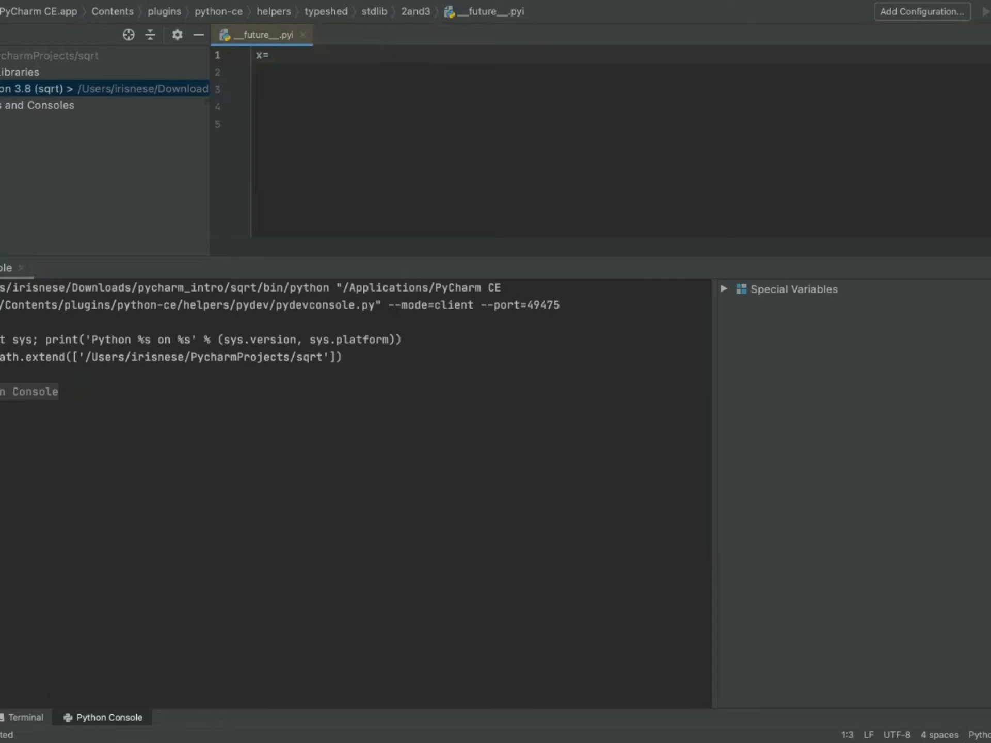
text(float)
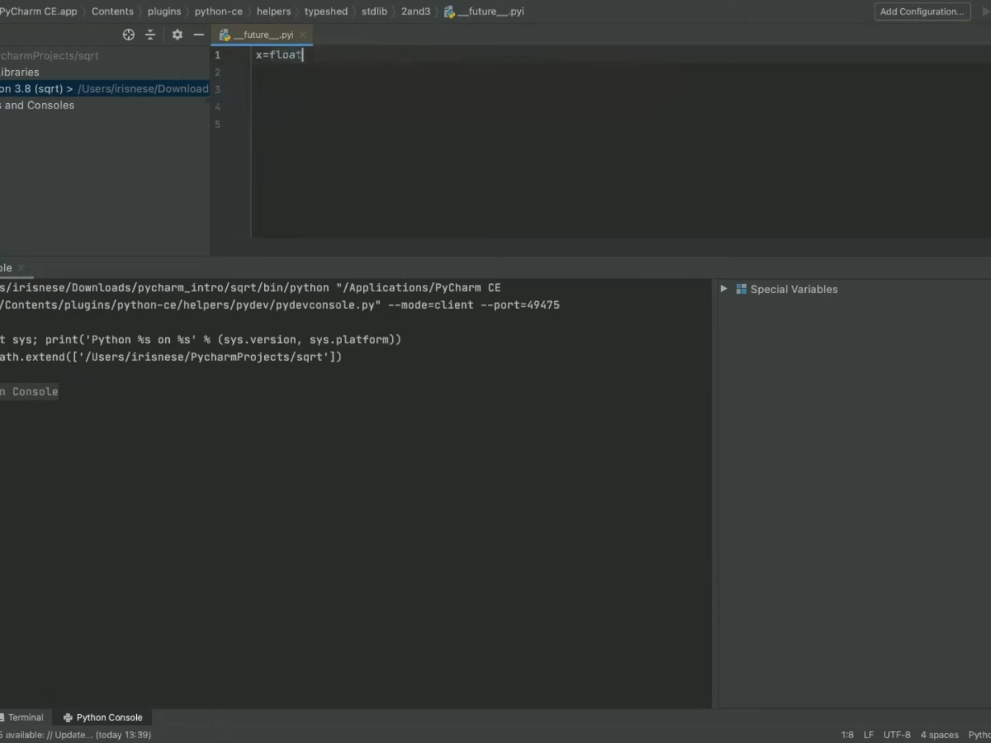
text((input()
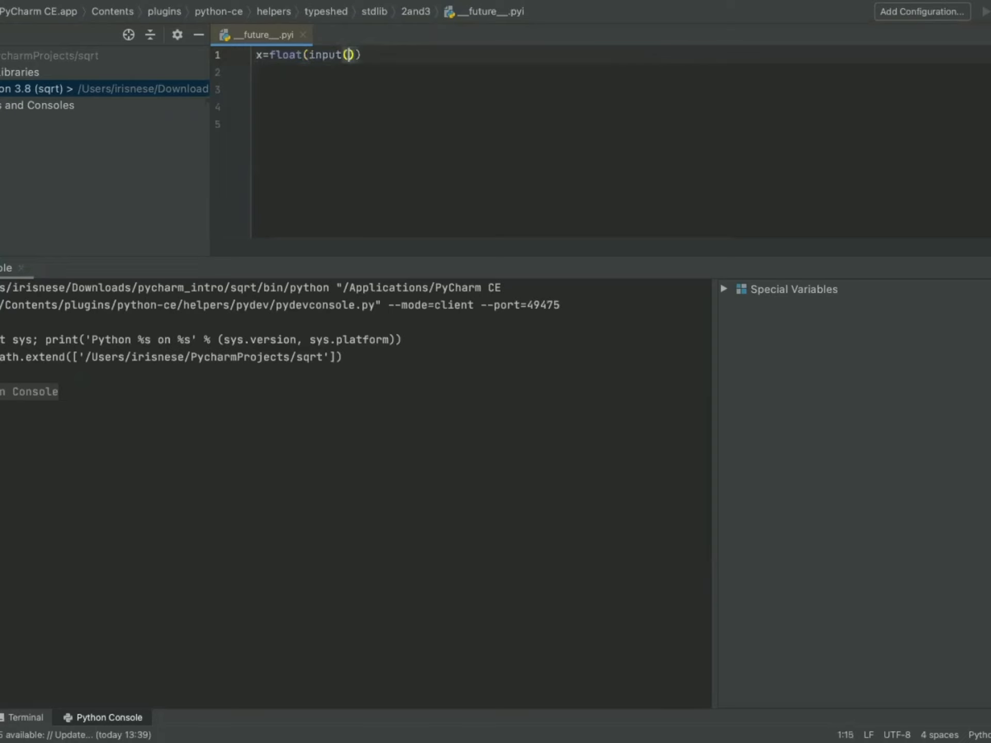
text(")
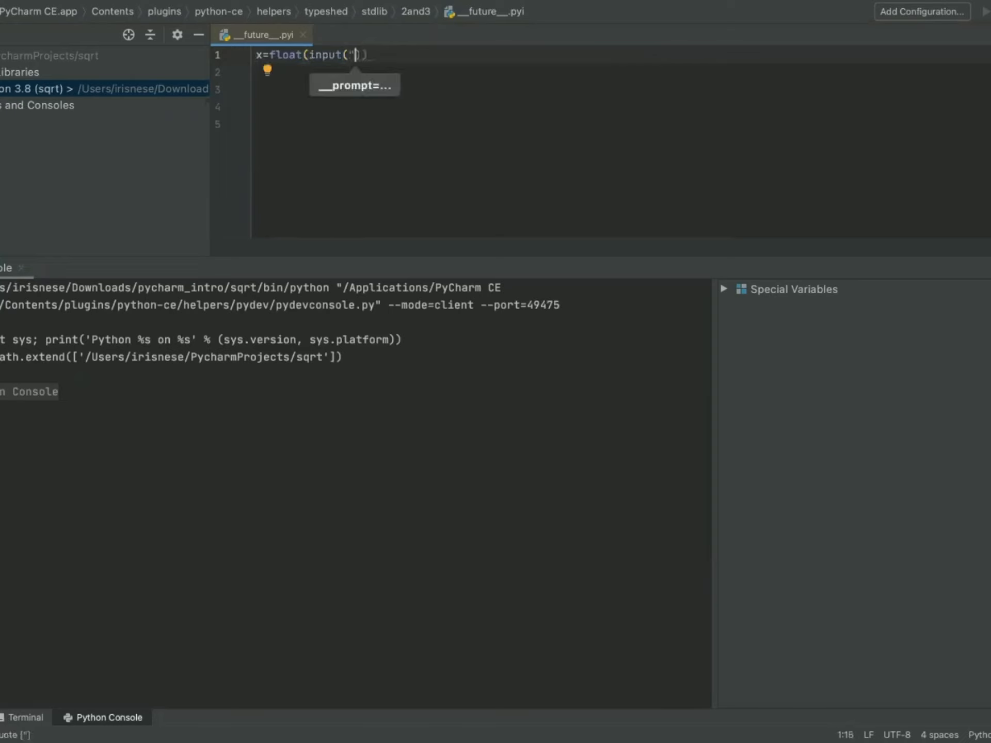
text(Enter a)
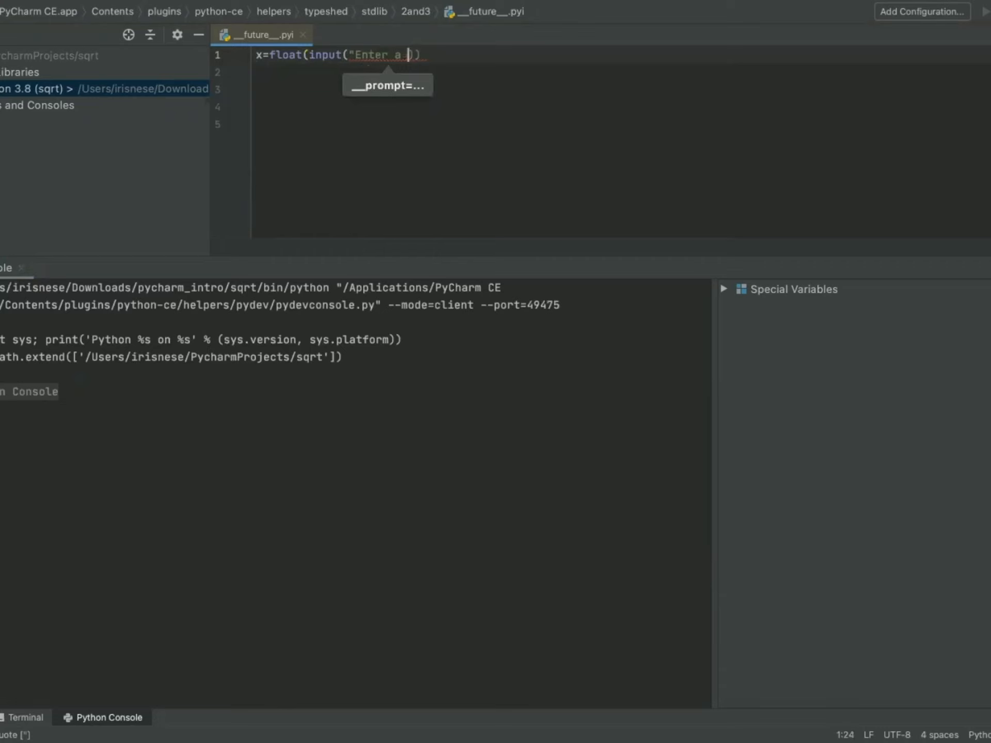
text(number to)
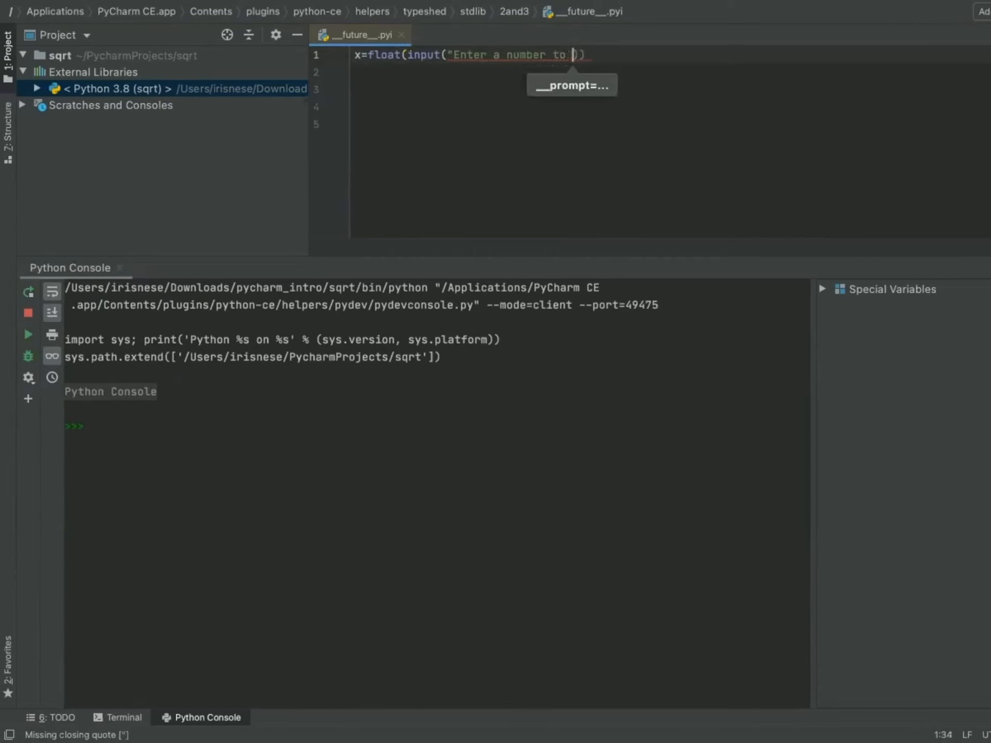
text(take the)
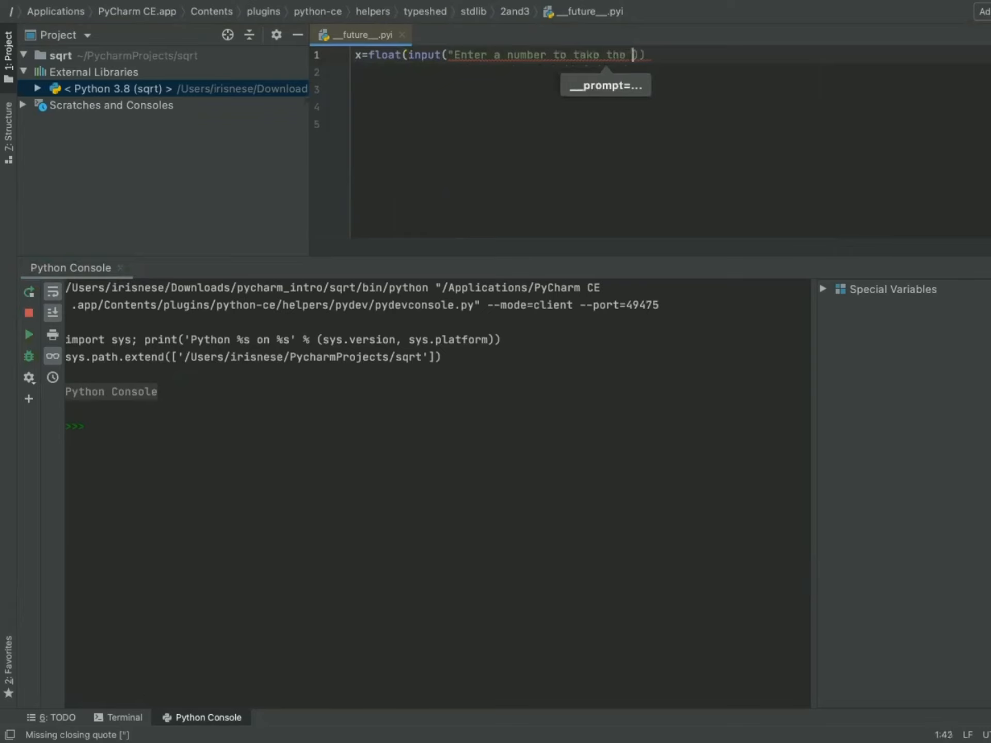
text(sqrt of)
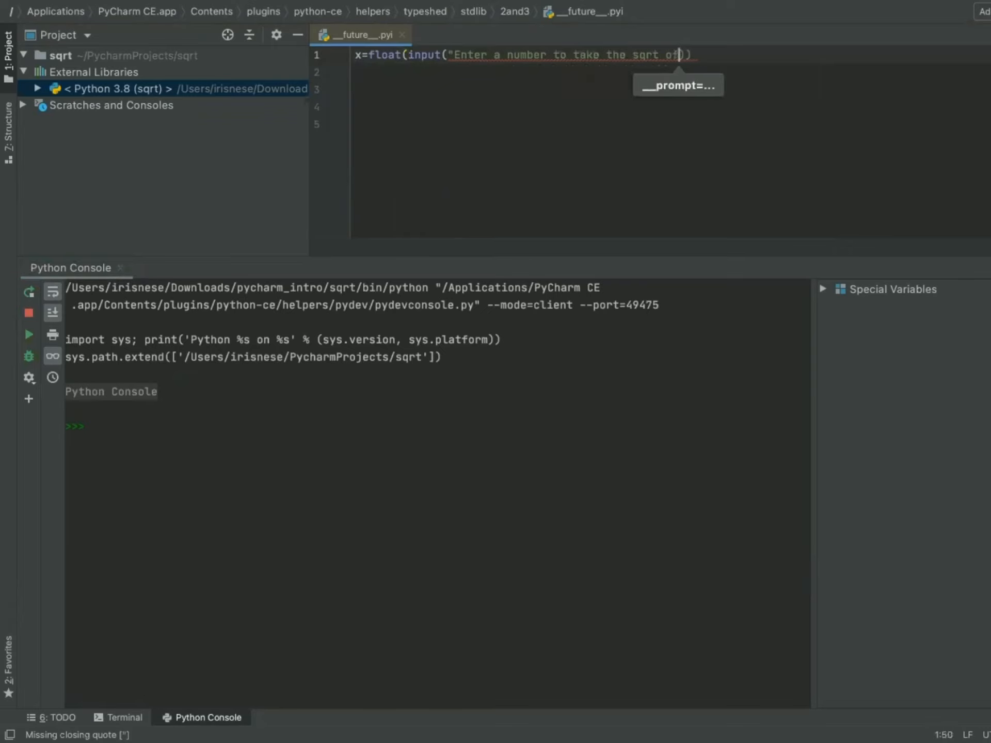
text(:)
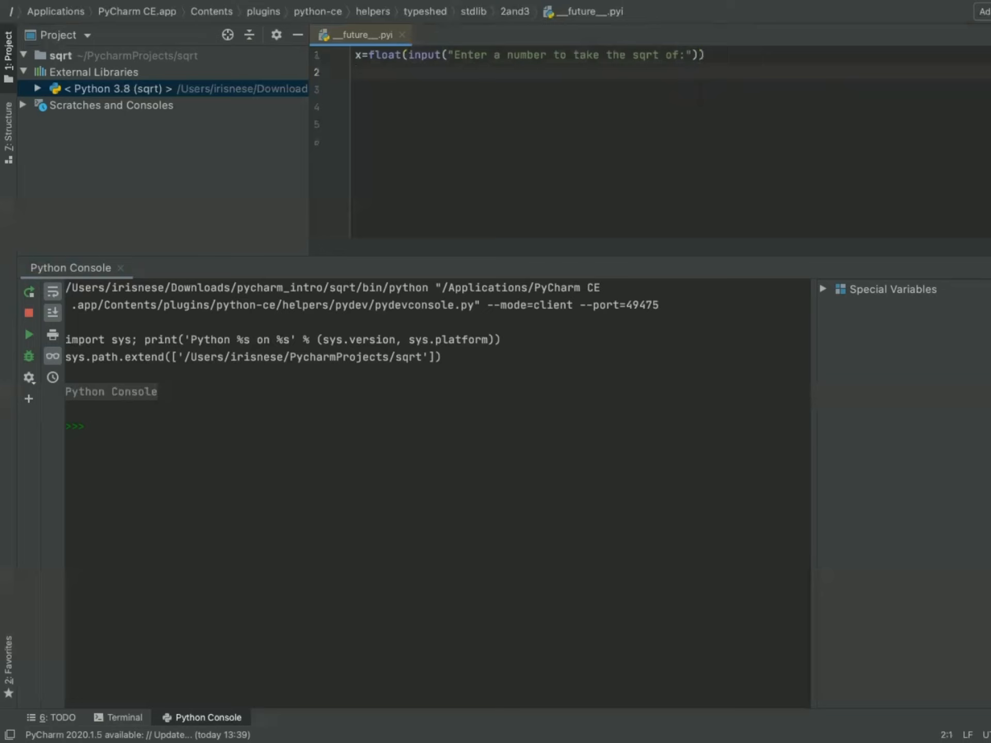
- Type line 2: n=int(input("Enter the number of iterations:"))
text(n)
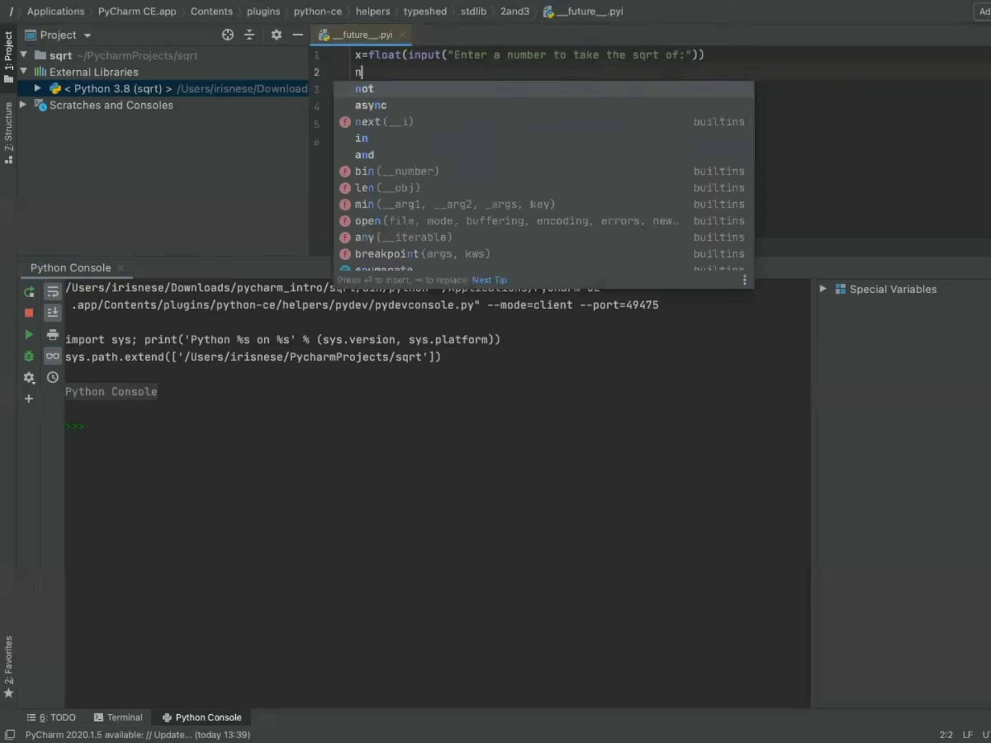
text(=)
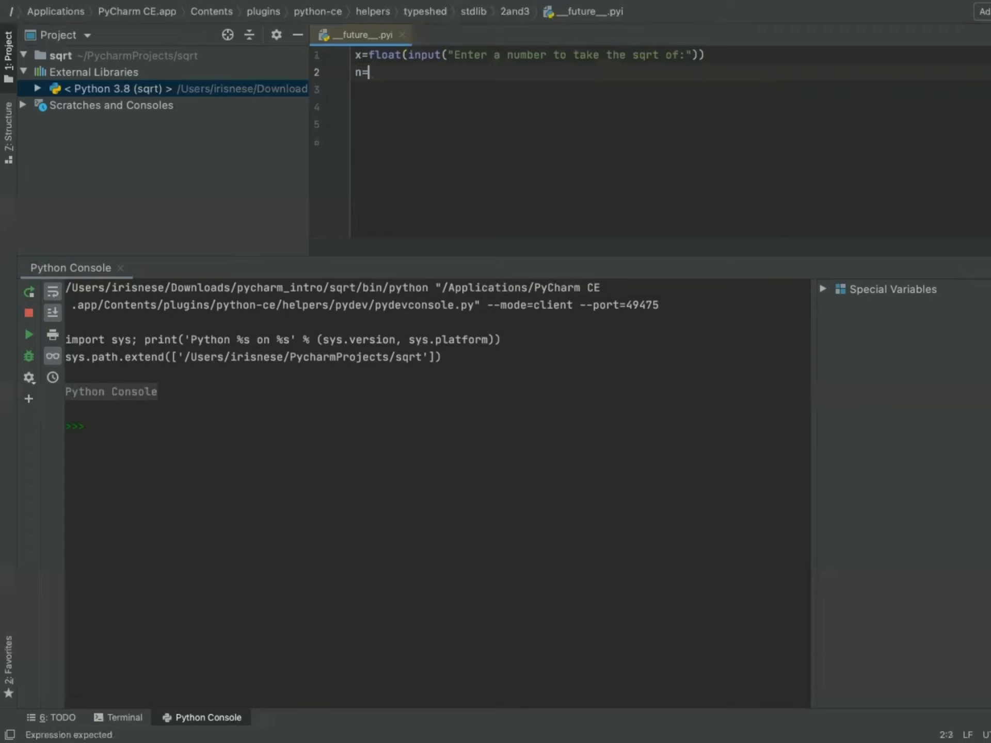
text(i)
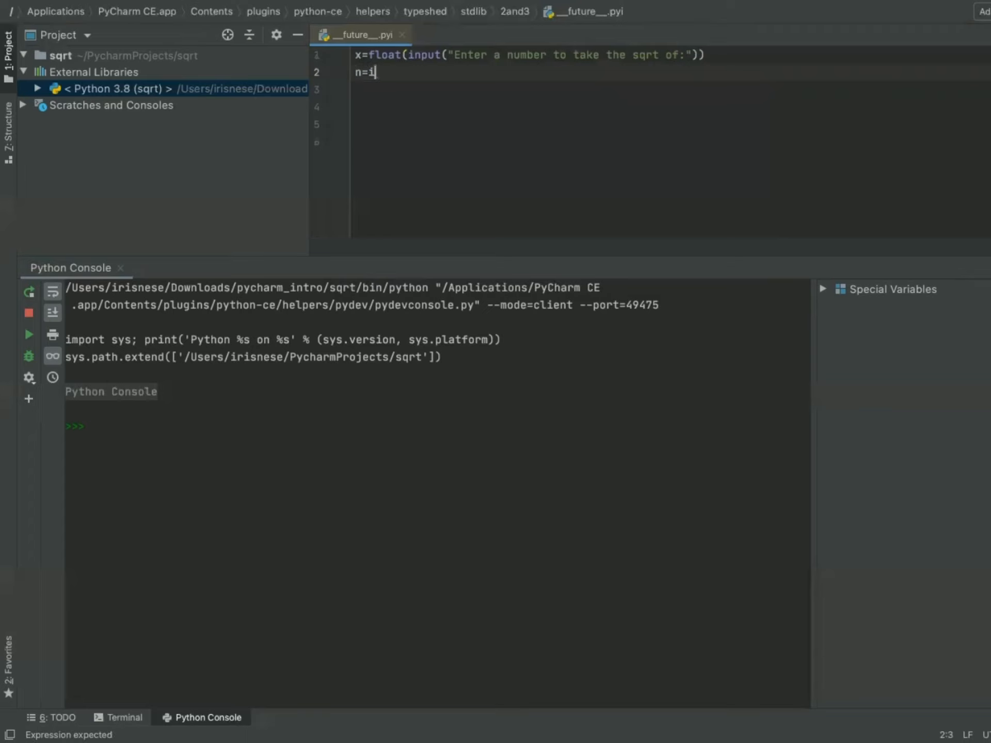
text(nt)
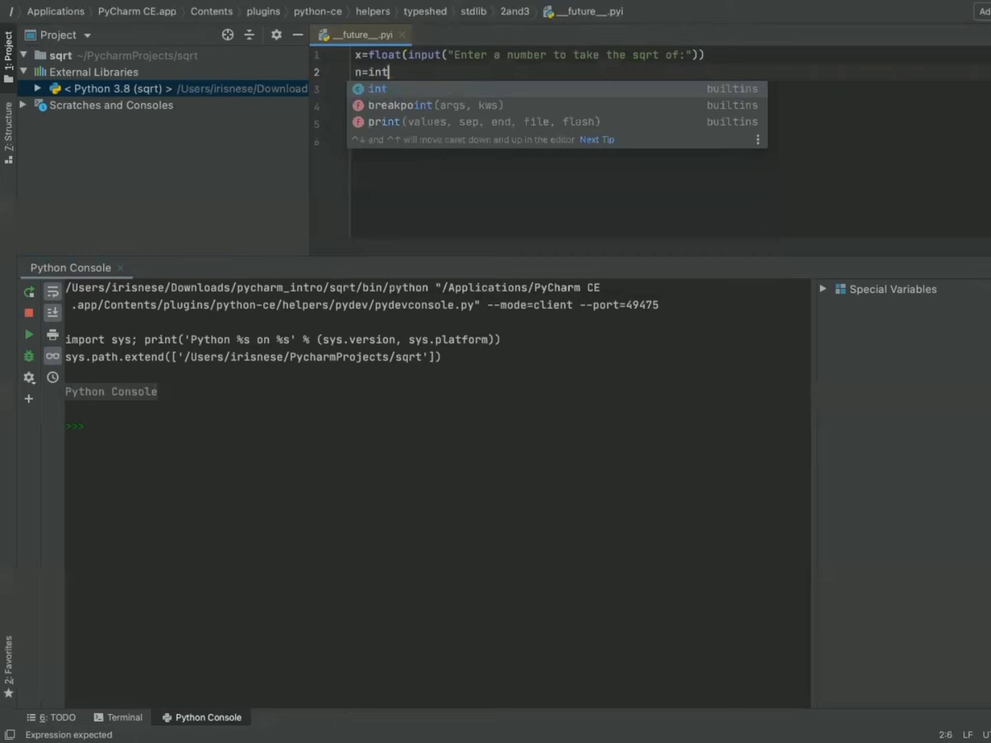
text((in)
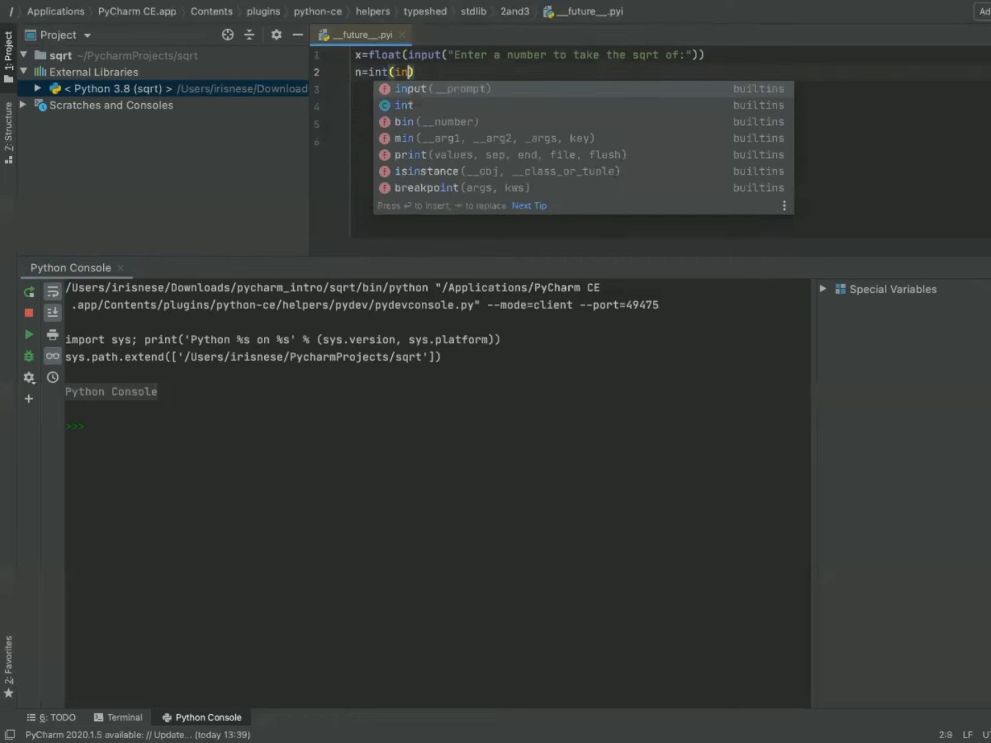
text(put)
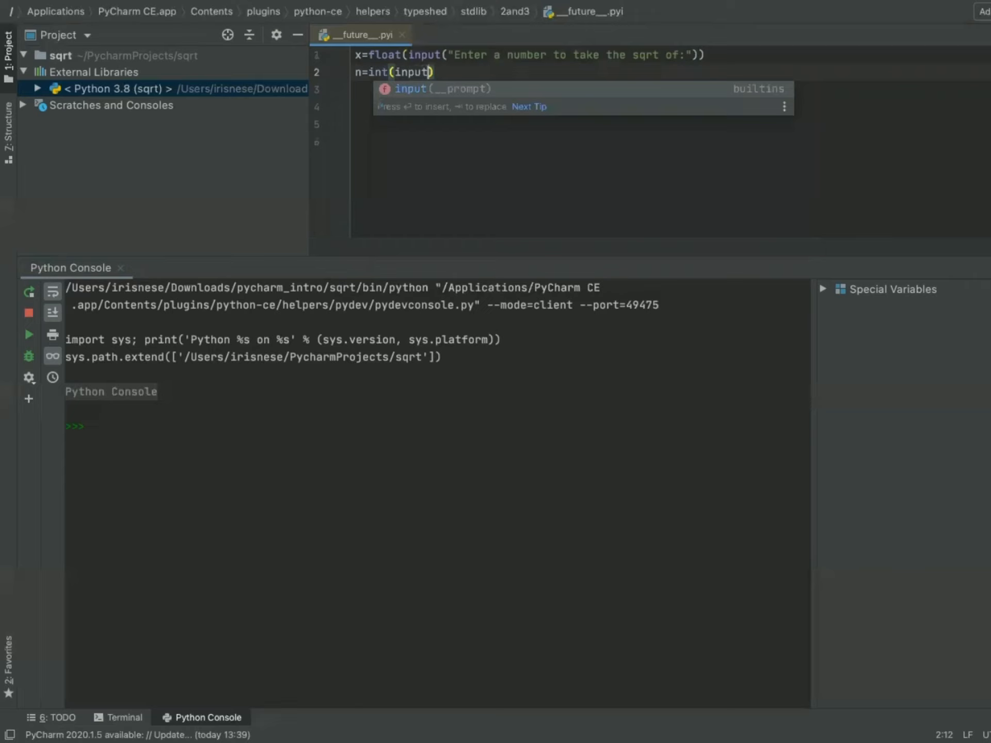
text("E)
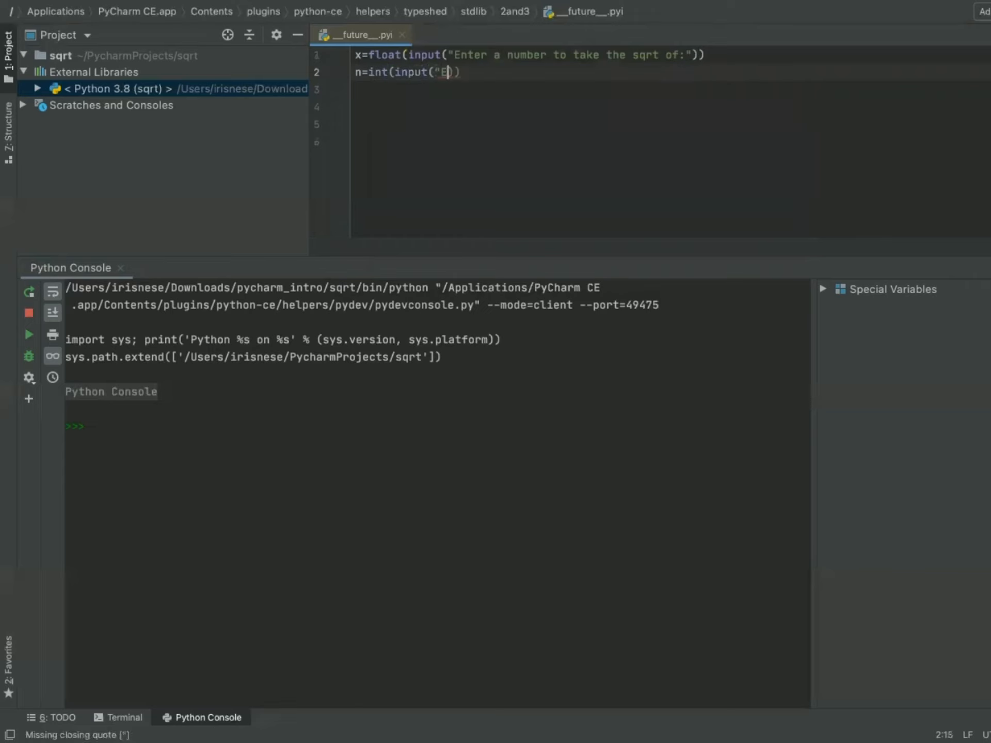
text(nter the number of ite)
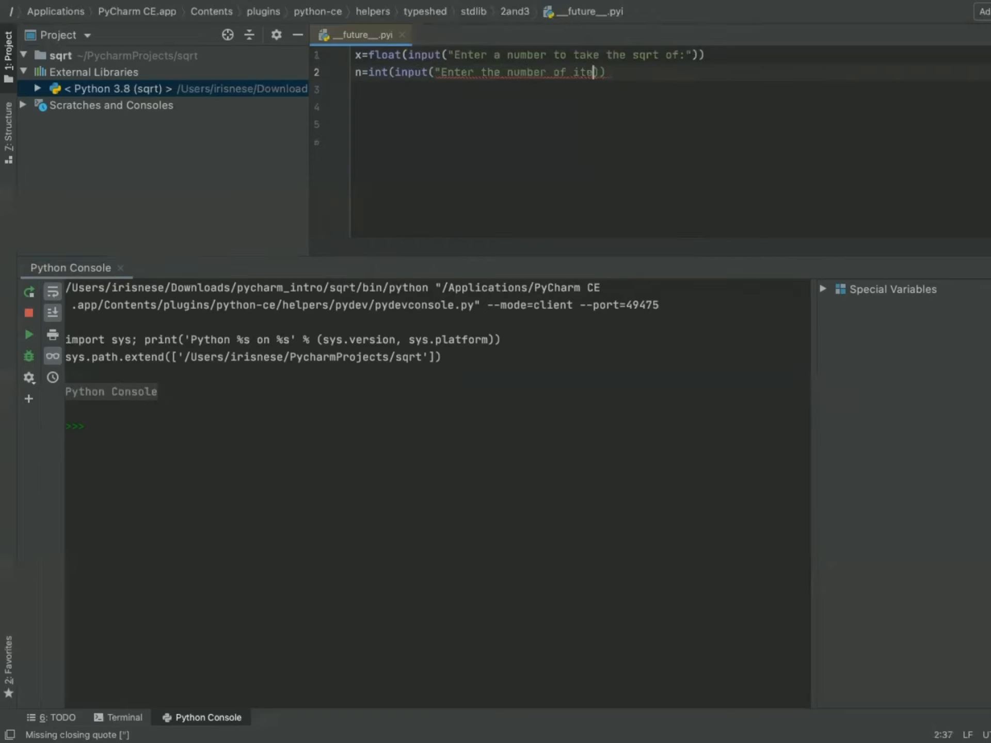
text(rations:")
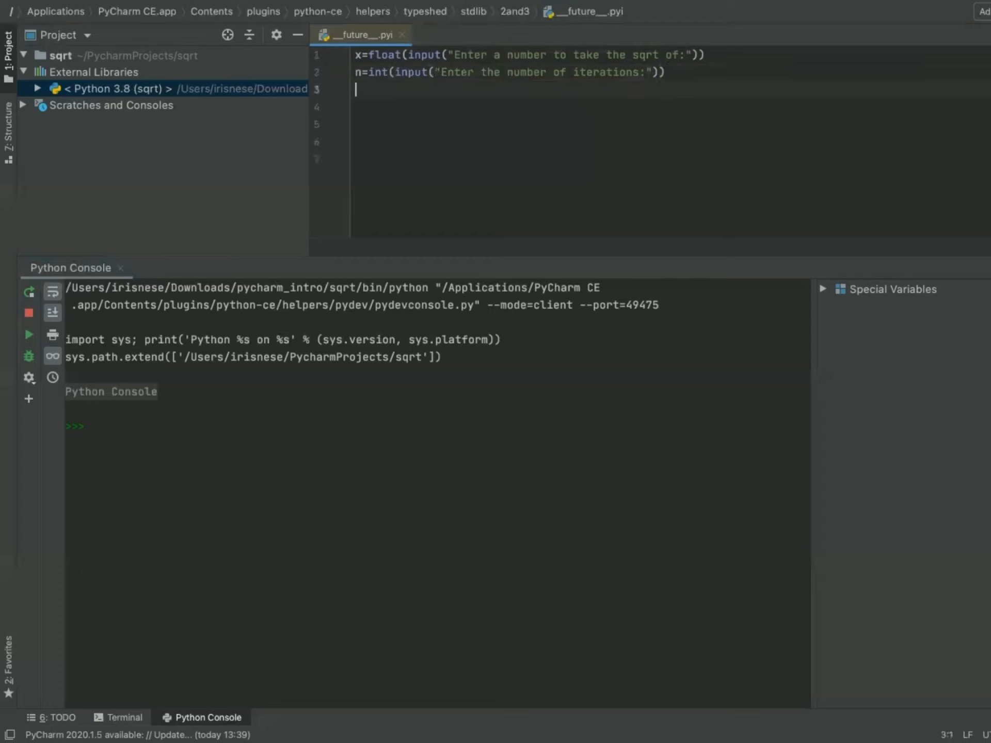
- Type the initial guess x0=x/2 on line 3
text(x=)
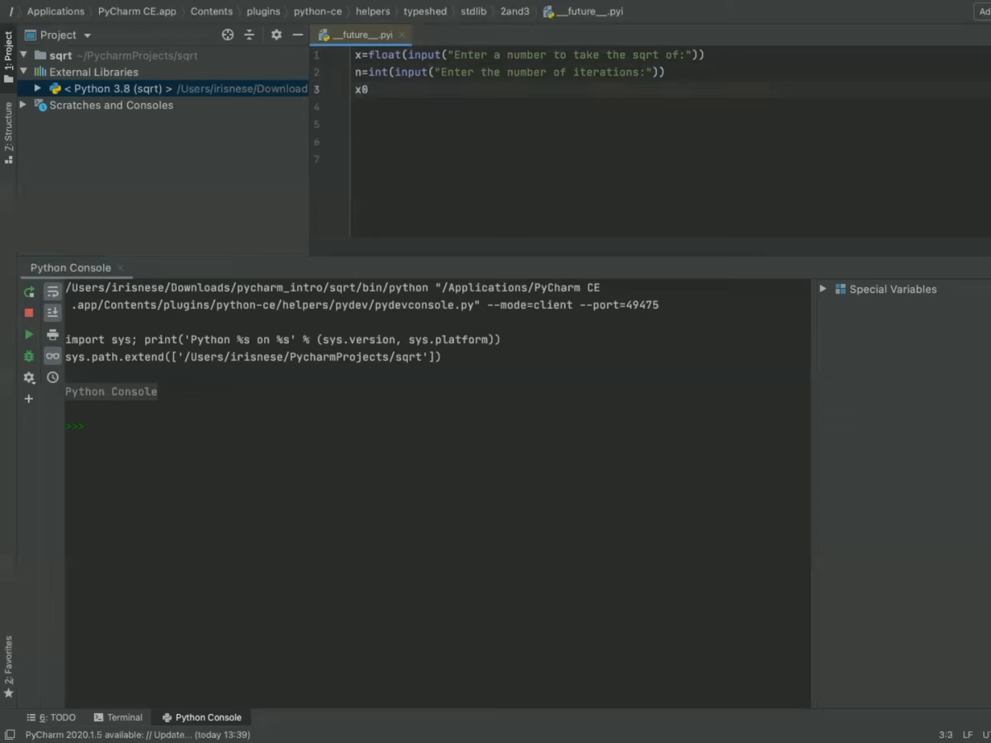
text(=)
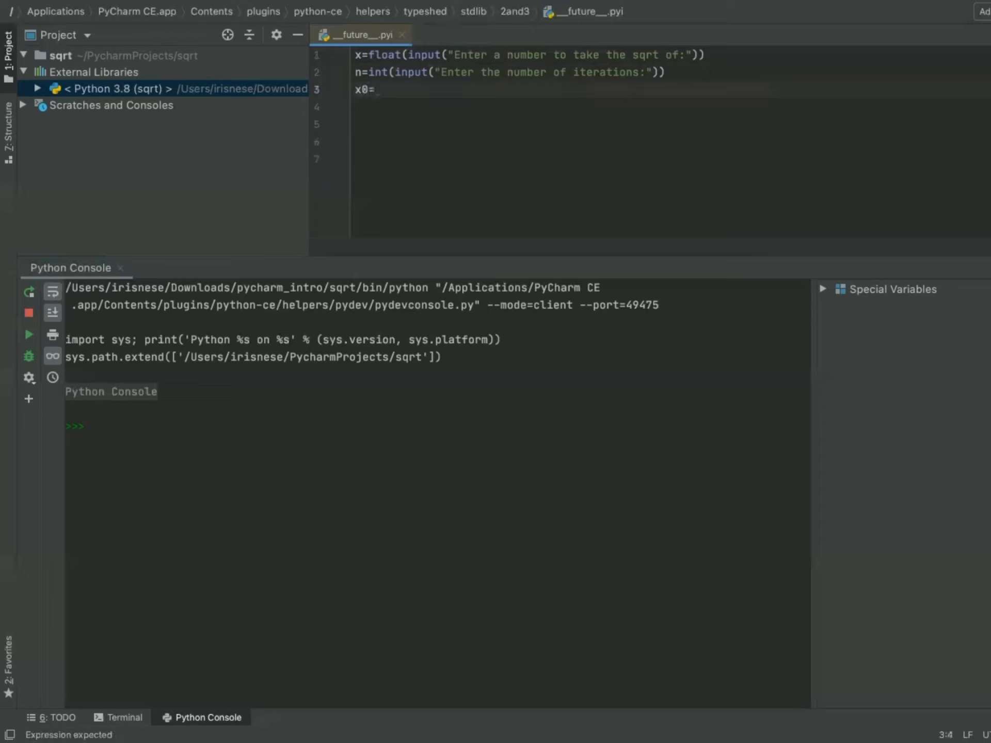
text(x/)
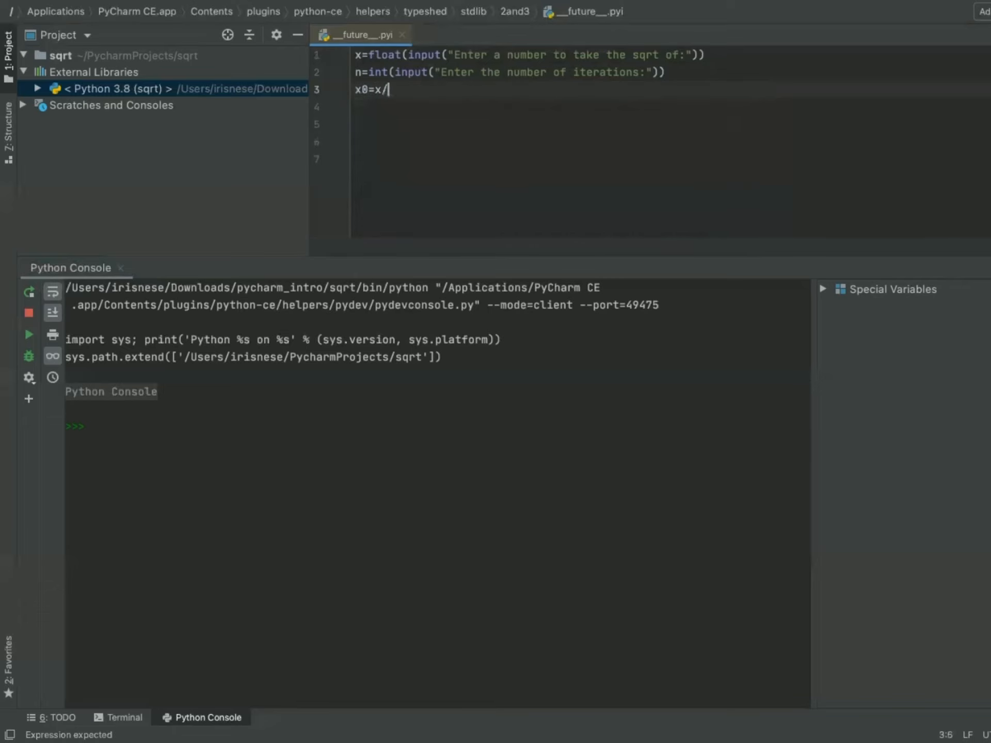
text(2)
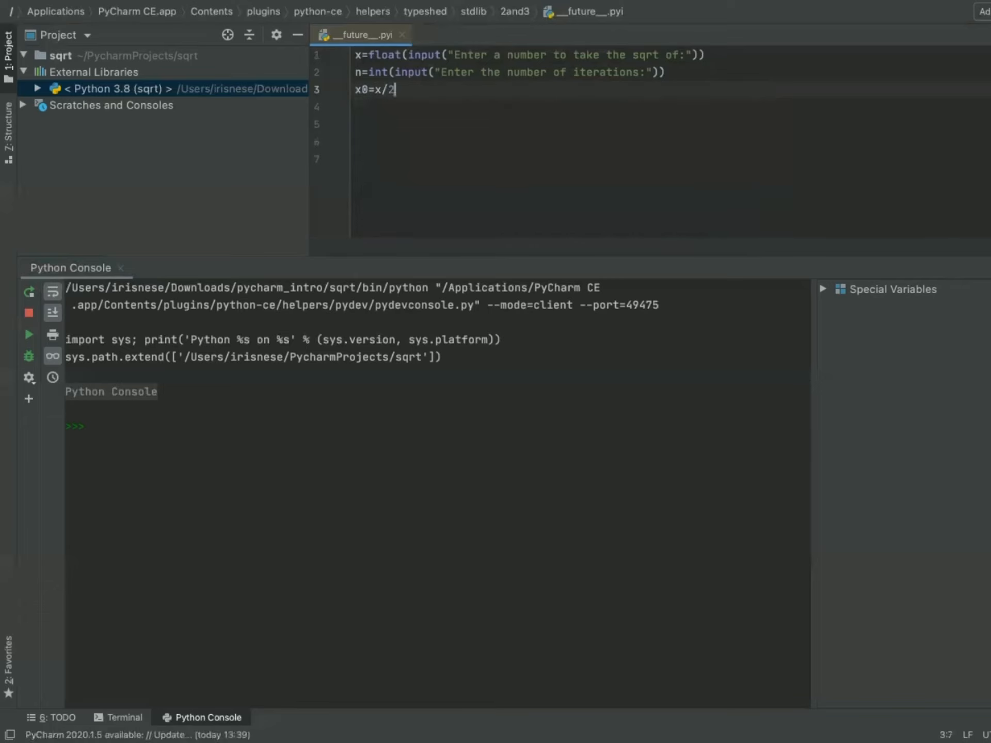
text(" ")
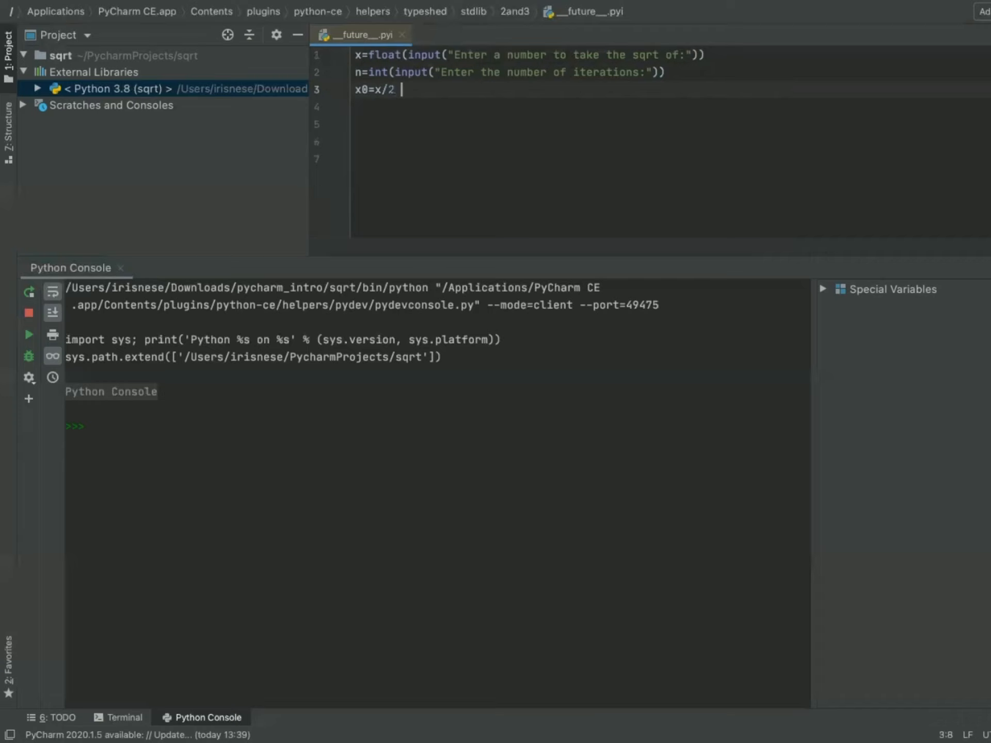
- Add the comment '#This is the first guess and you may change it as you wish' and begin a for loop
text(#)
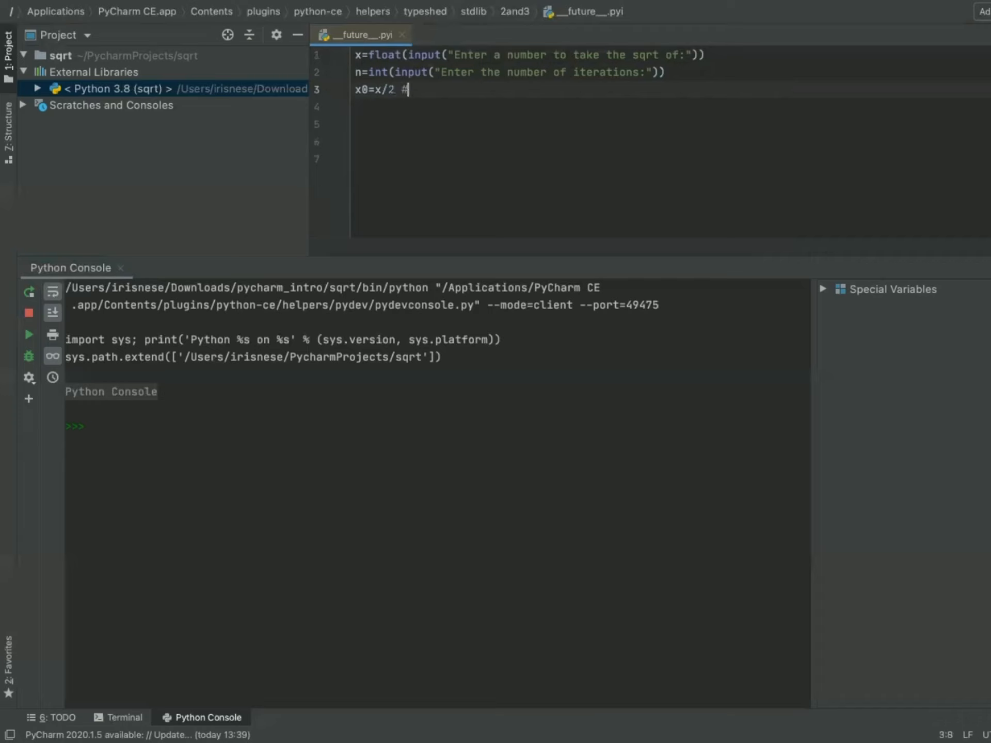
text(Thi)
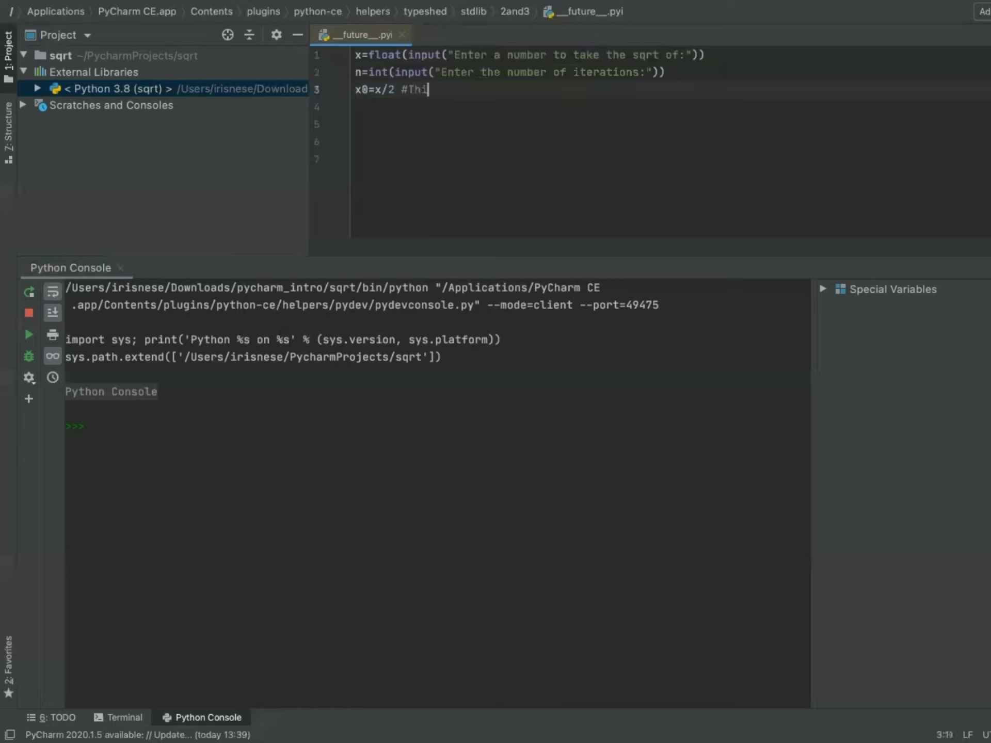
text(s is)
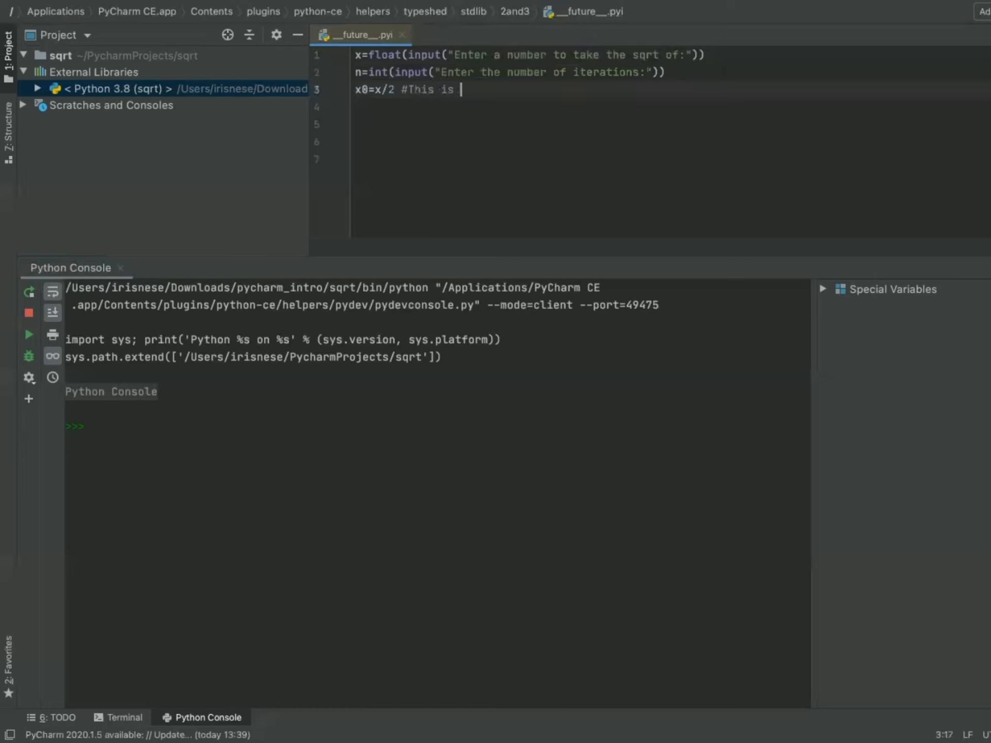
text(the fir)
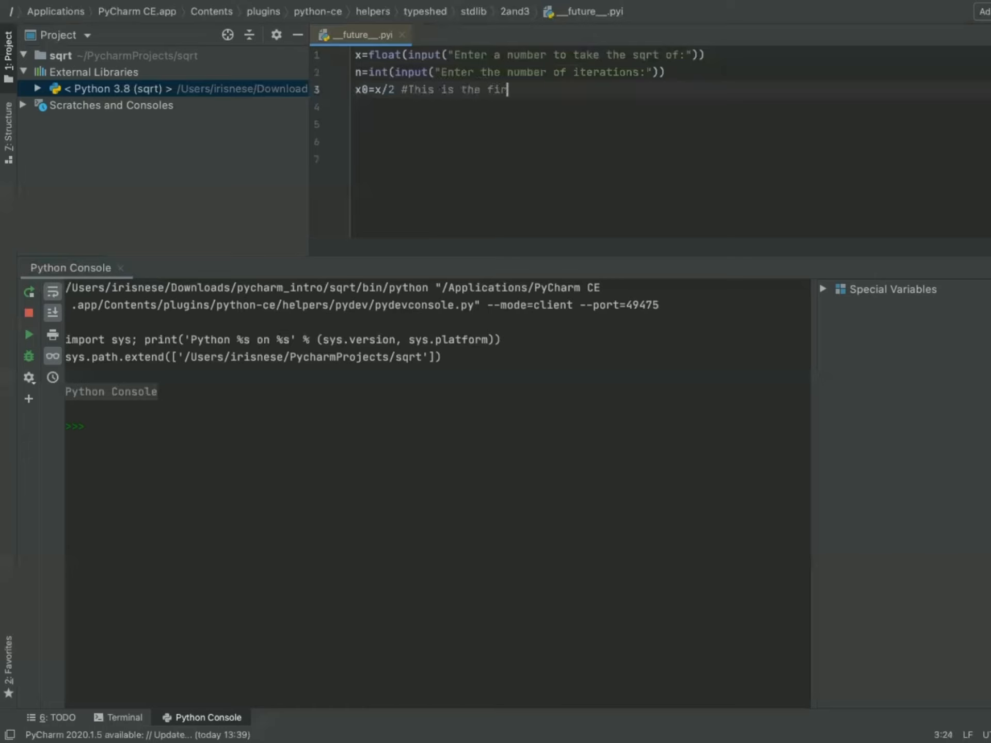
text(st gues)
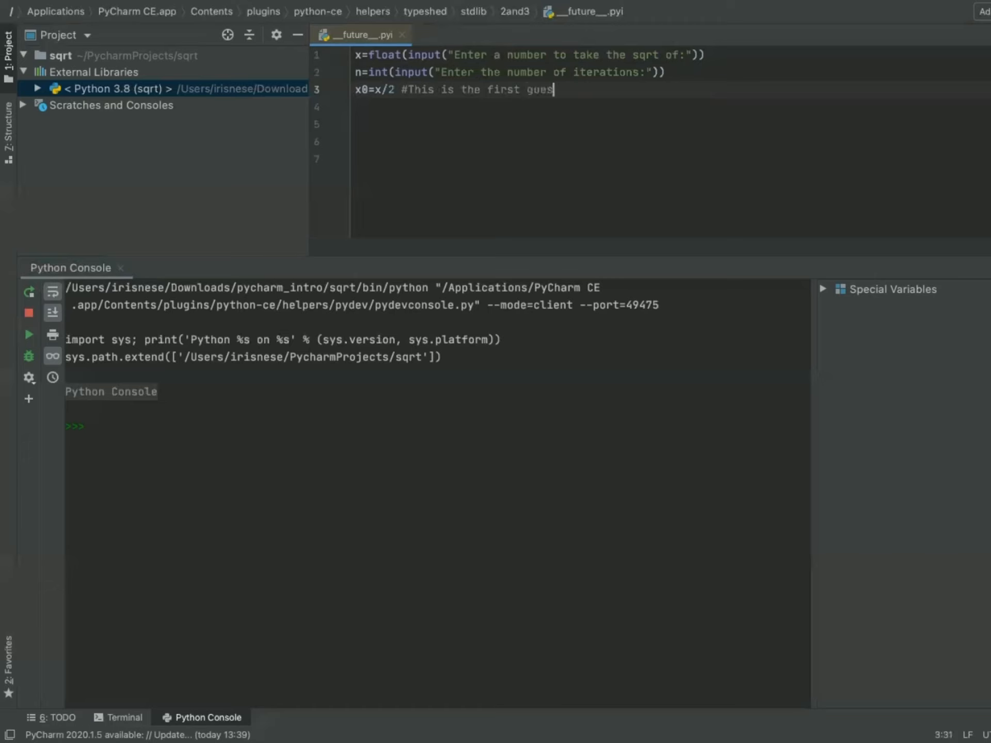
text(and you:)
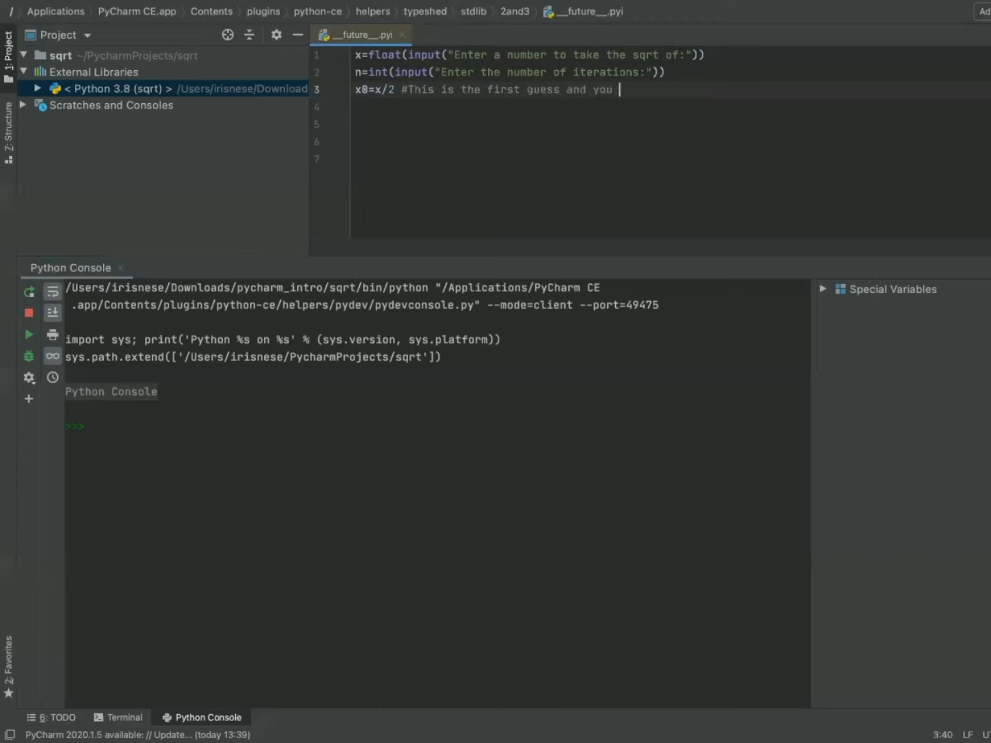
text(may change)
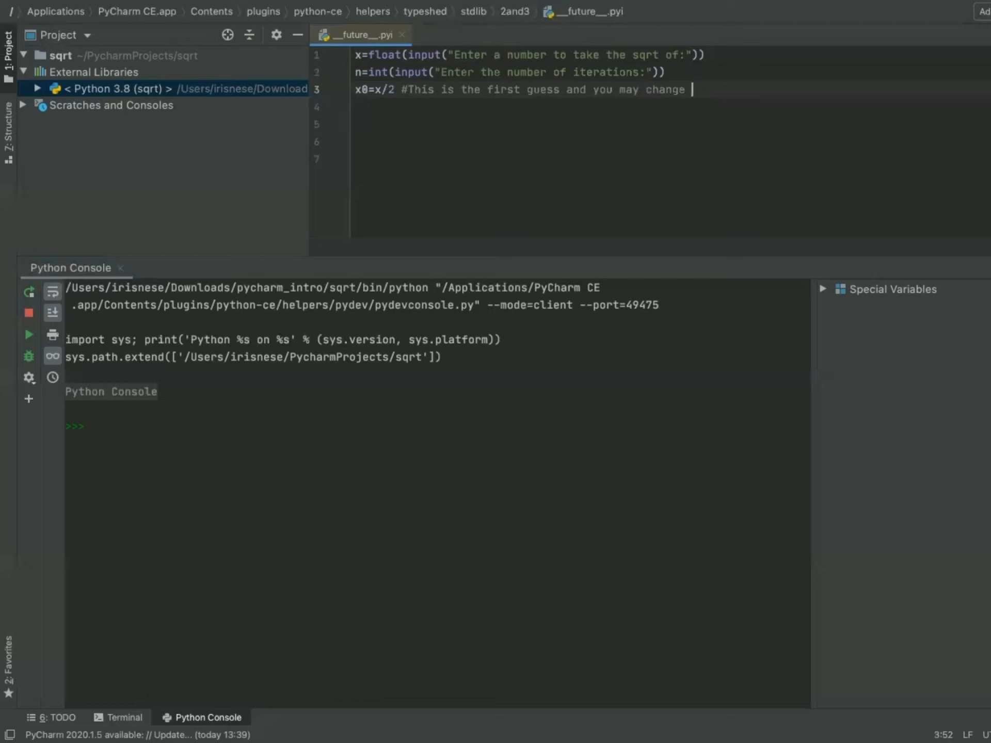
text(it as you wish.)
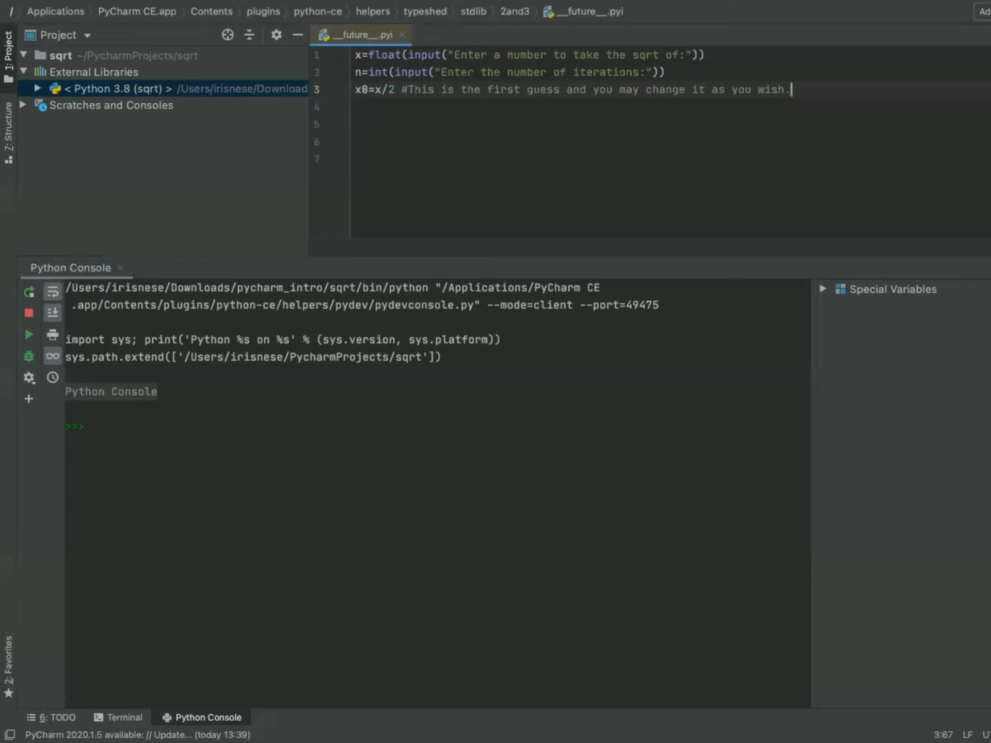
text(for i r)
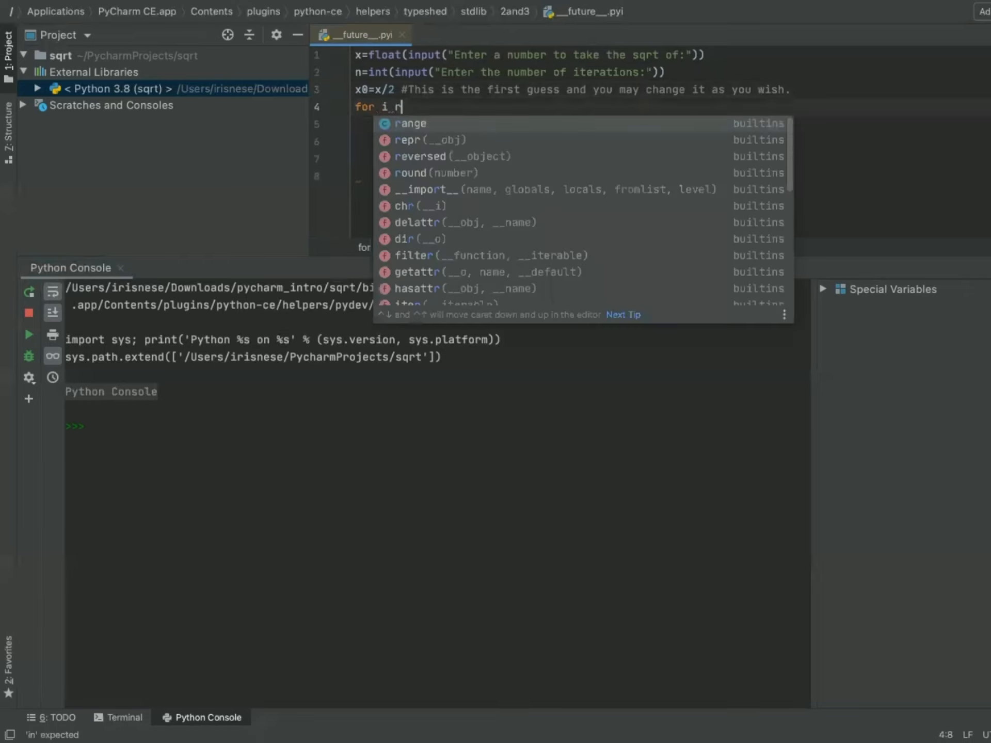
- Write the loop header for i in range(n): on line 4 and begin the indented body
text(in)
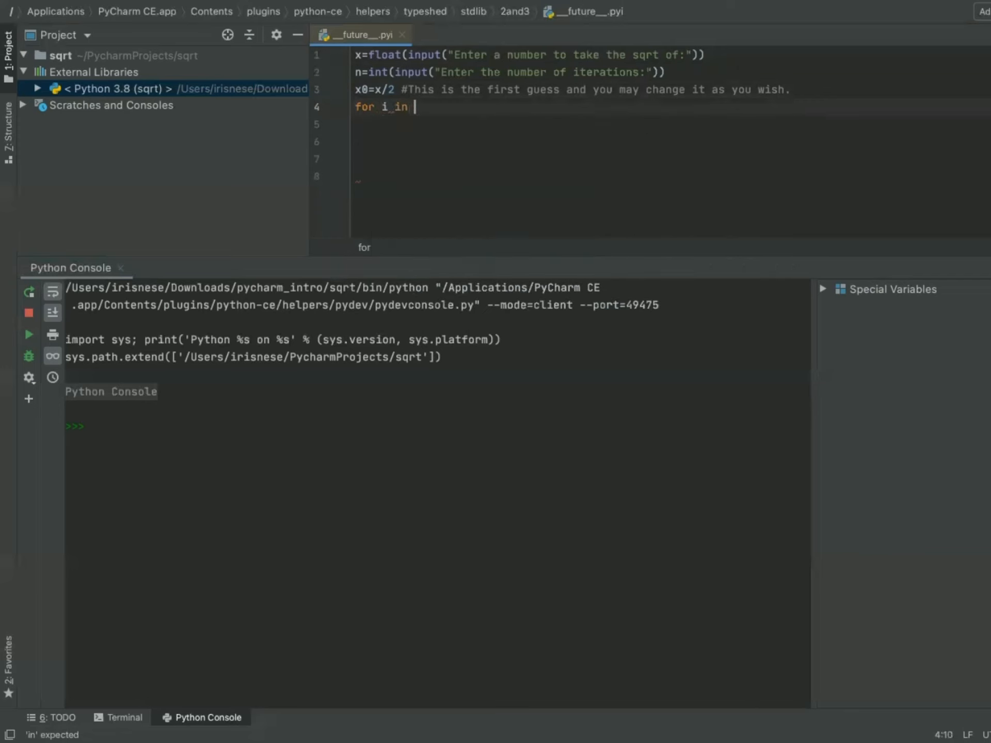
text(range)
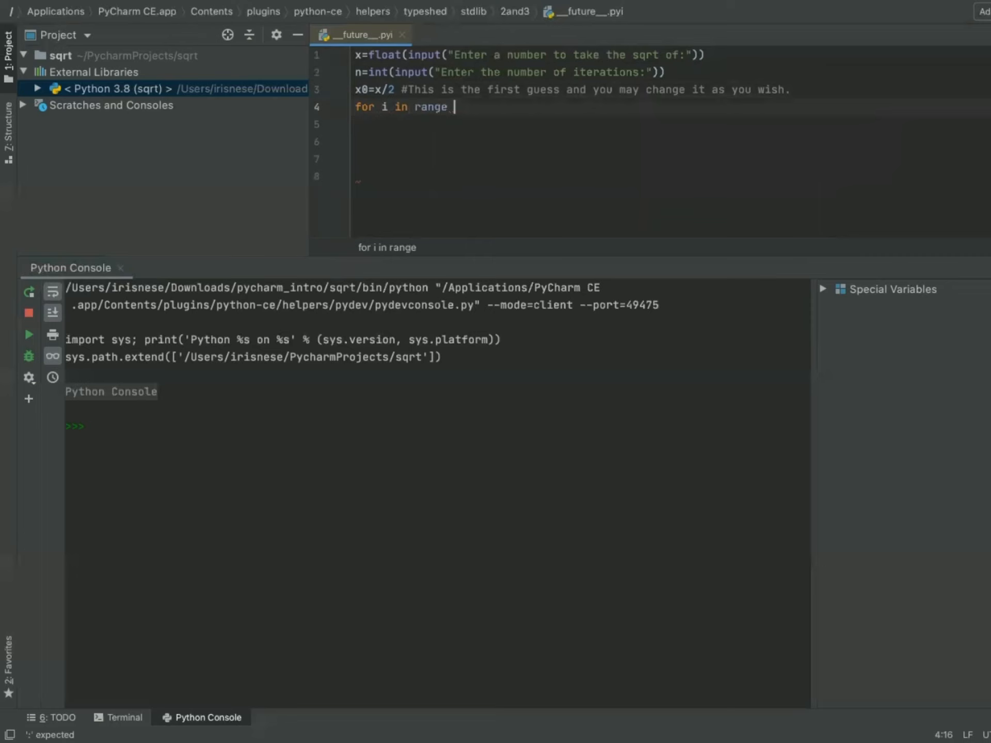
text((n)
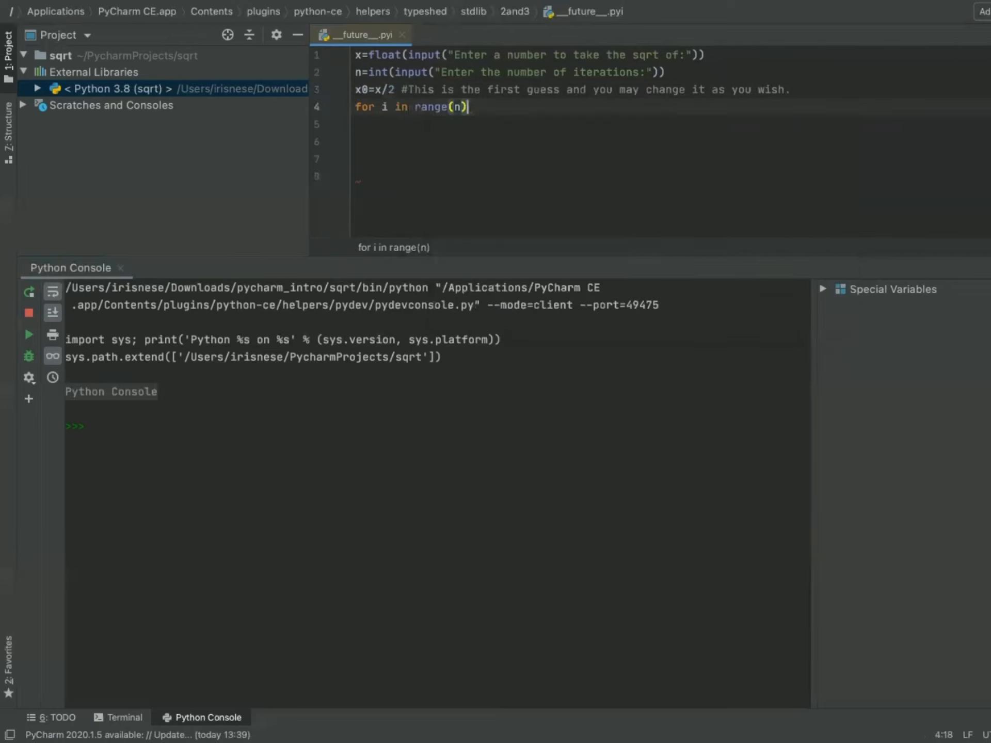
text(:)
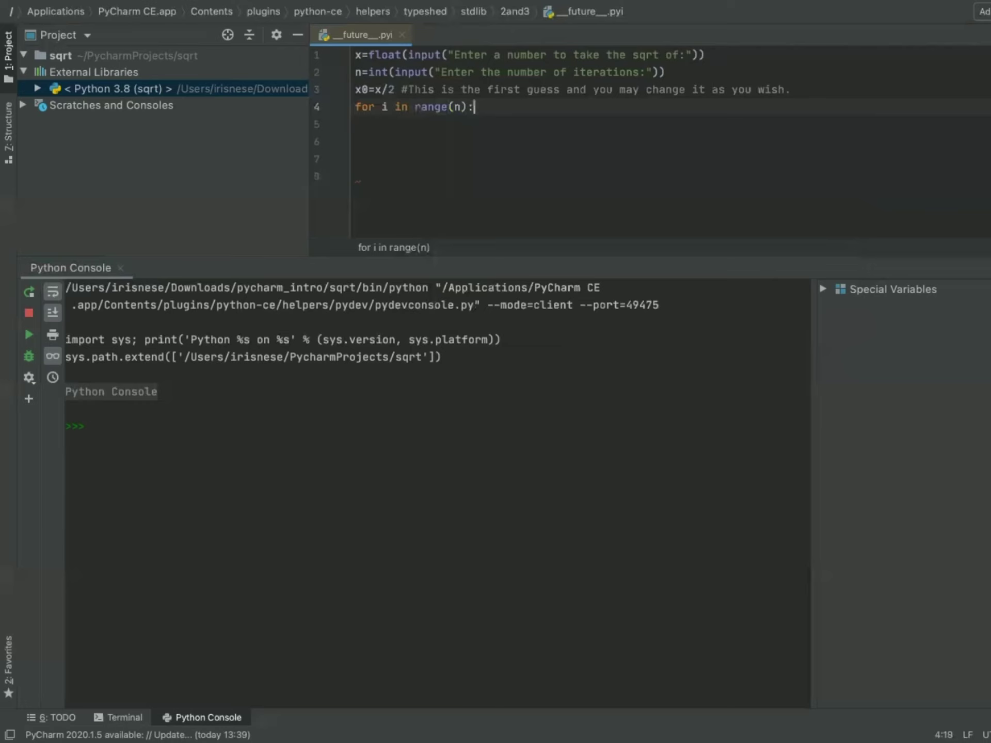
text(n)
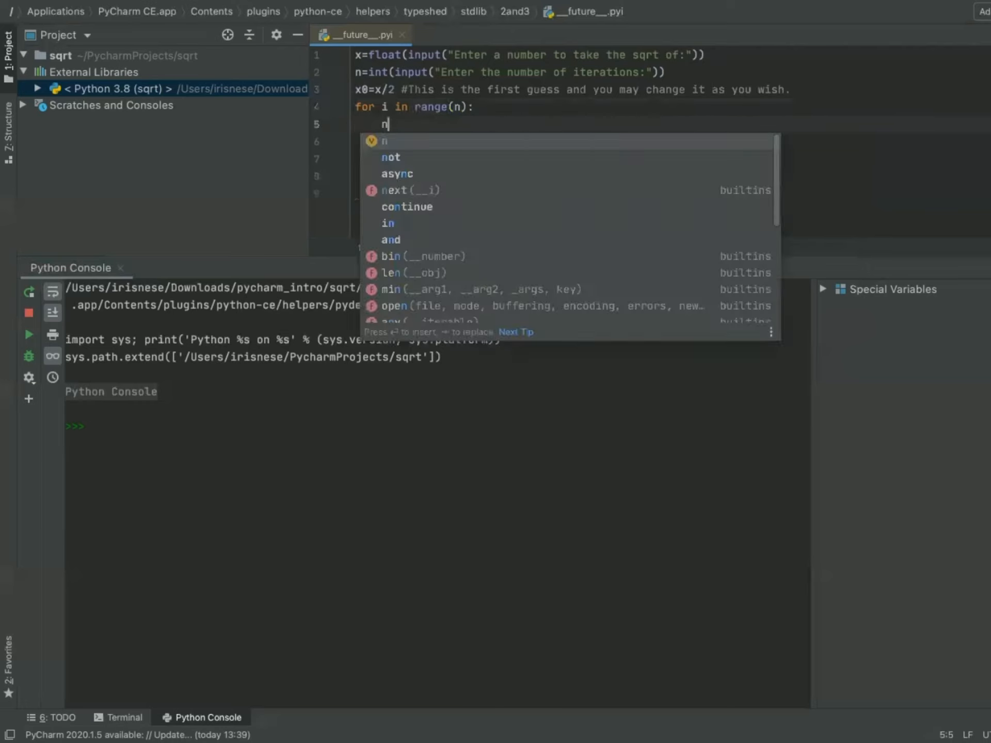
- Write the first loop-body line, newguess= x0/2 + x/(2*x0)
text(ewgue)
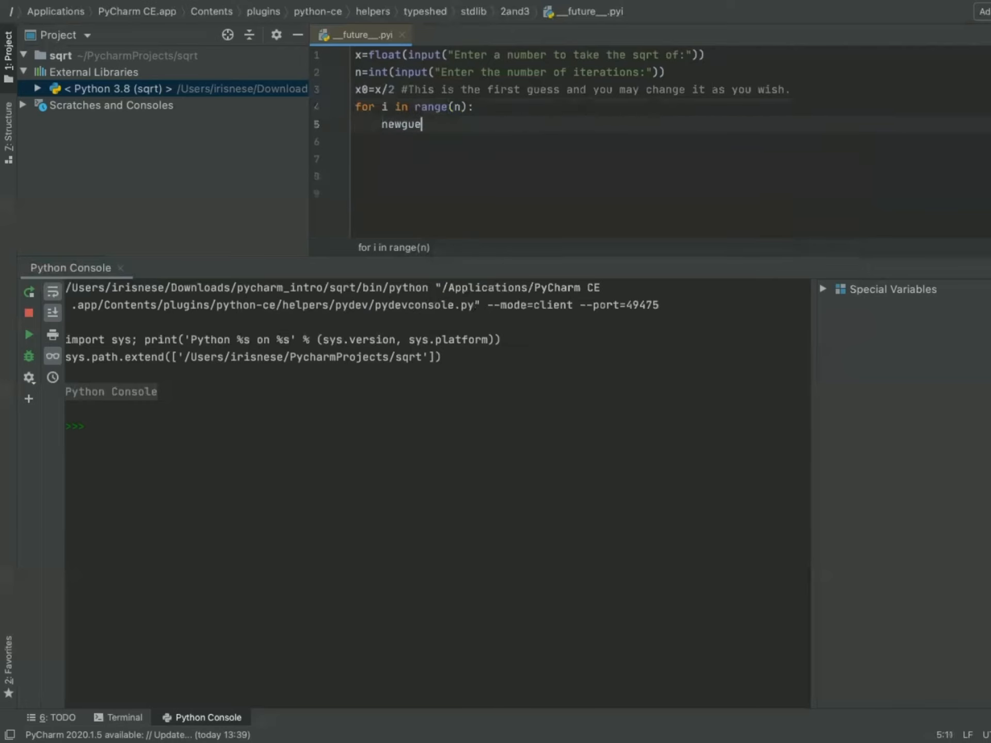
text(ss)
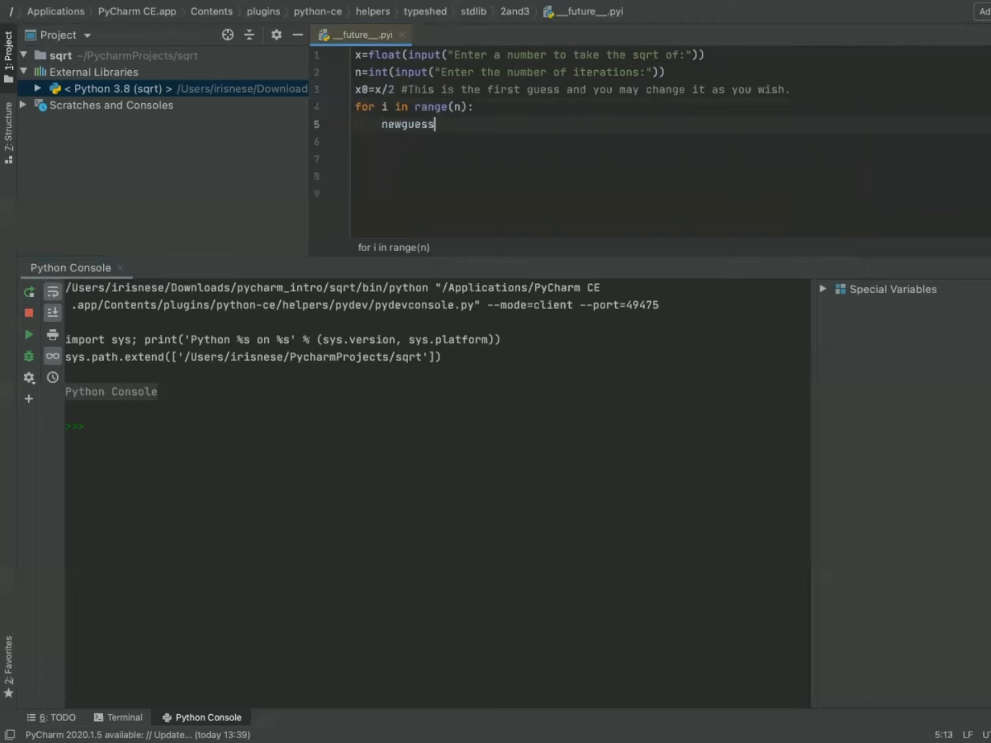
text(=)
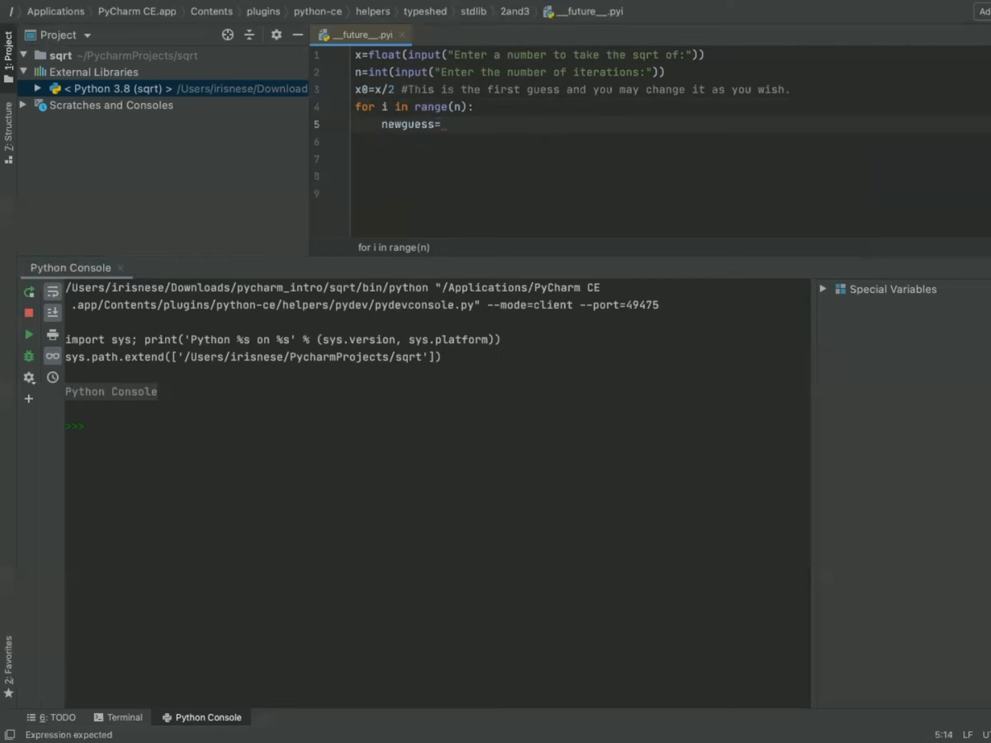
text(x0)
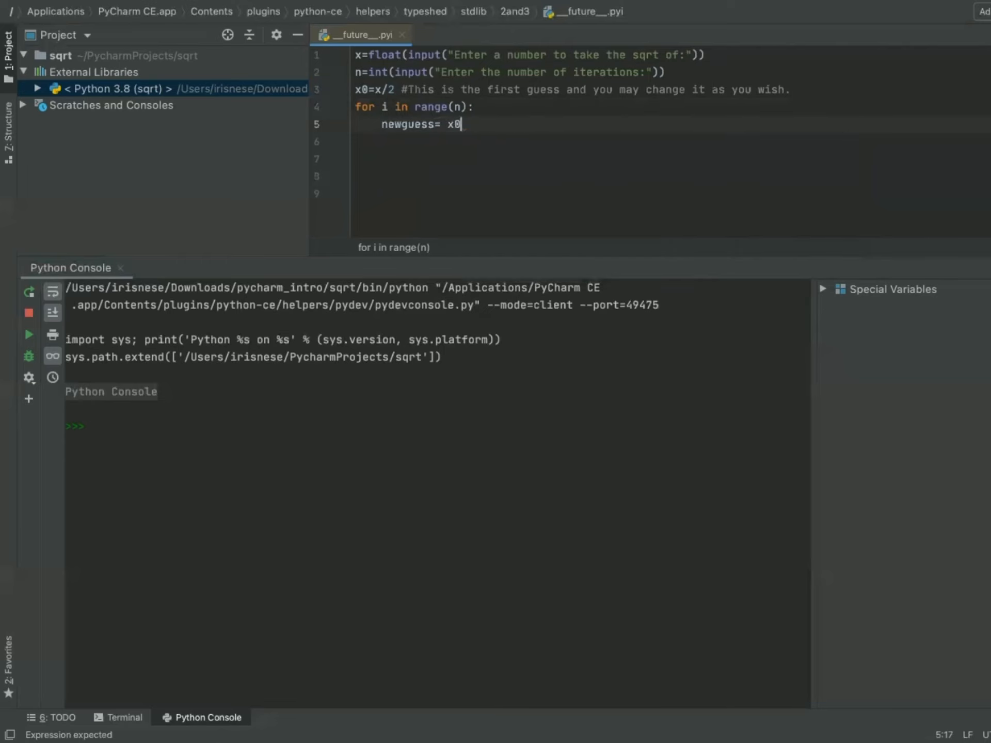
text(/2 +)
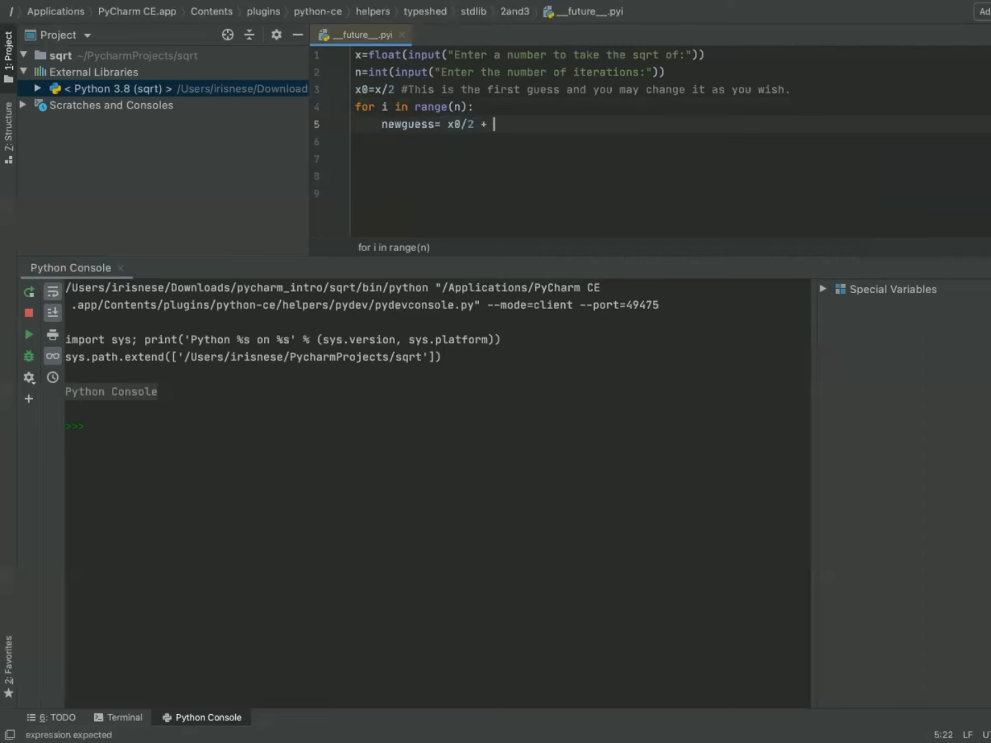
text(x/(2)
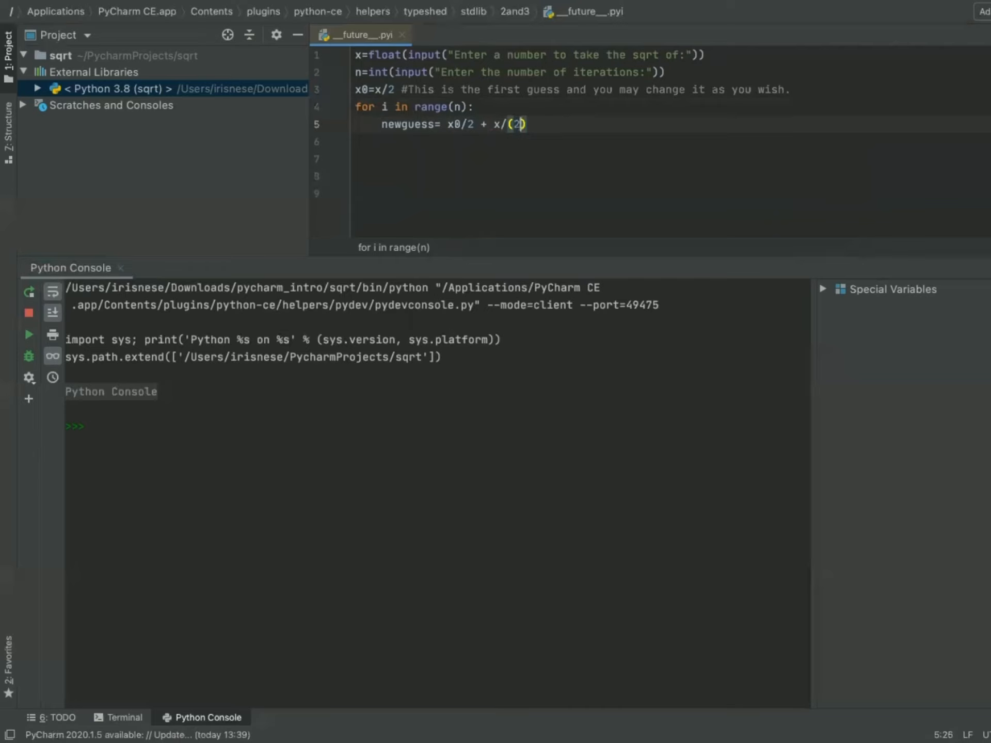
text(*)
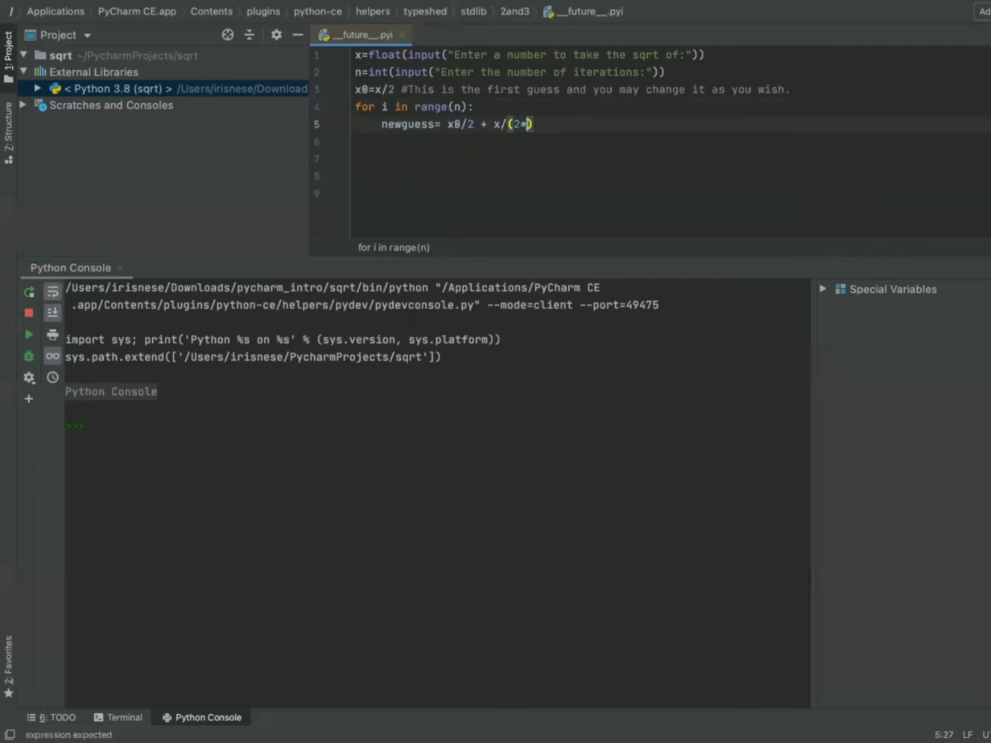
text(x0)
click(671, 141)
text(x)
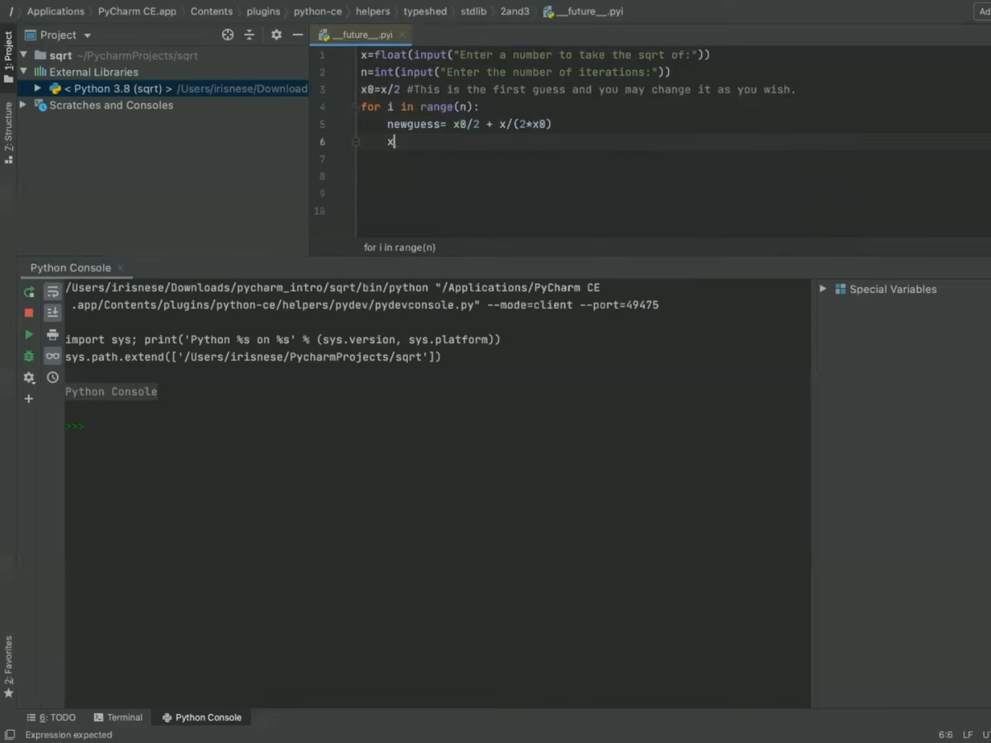
- Add x0= newguess as the next loop-body line and start a new line
text(0)
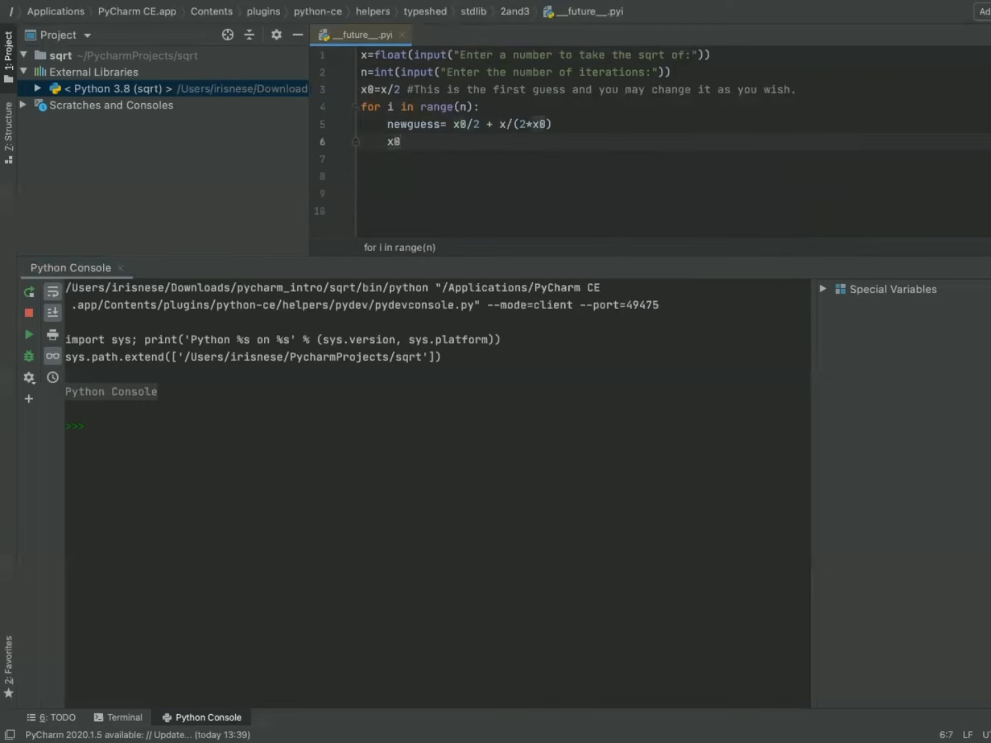
text("= ")
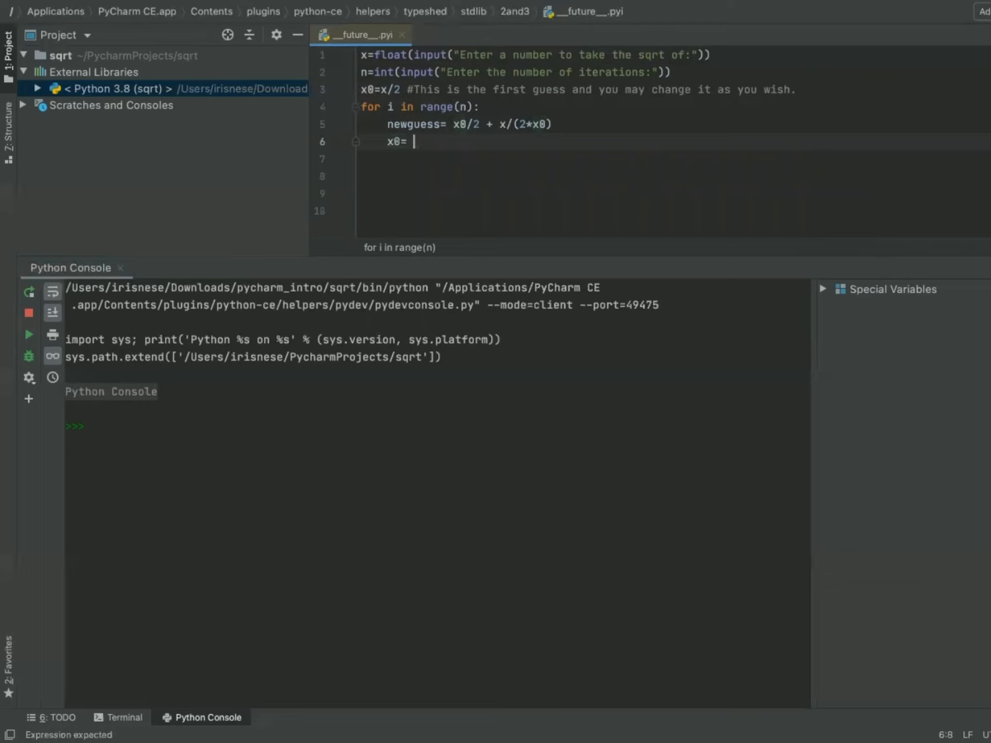
text(newguess)
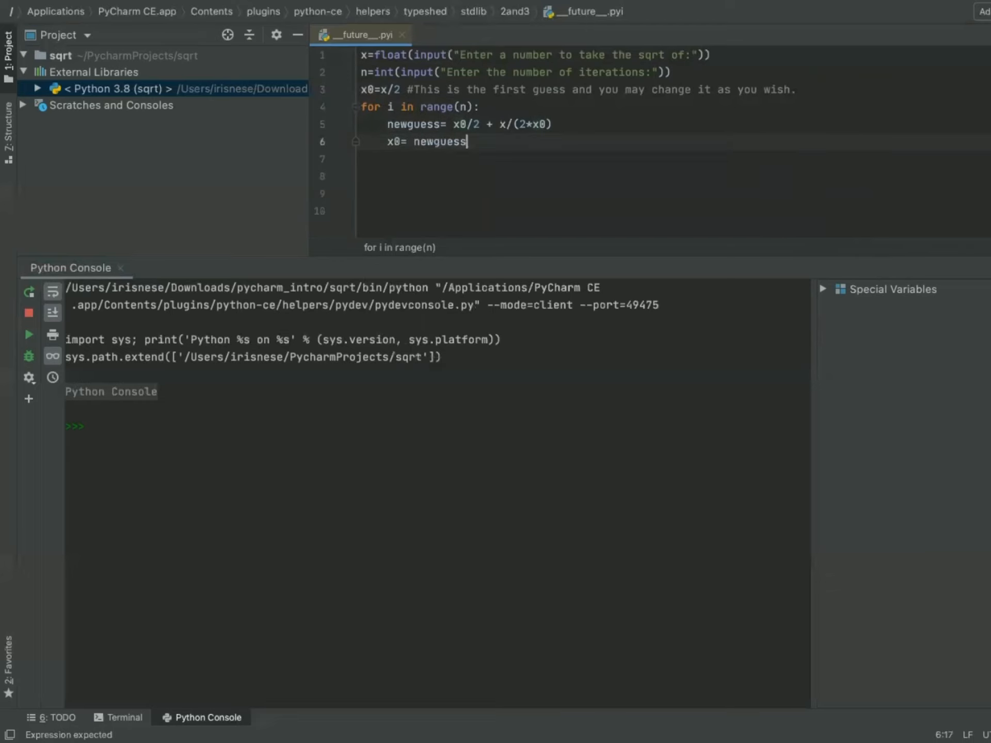
key(Enter)
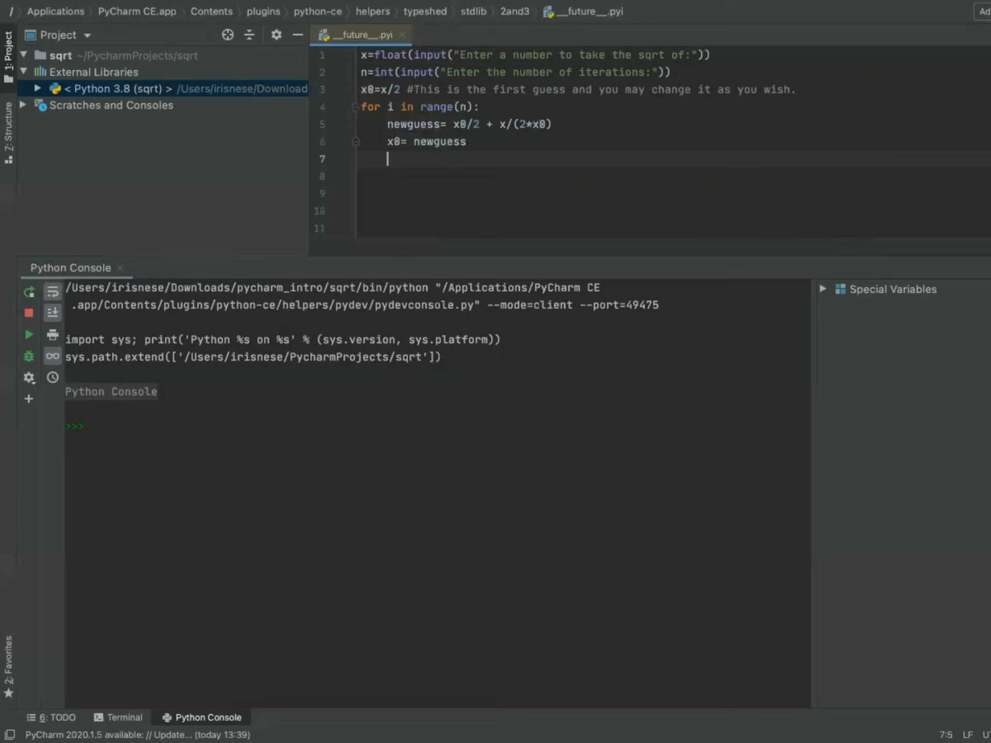
- Add an unindented print("sqrt=",newguess) line after the loop
text(pri)
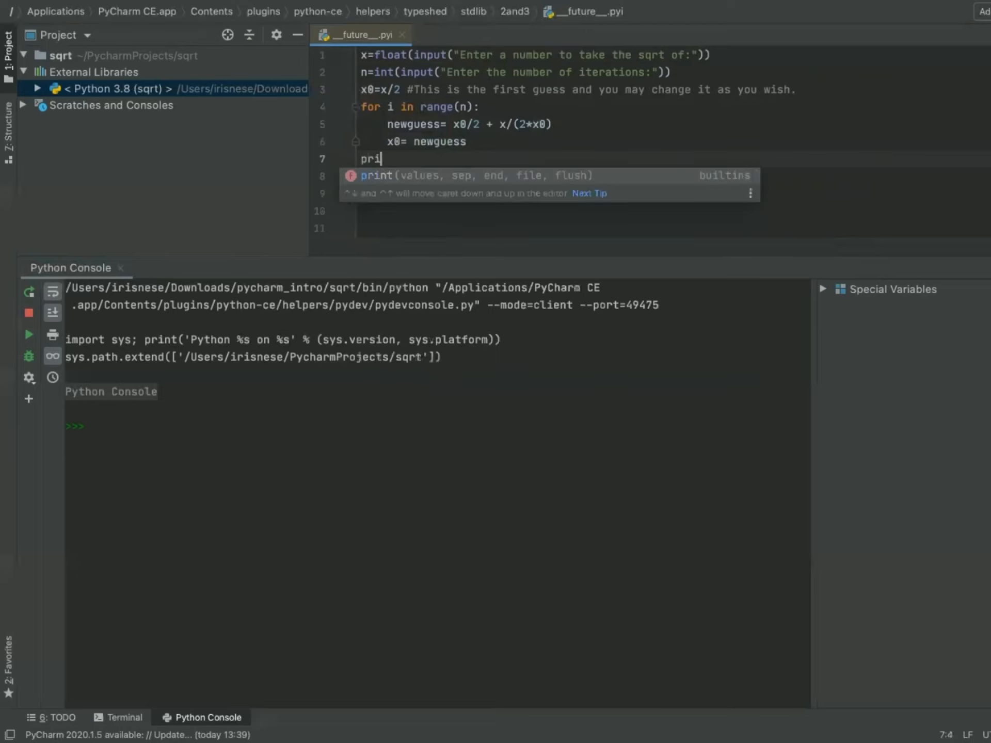
text(nt()
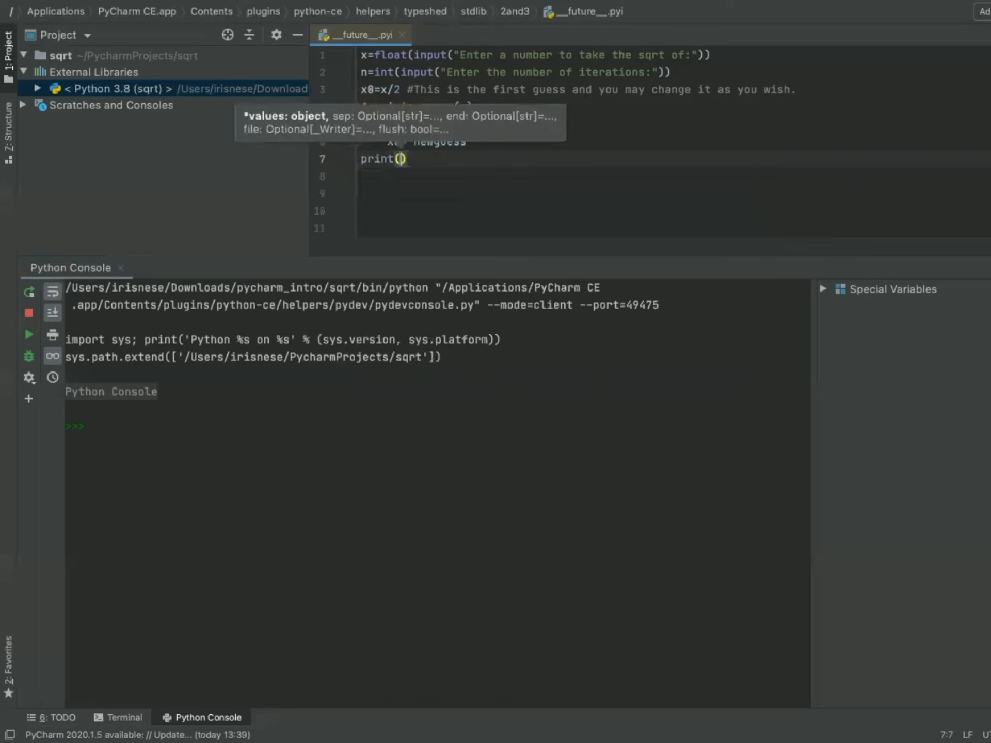
text(")
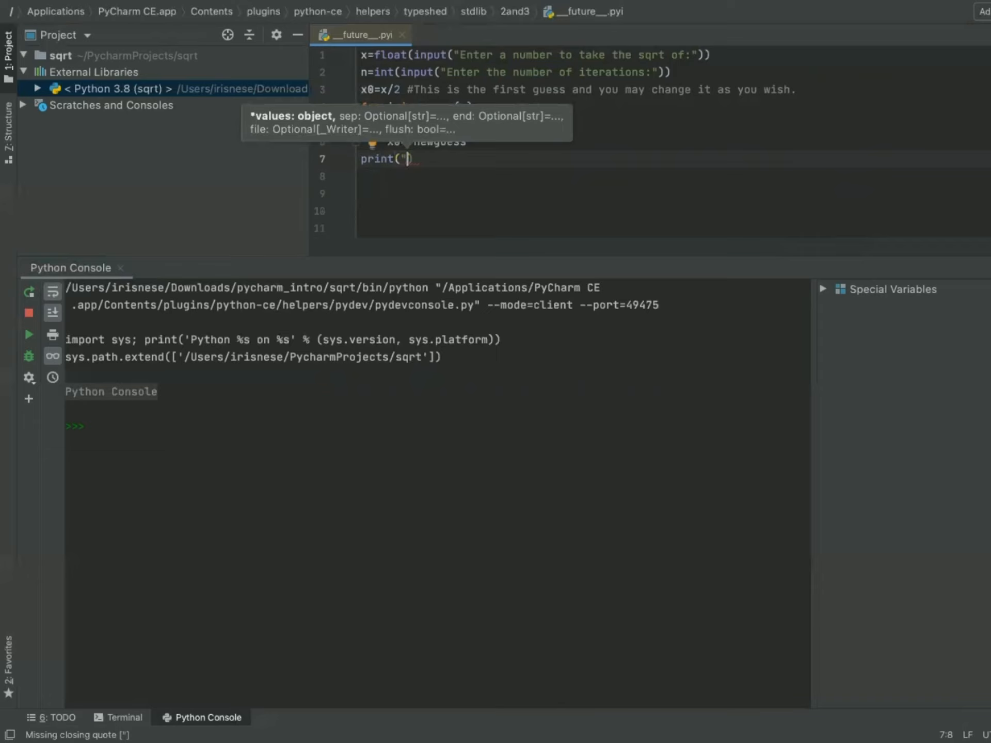
text(sqrt)
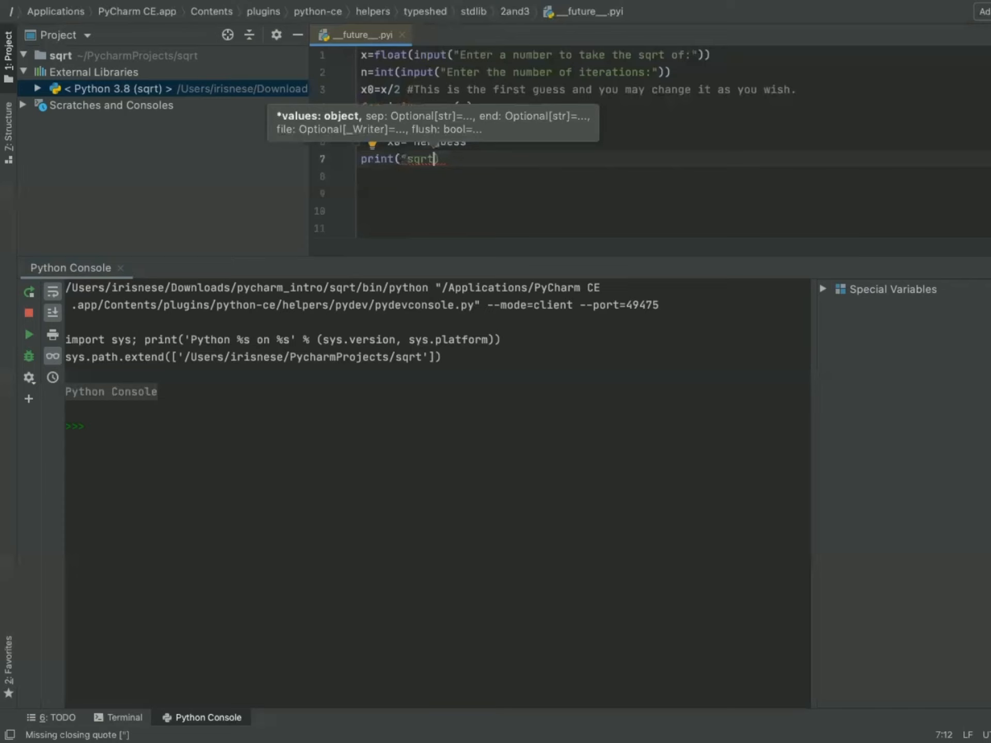
text(=")
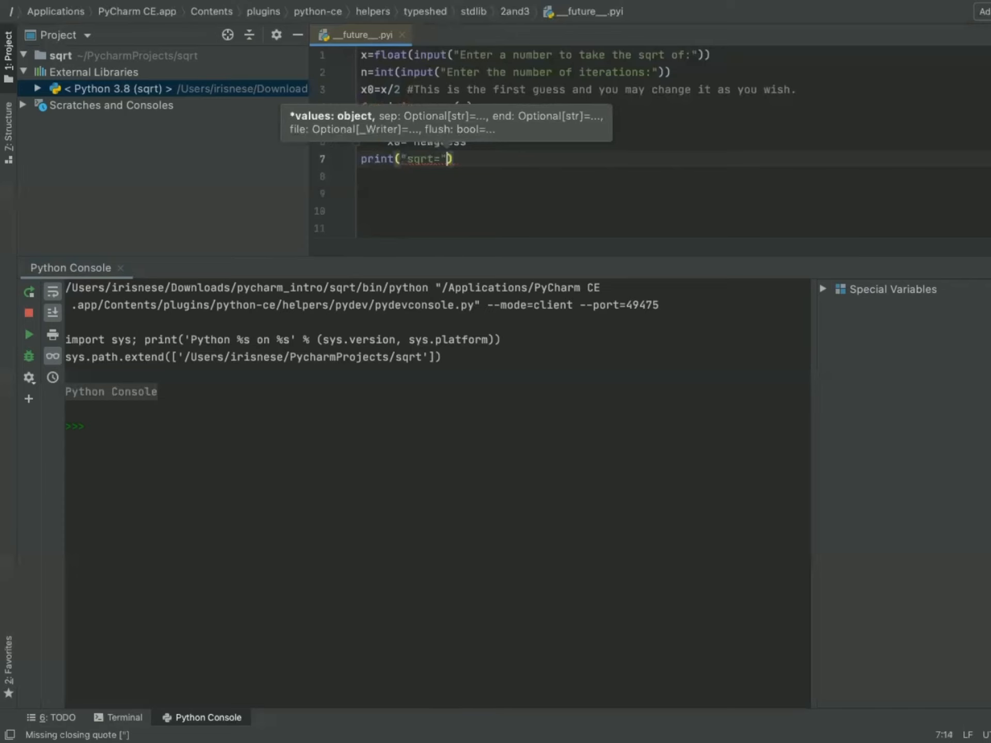
text(,newguess)
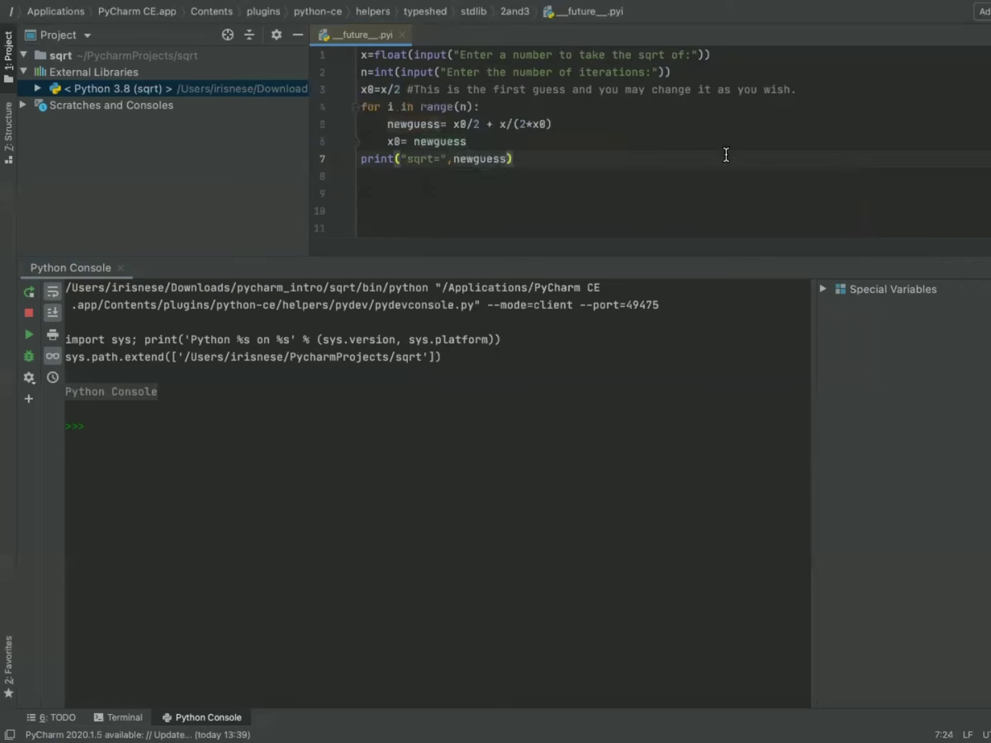
mouse_move(526, 112)
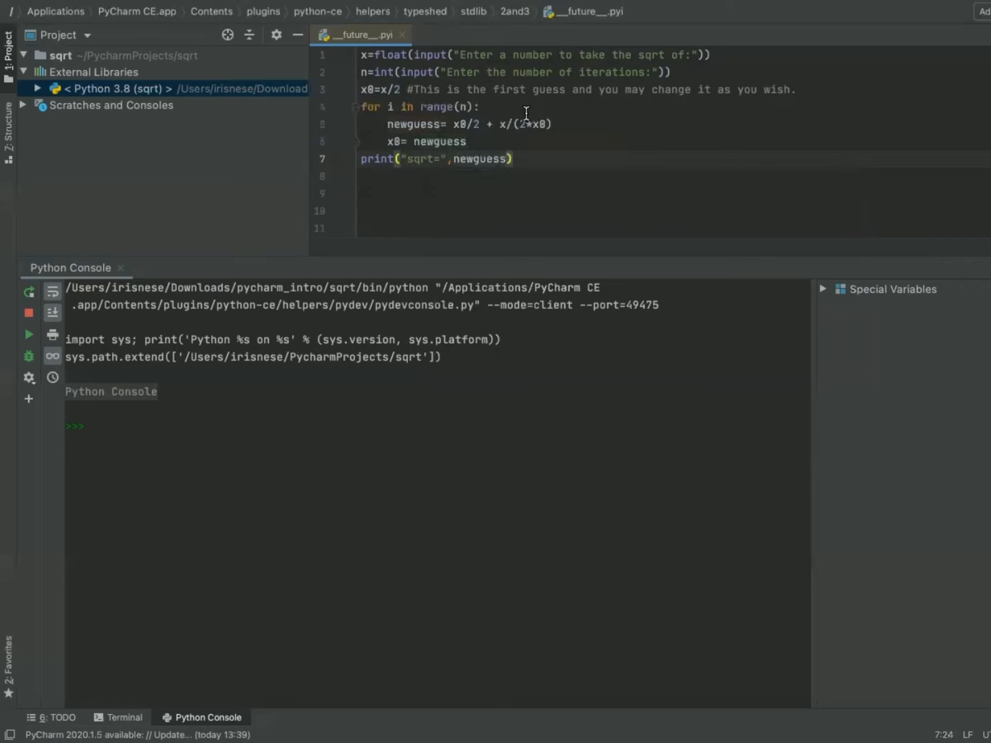
mouse_move(361, 60)
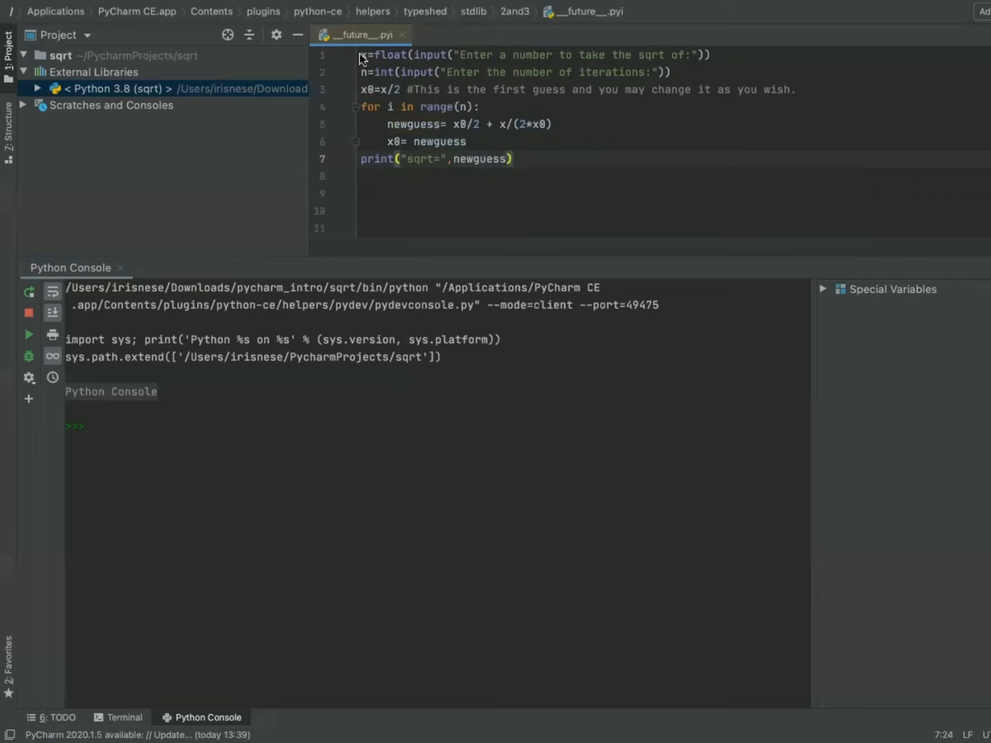
- Select all script lines and execute them in the Python Console
drag(361, 54, 518, 158)
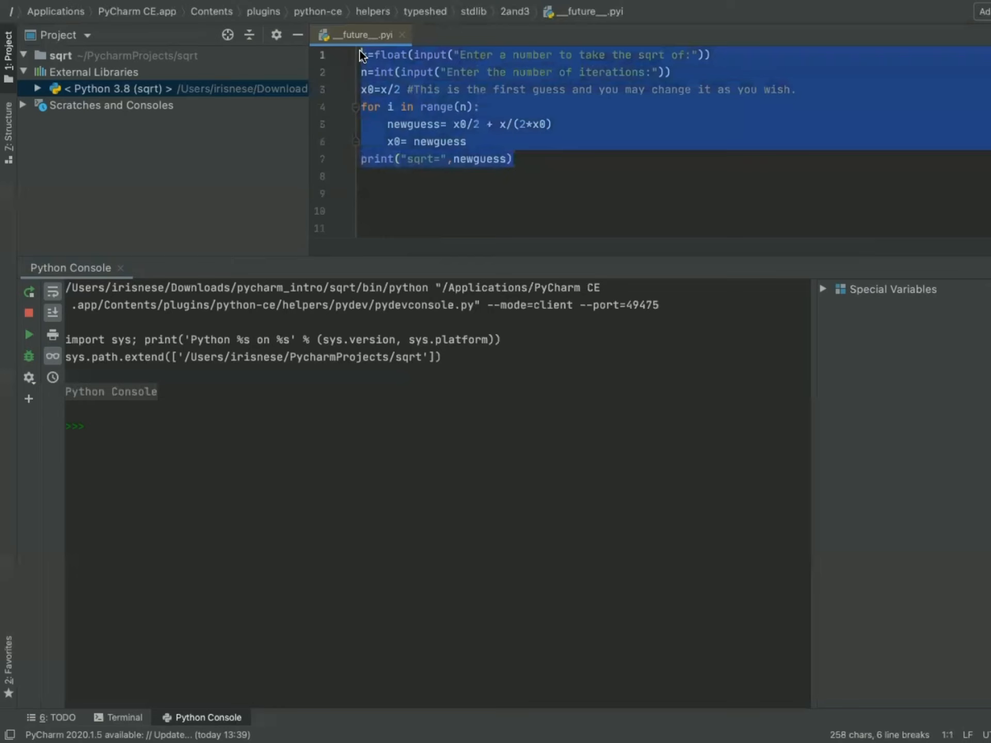
click(151, 432)
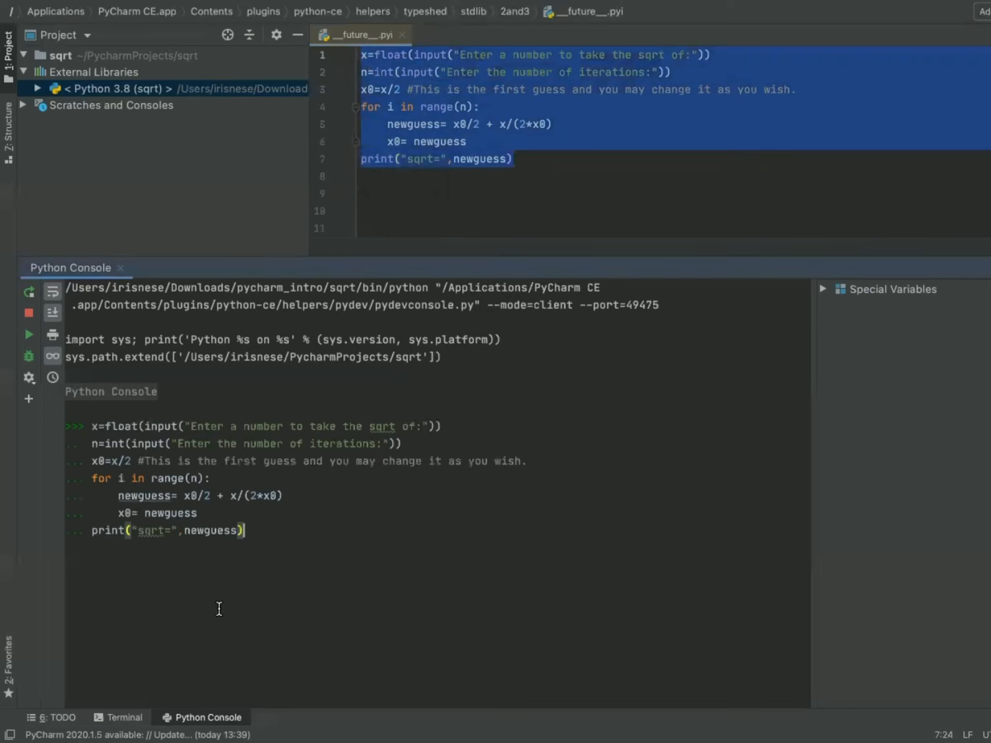
mouse_move(285, 621)
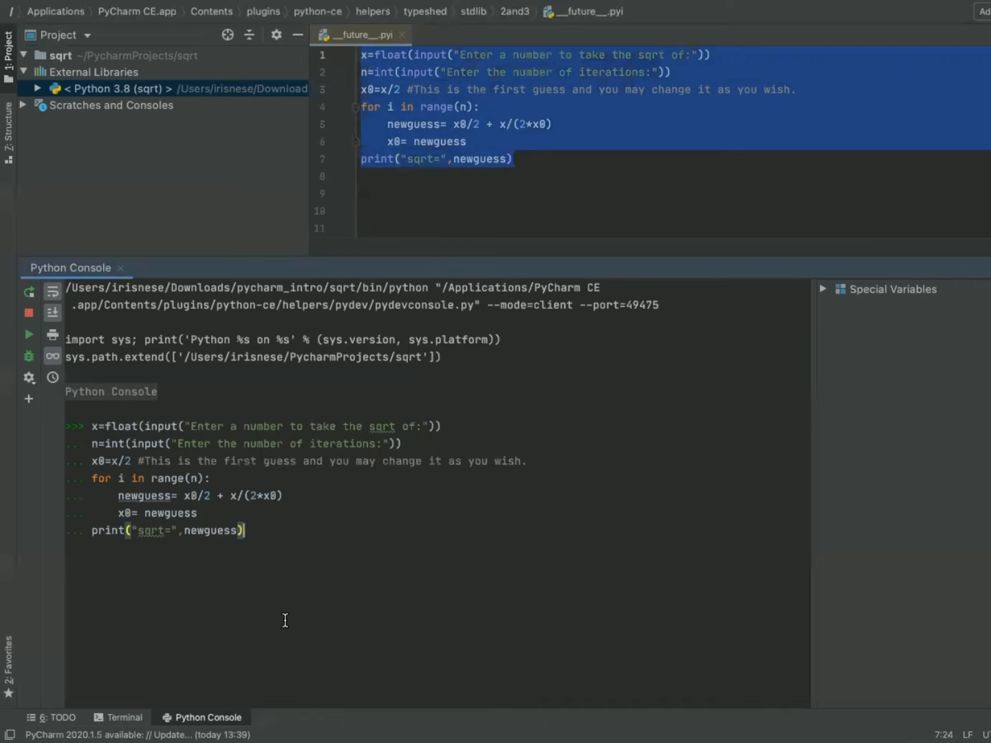
key(Enter)
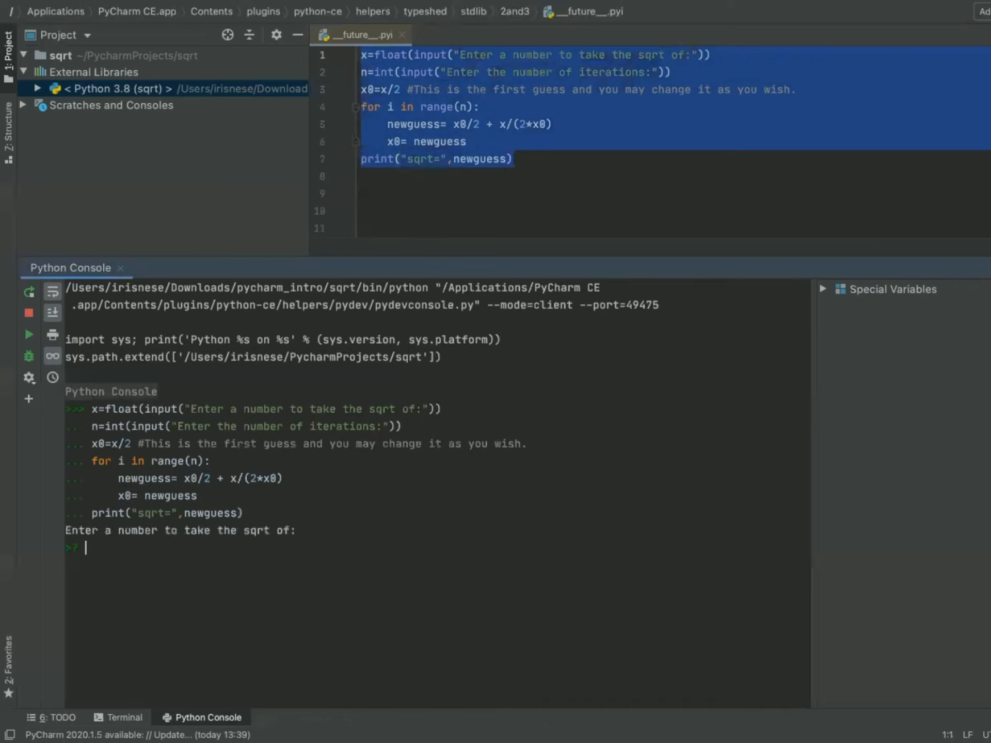
mouse_move(152, 554)
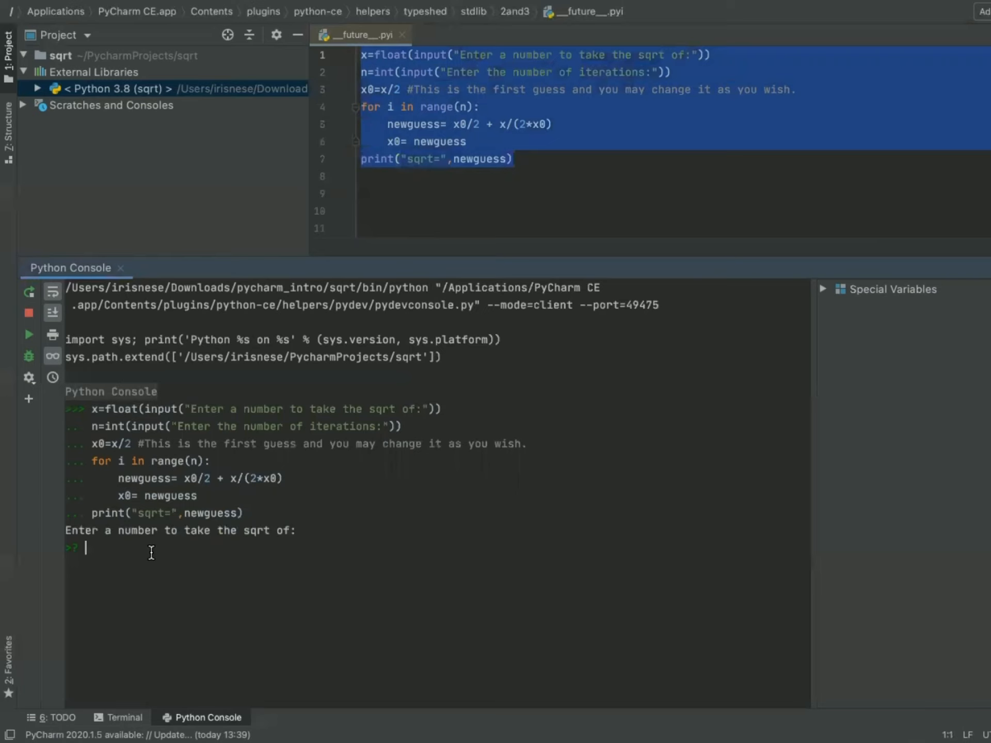
- Enter 19 with 100 iterations, then start squaring the printed result with **2
text(19)
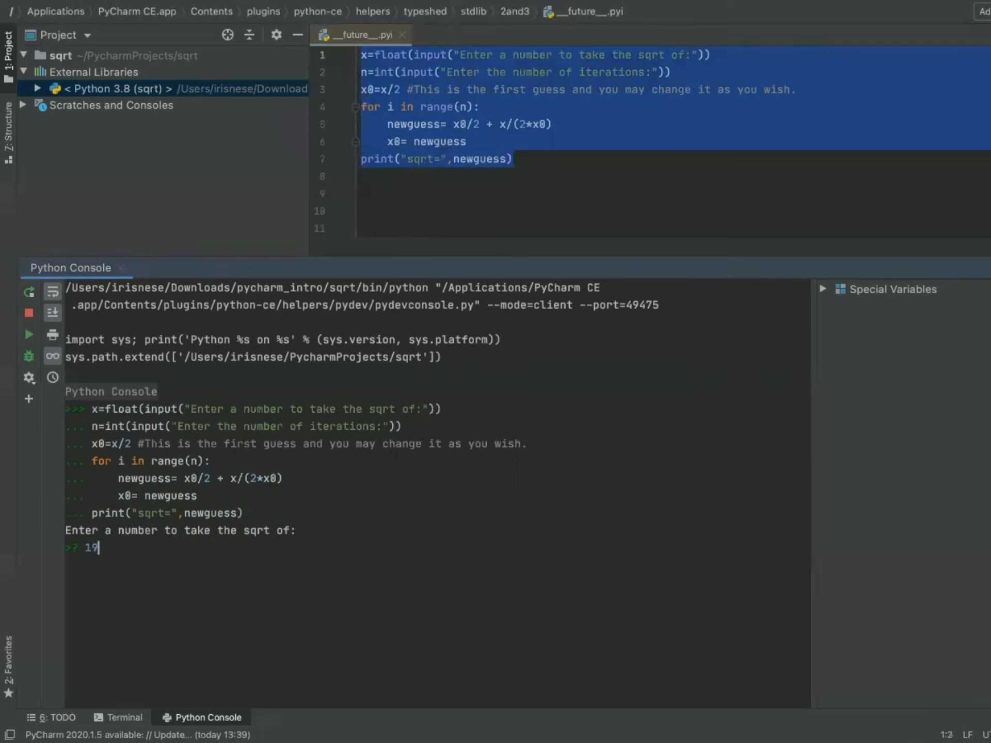
key(enter)
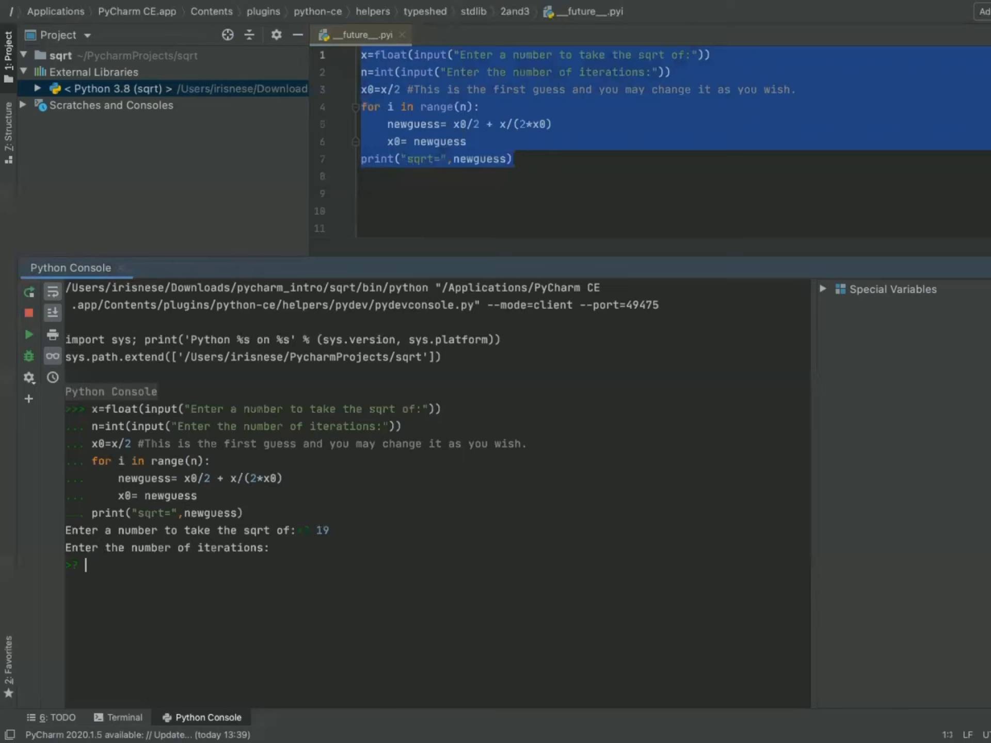
text(100)
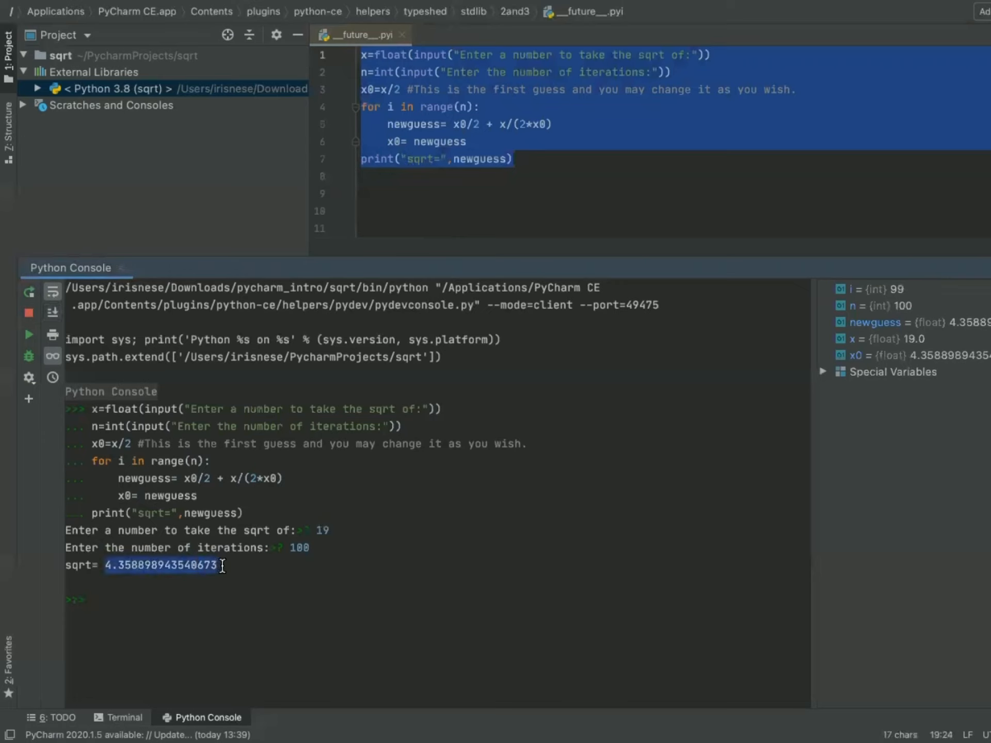
click(92, 599)
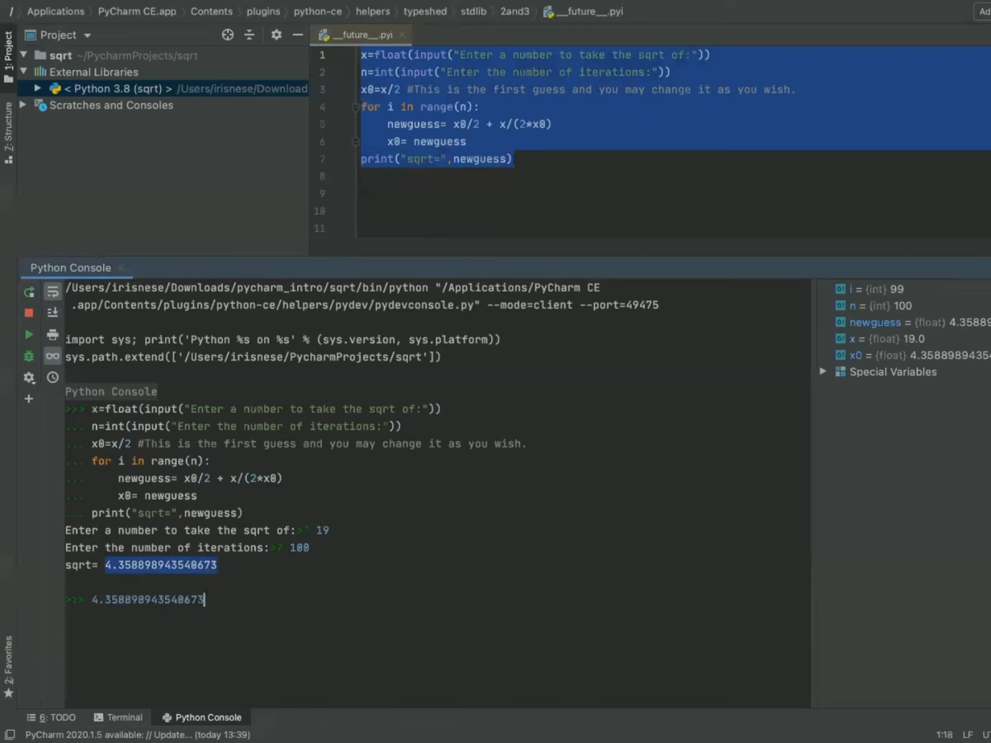
text(**2)
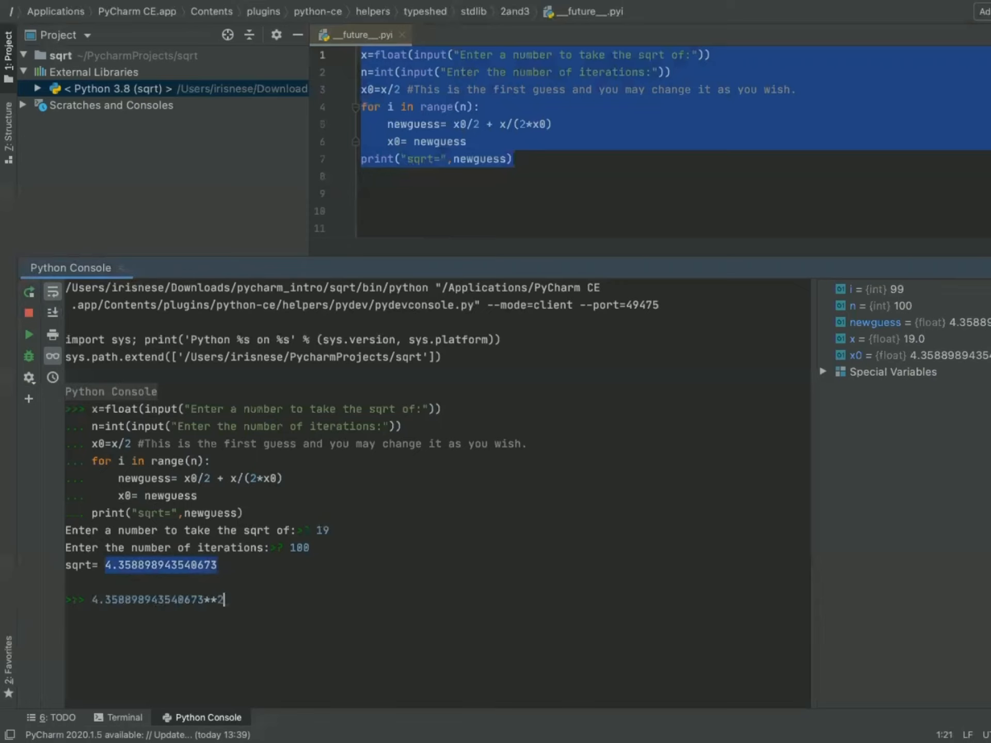